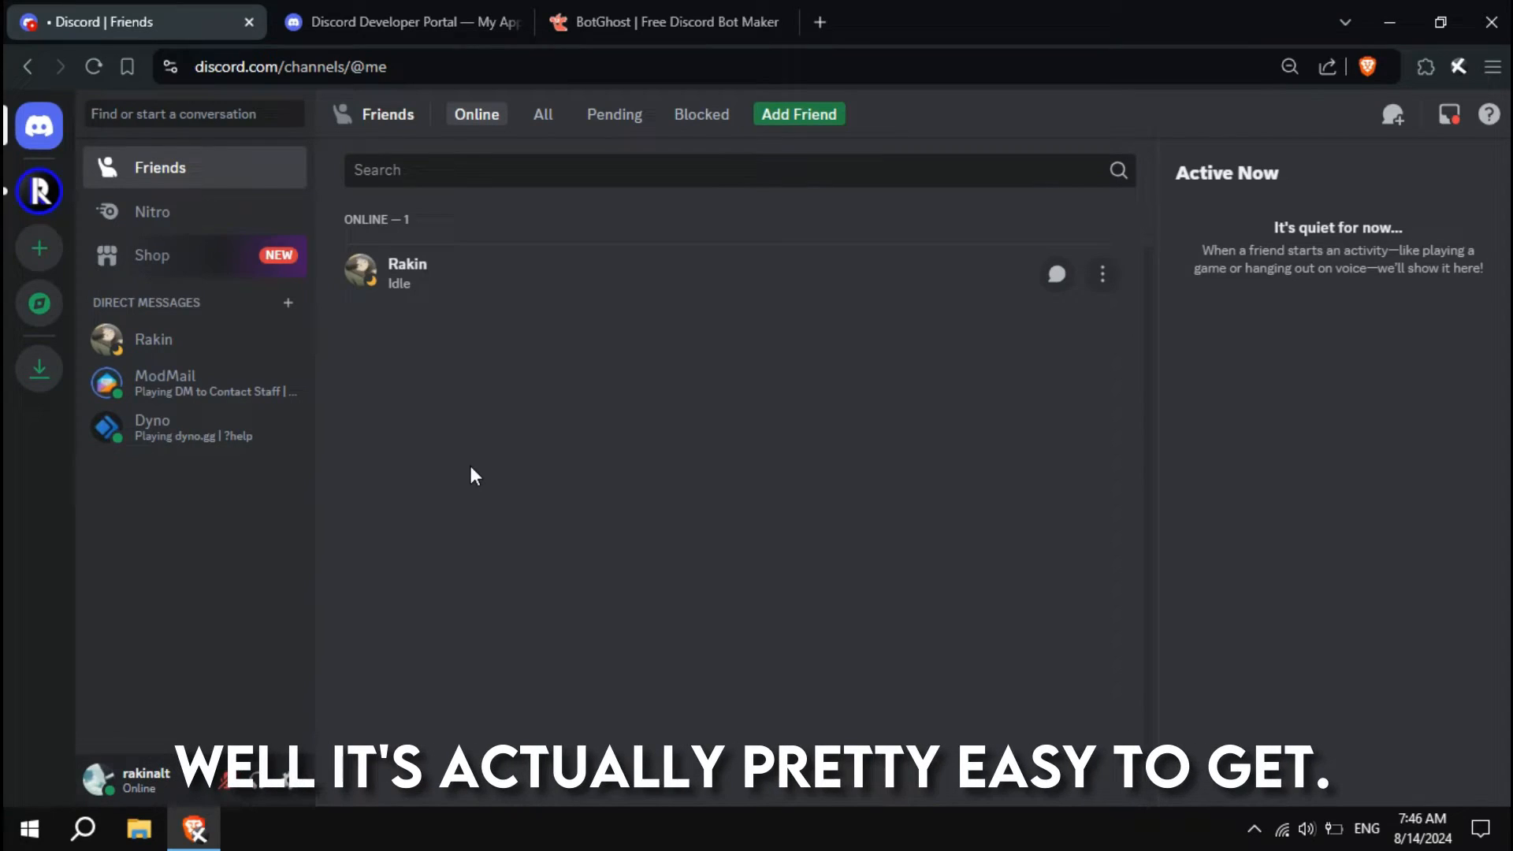
pyautogui.moveTo(38, 249)
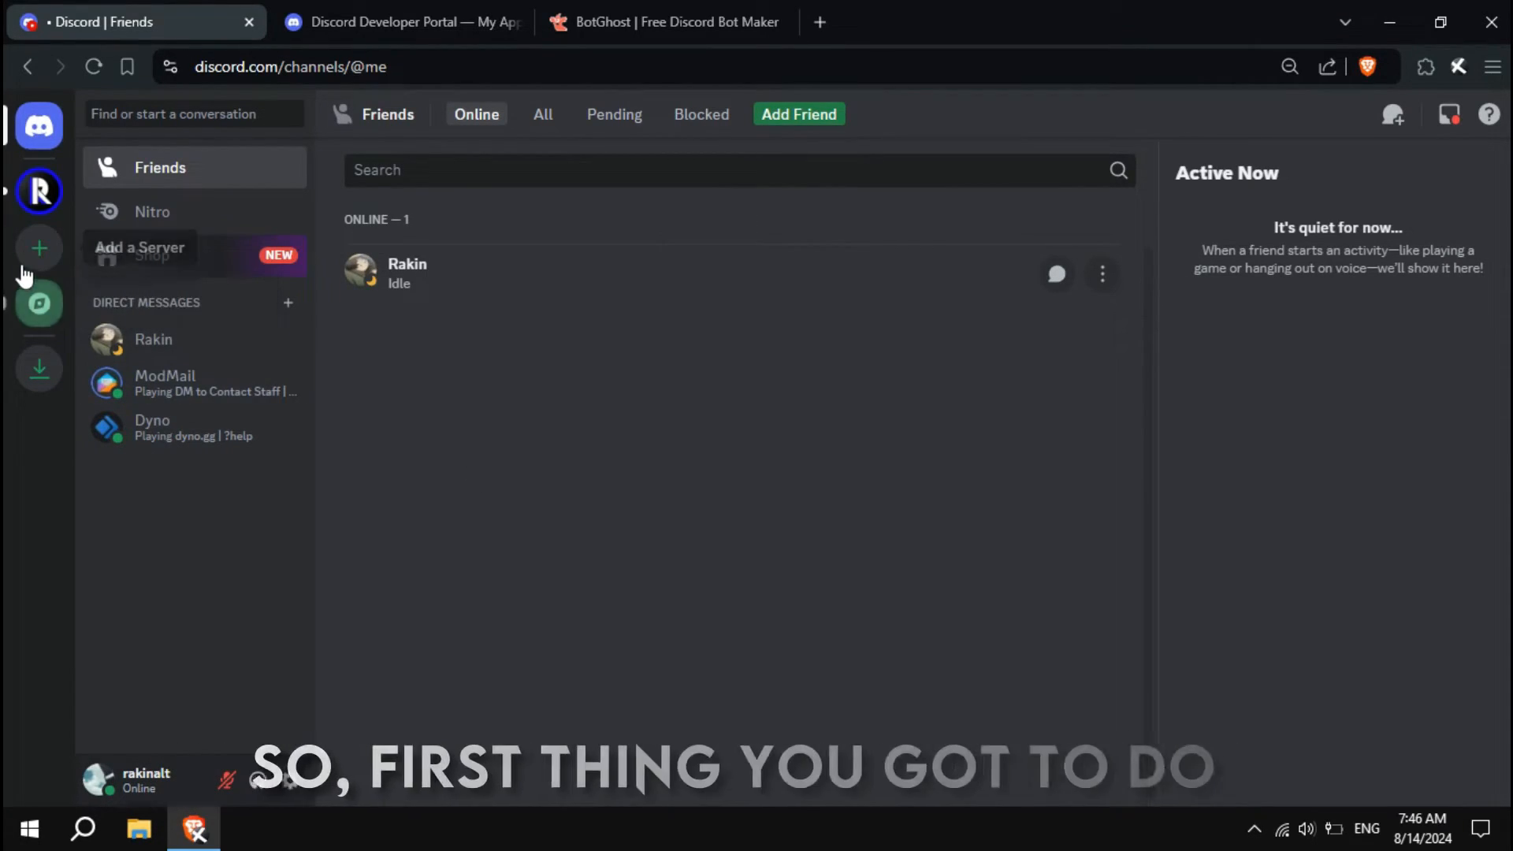
# - Create a new server from scratch for friends, named 'test chamber 1'
pyautogui.click(38, 249)
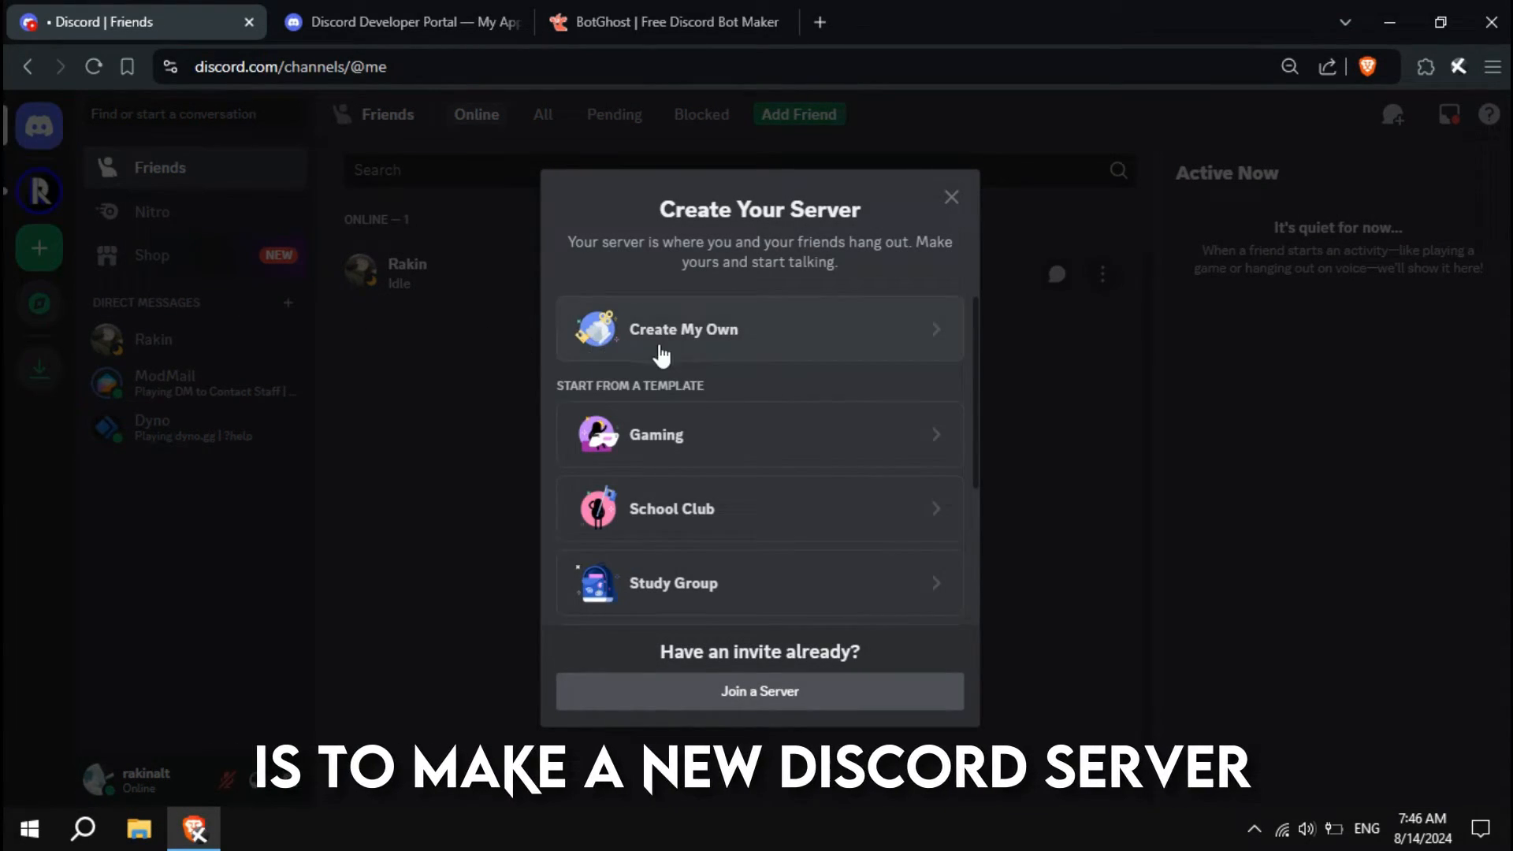
pyautogui.click(680, 329)
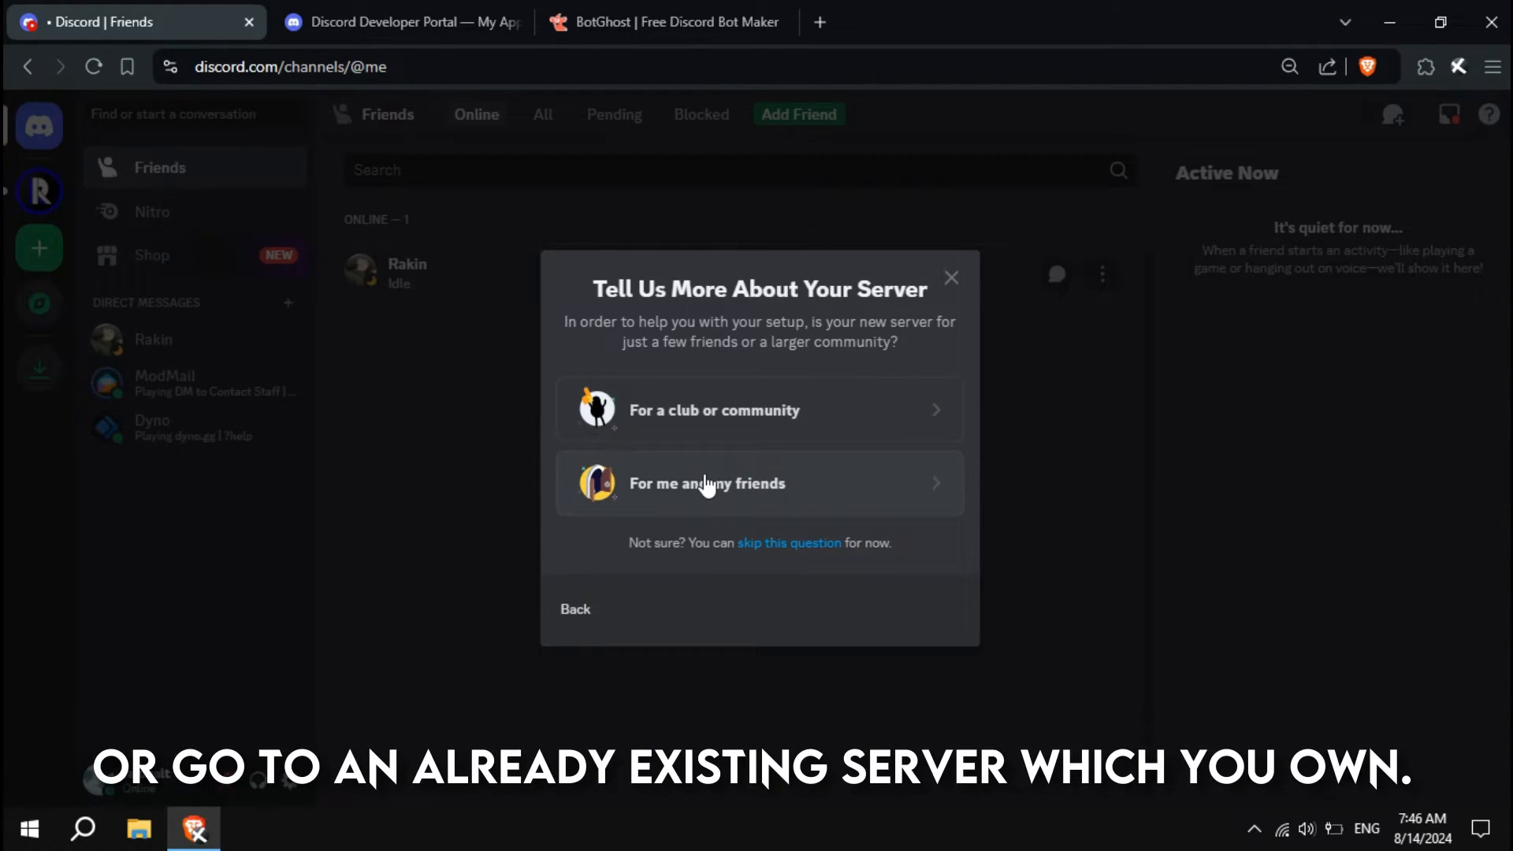
pyautogui.click(706, 484)
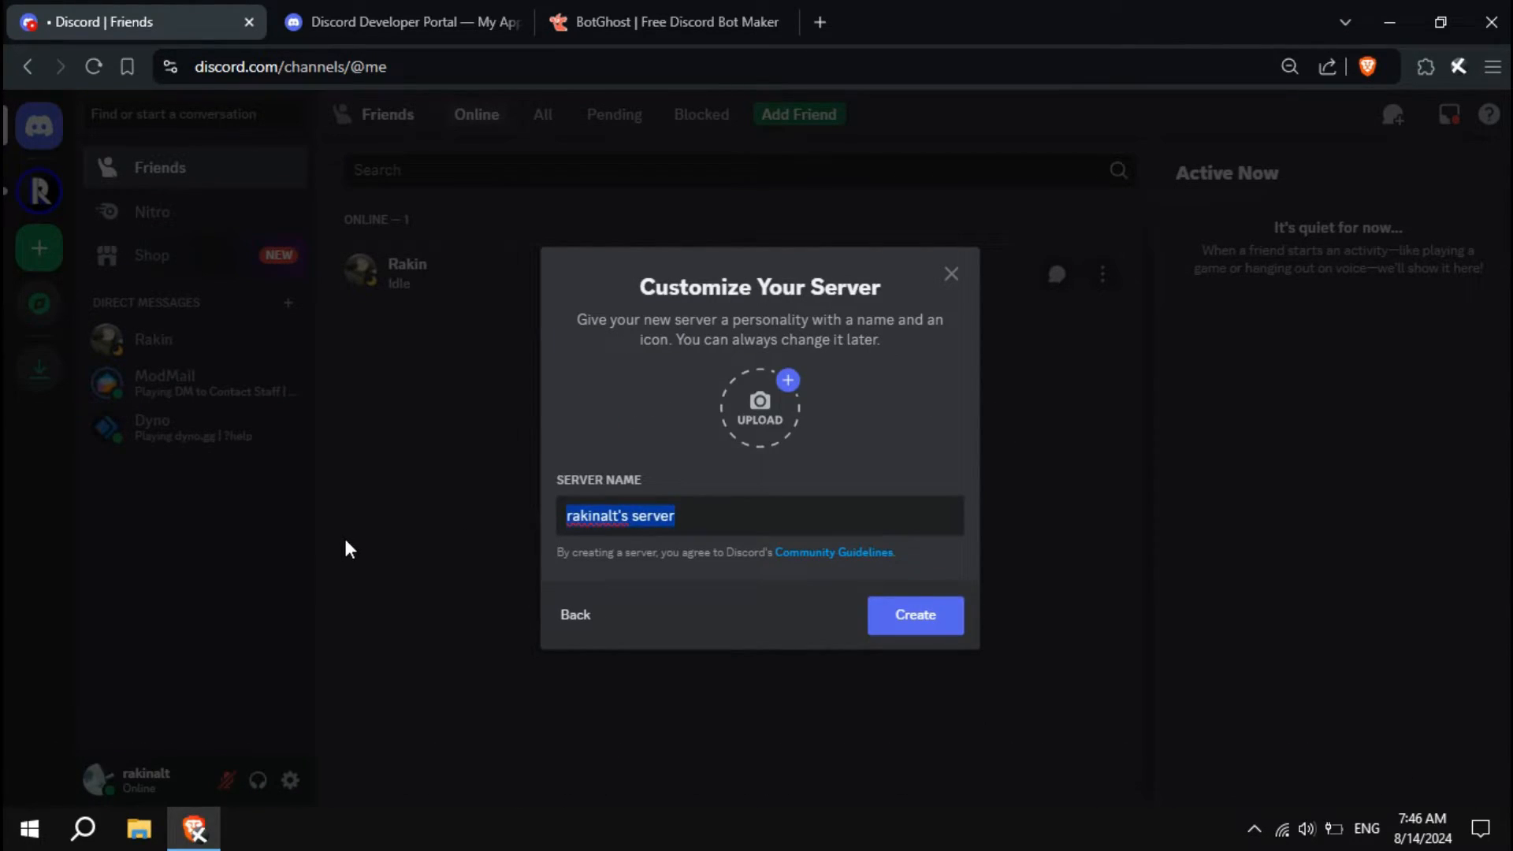
pyautogui.write('test chamber 1')
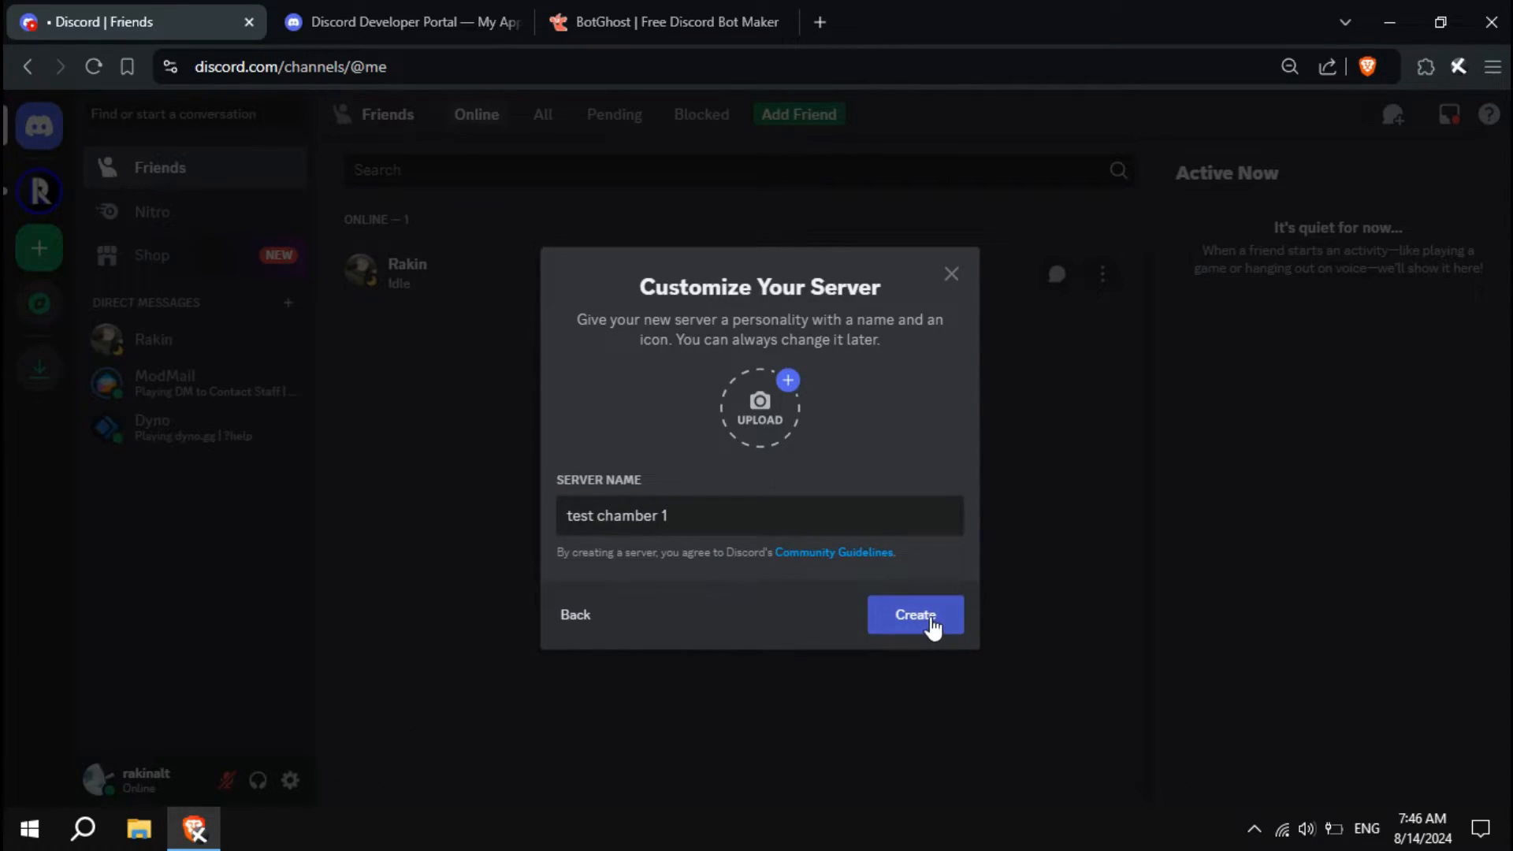
pyautogui.click(914, 614)
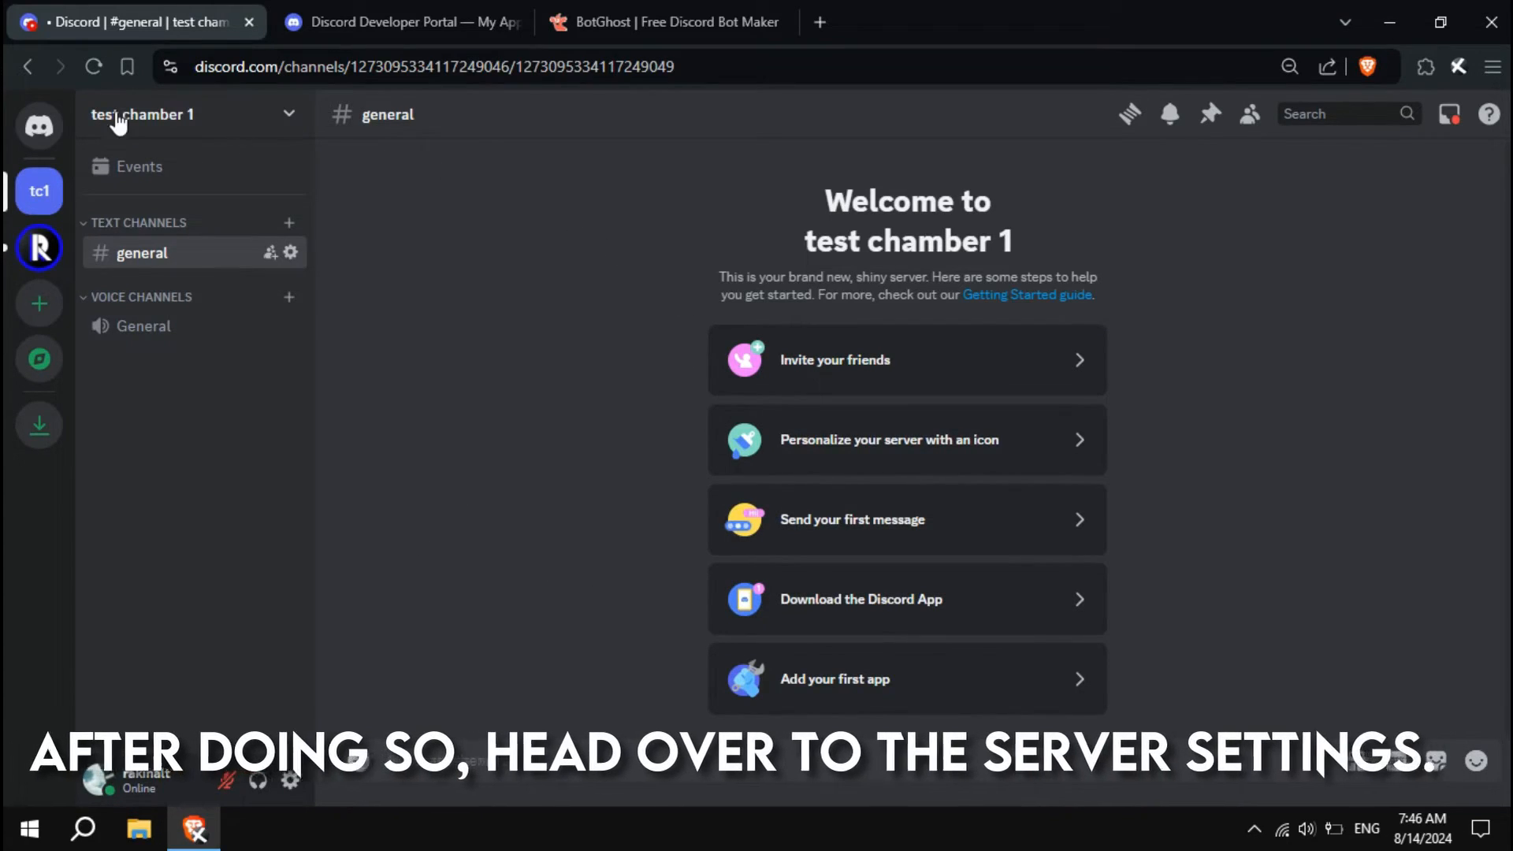
# - From Server Settings, start the Enable Community setup for test chamber 1
pyautogui.click(144, 113)
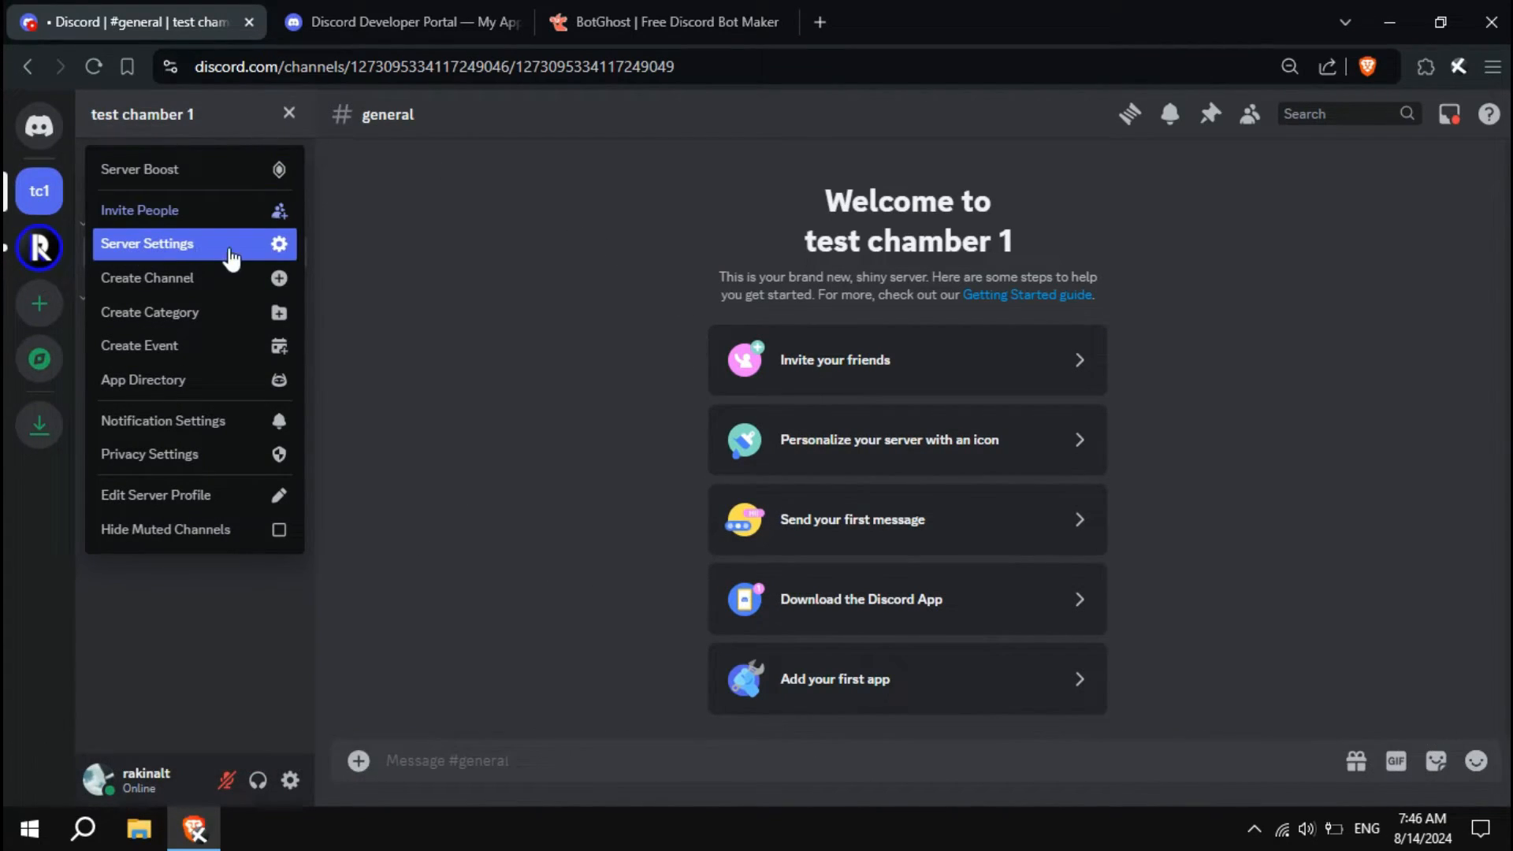
pyautogui.click(146, 242)
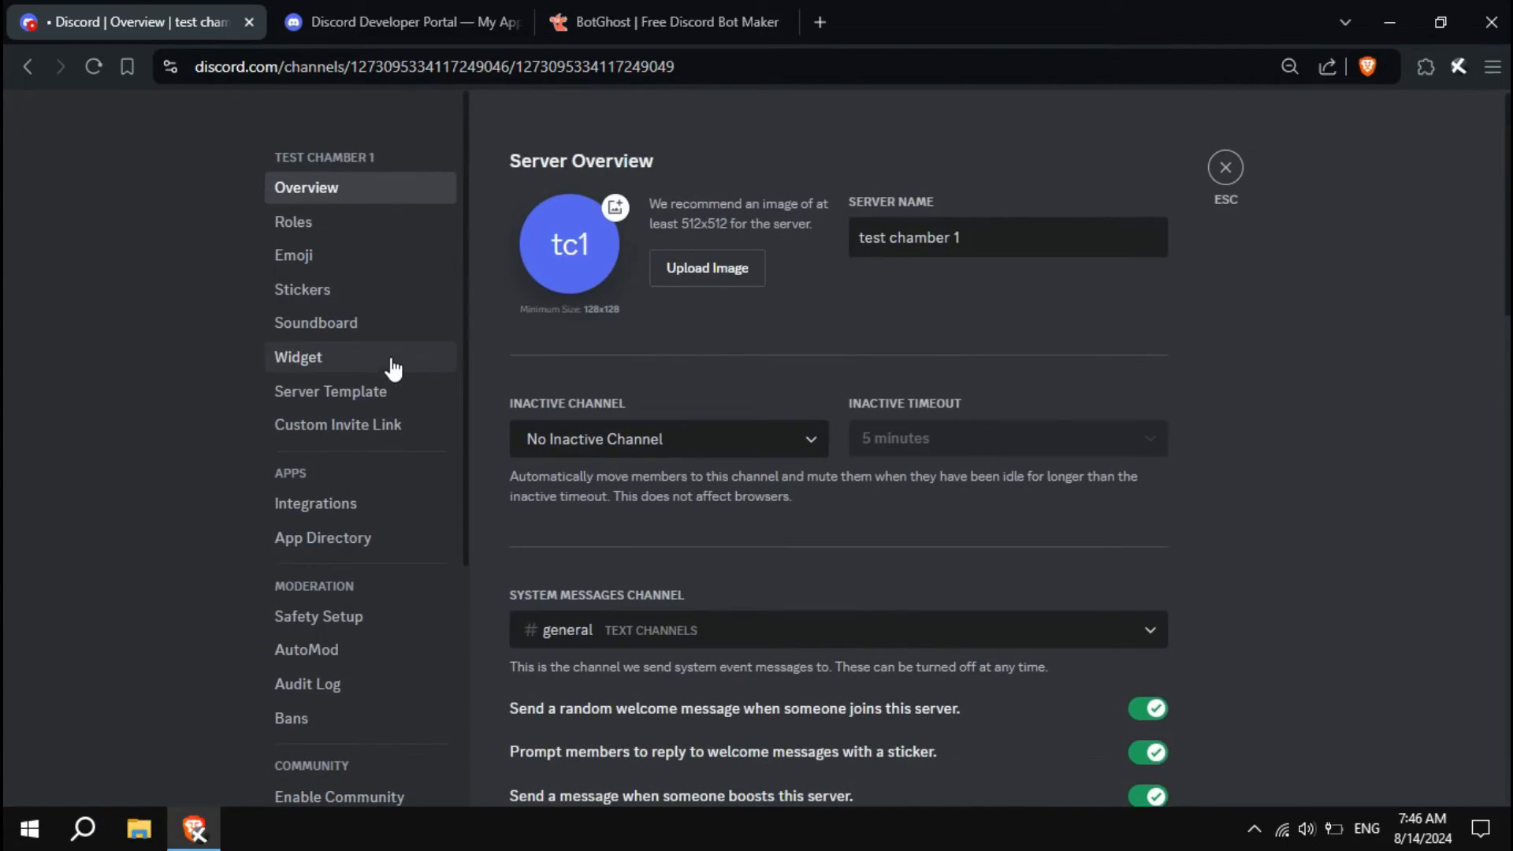
pyautogui.scroll(-3)
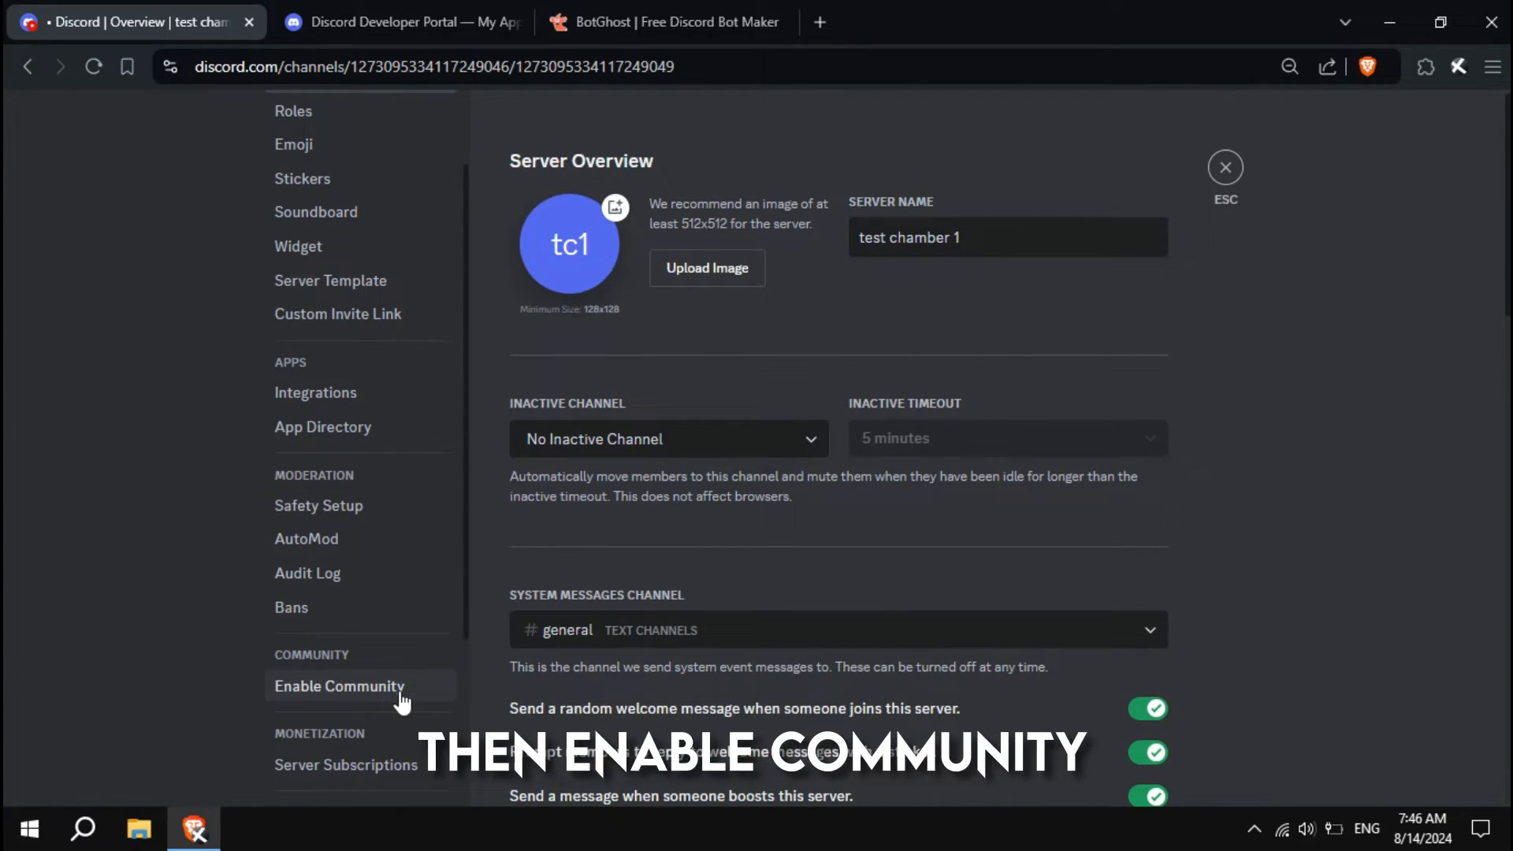
pyautogui.click(339, 686)
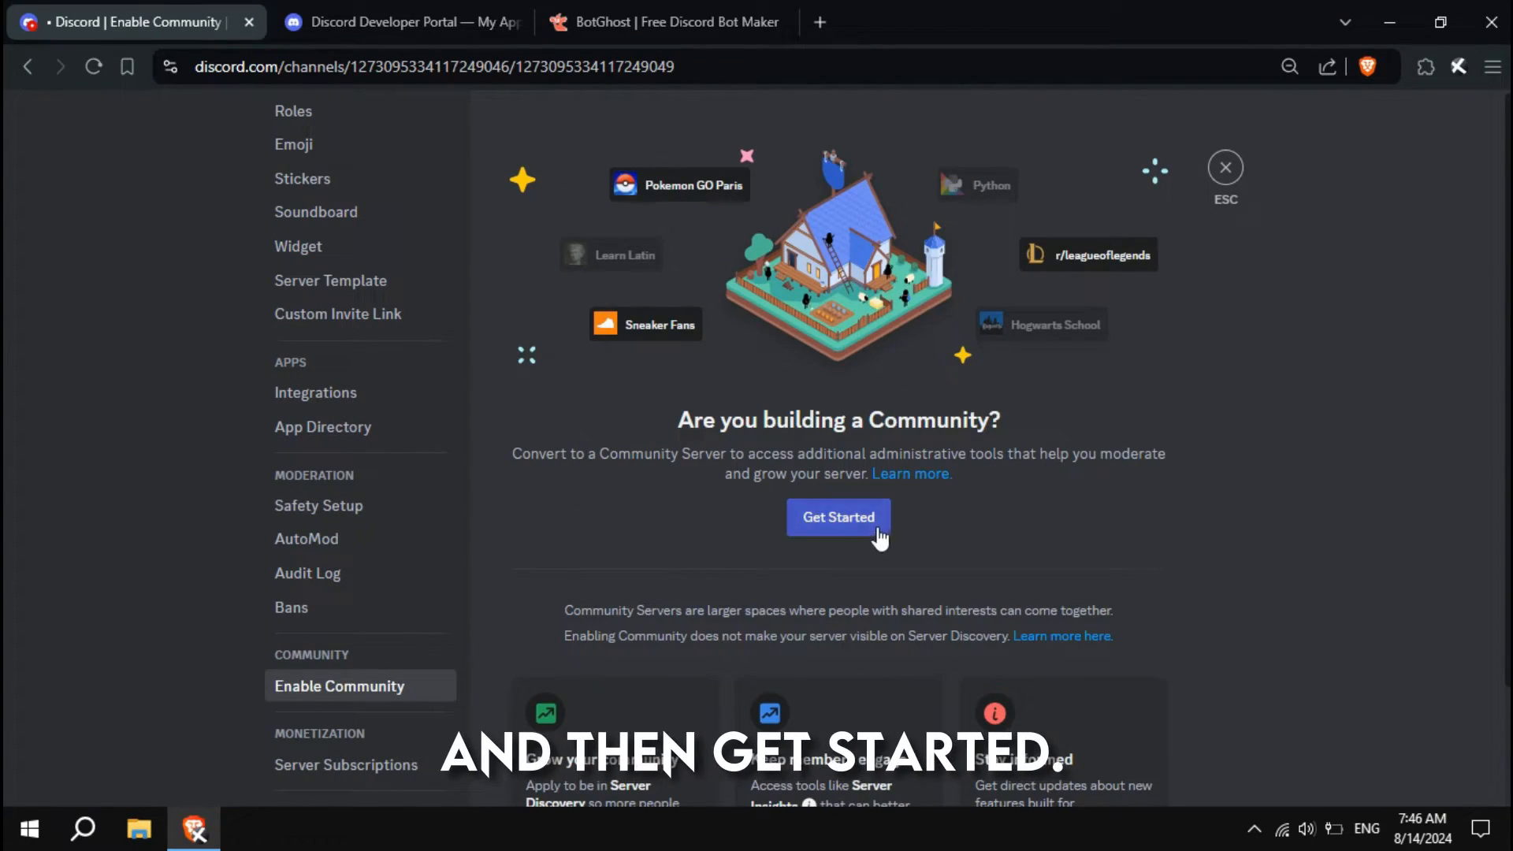
pyautogui.click(838, 517)
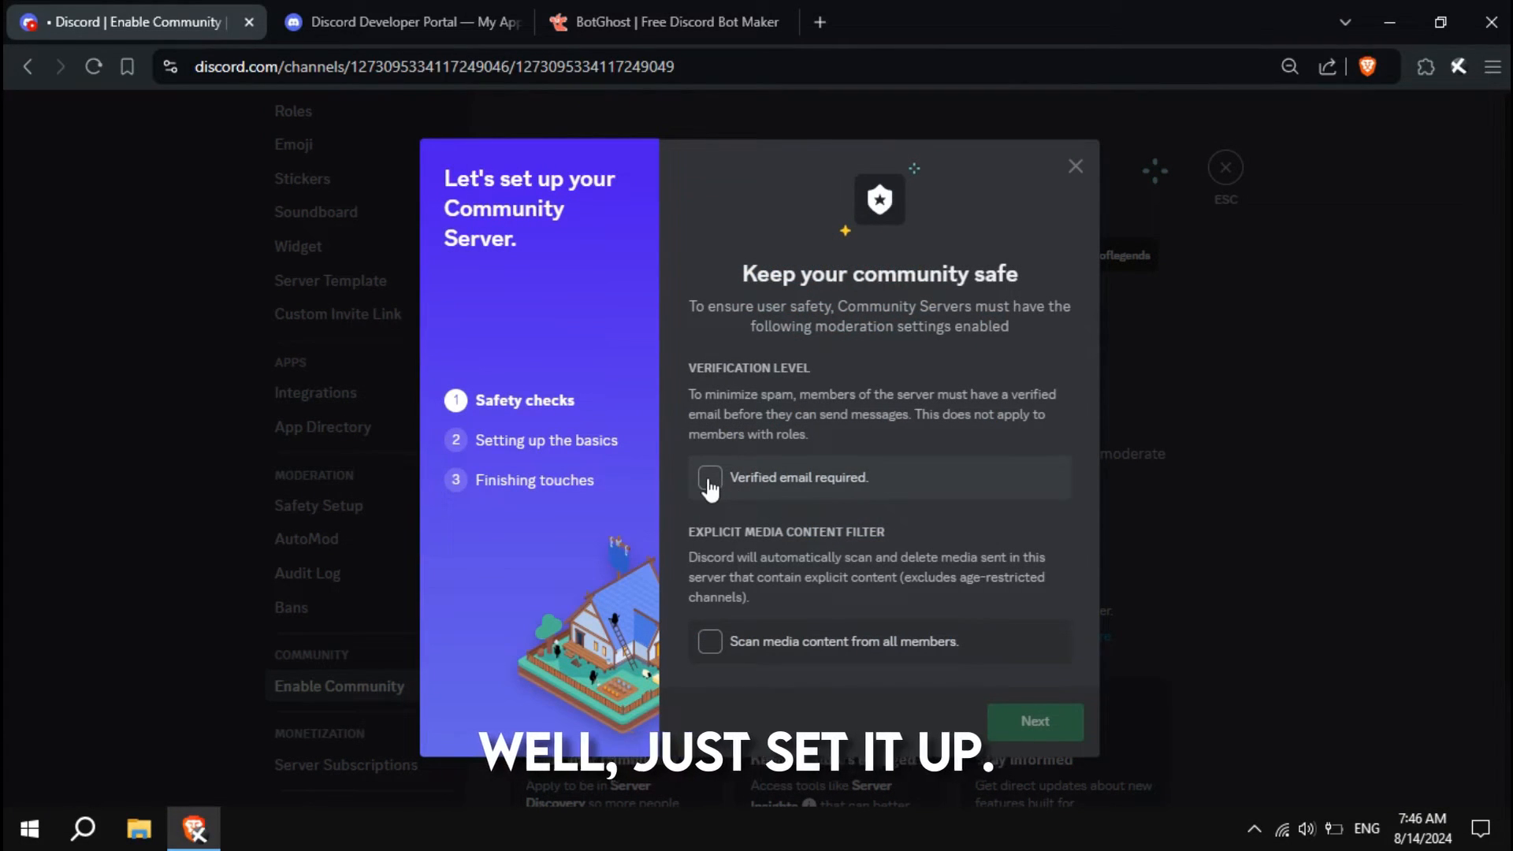
# - Require verified email, agree to the guidelines, finish the Community conversion and close settings
pyautogui.click(1033, 722)
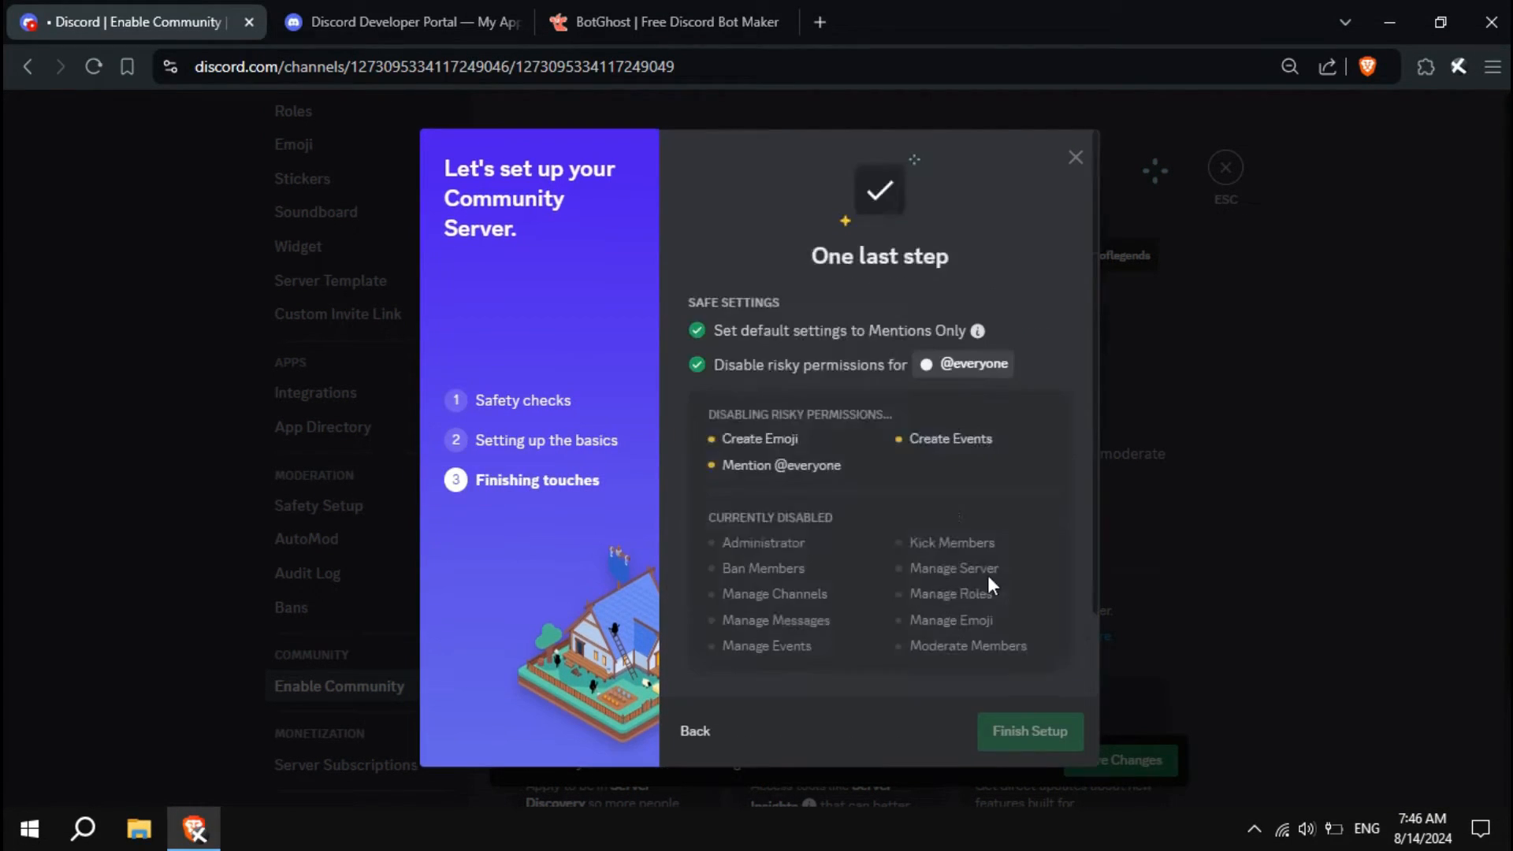
pyautogui.click(1031, 732)
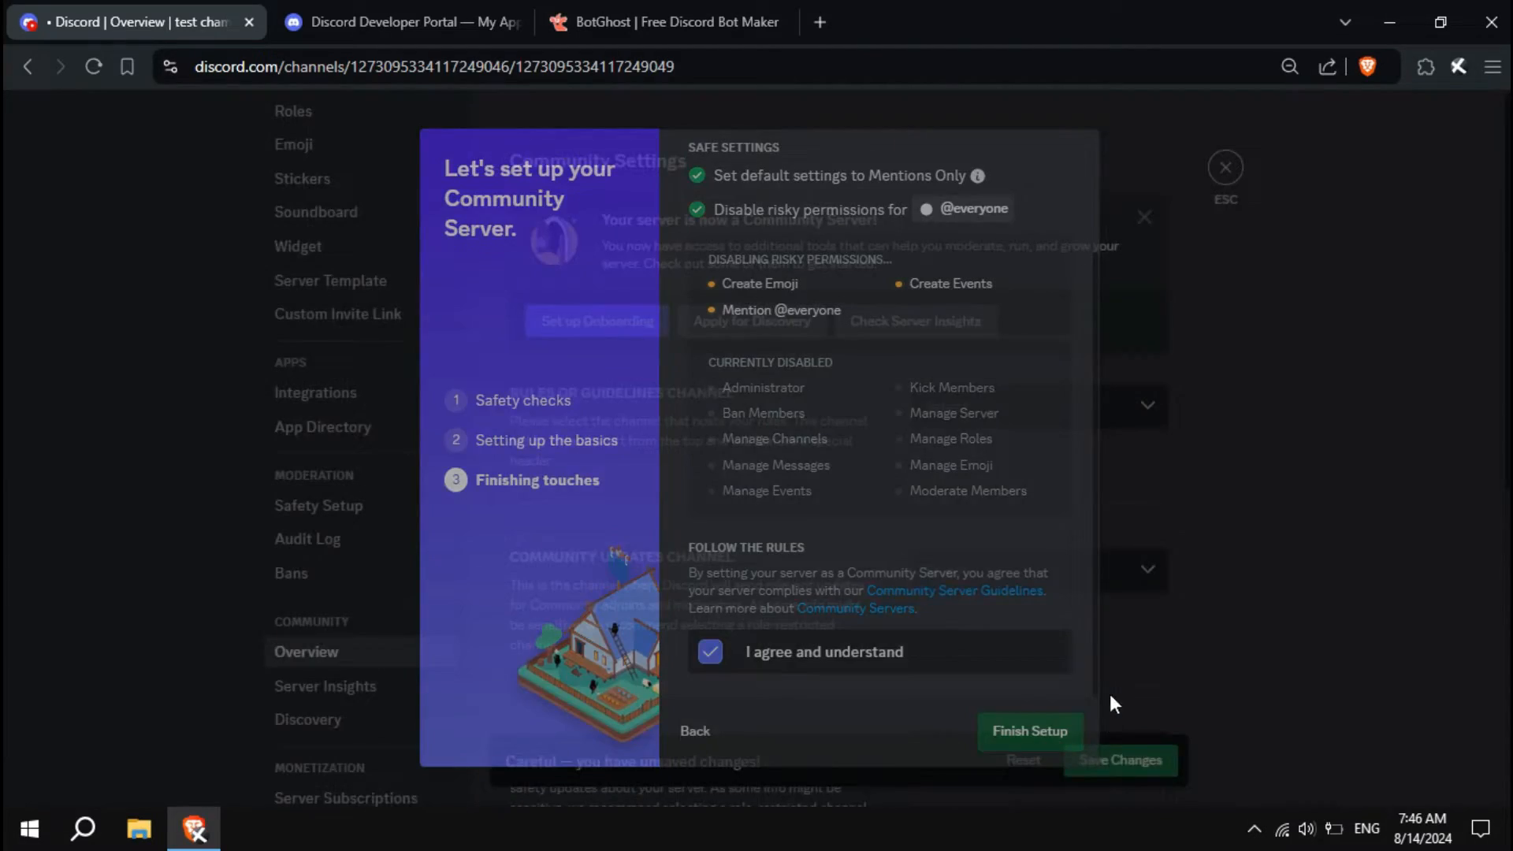
pyautogui.click(1030, 731)
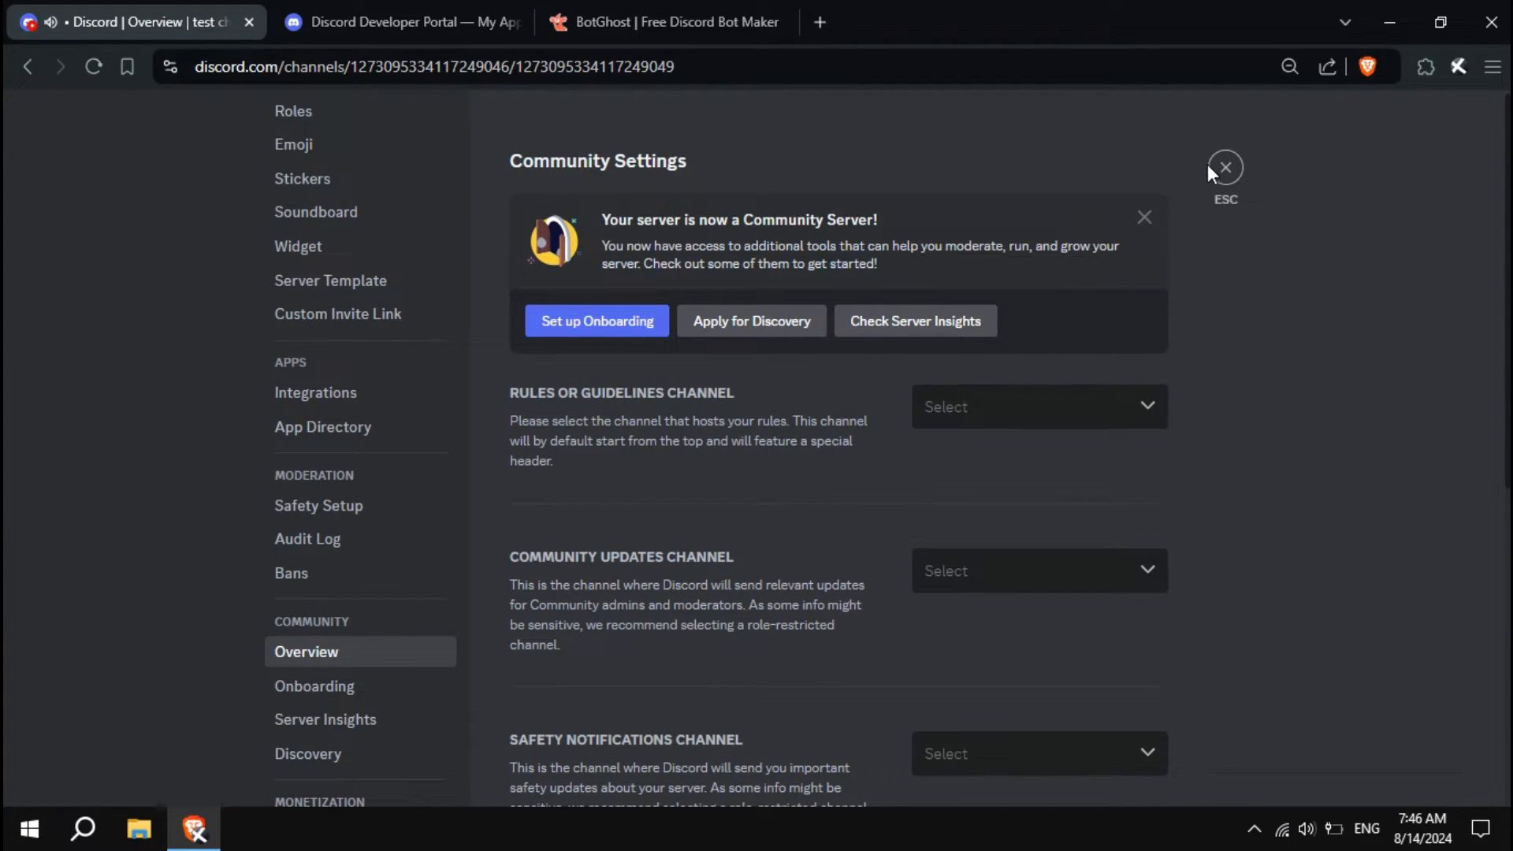
pyautogui.click(1226, 167)
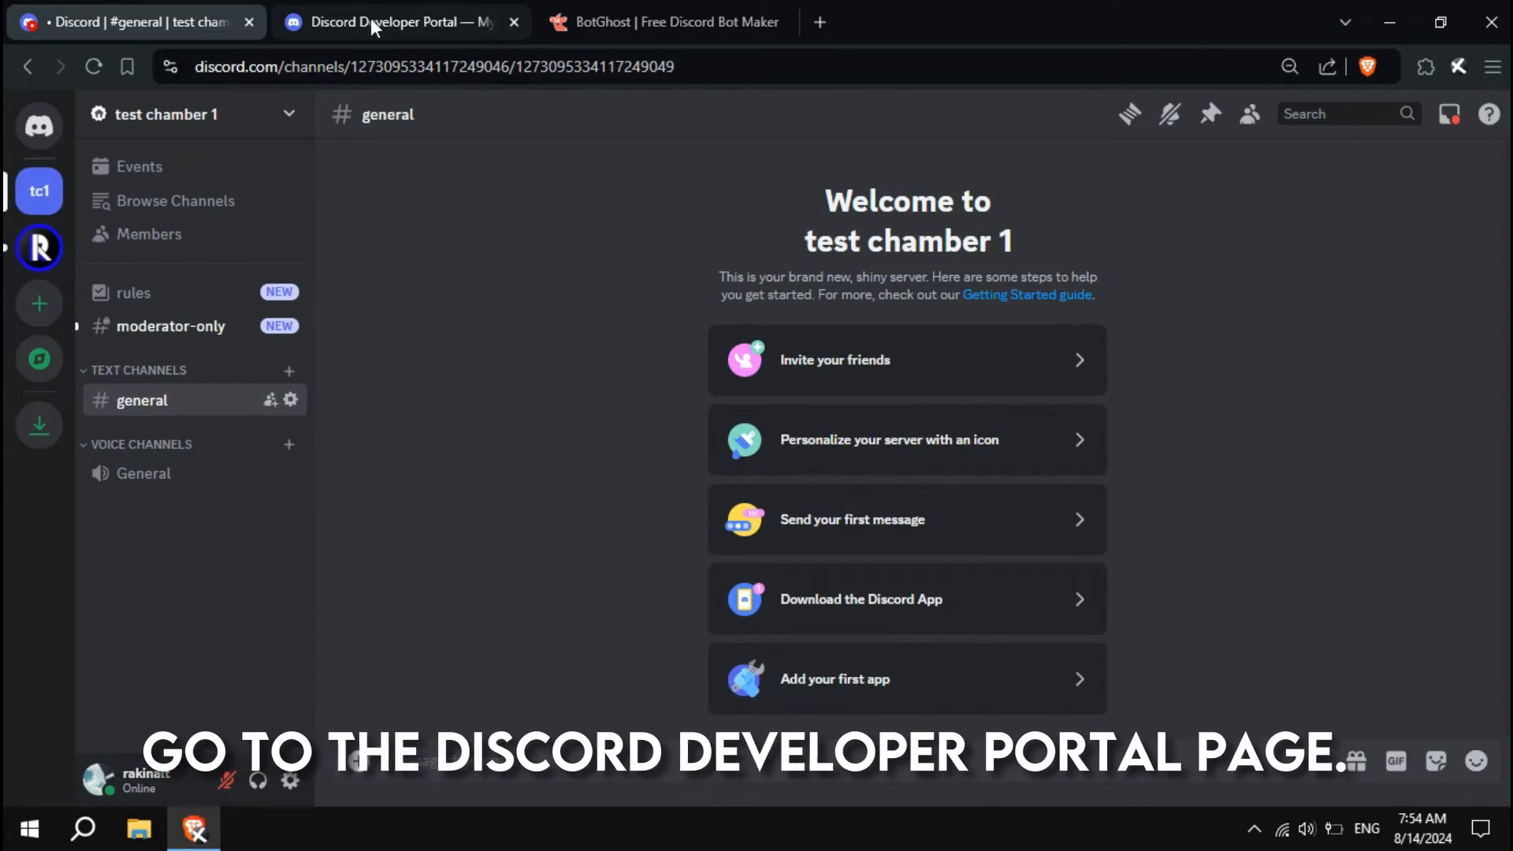
# - In the Developer Portal, create a new application 'turret 1', accepting the developer terms
pyautogui.click(373, 22)
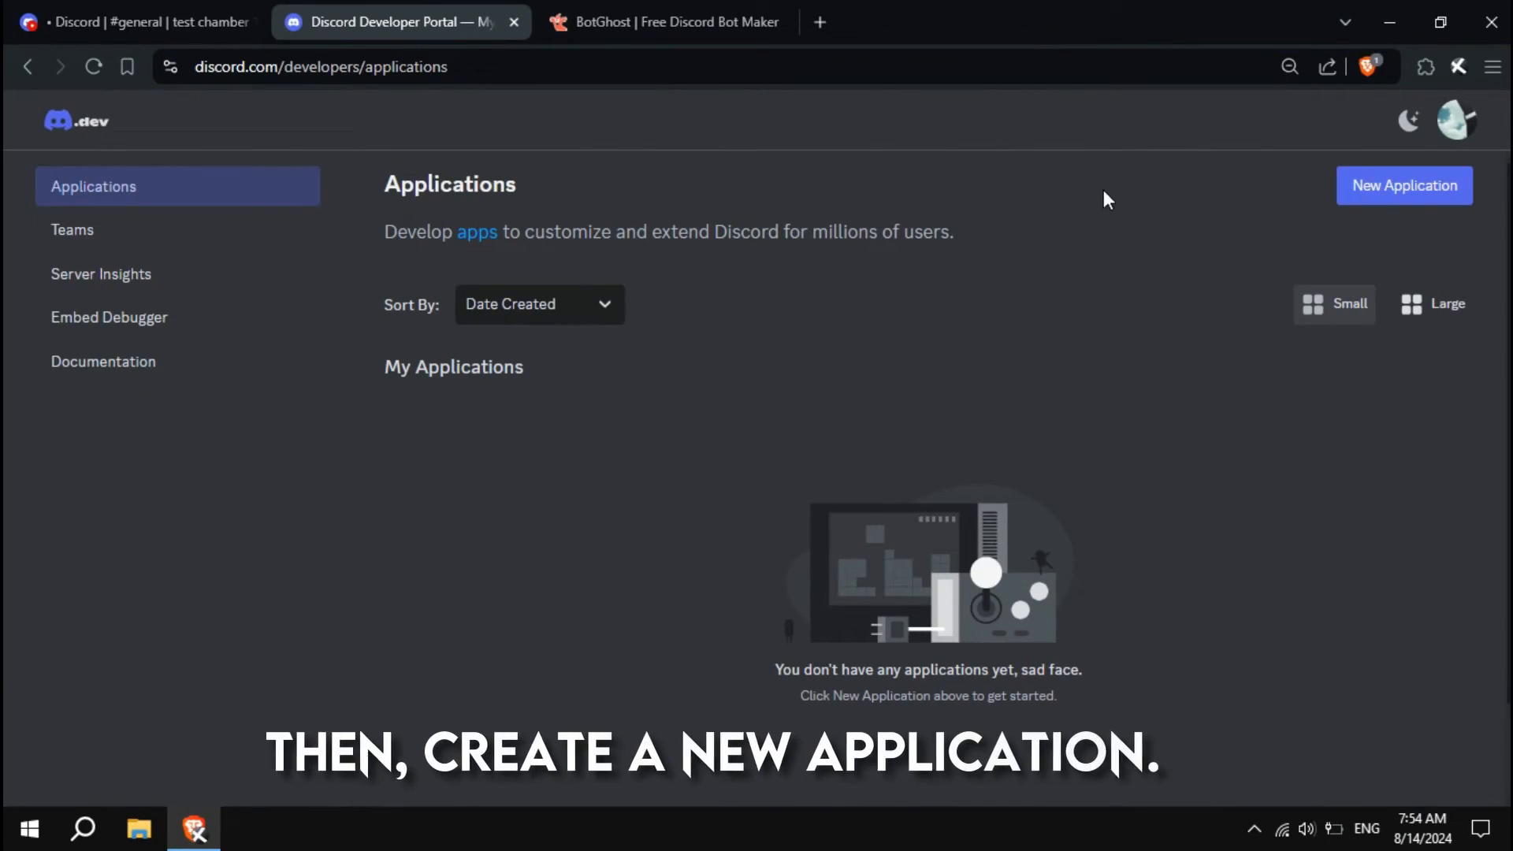
pyautogui.click(1404, 186)
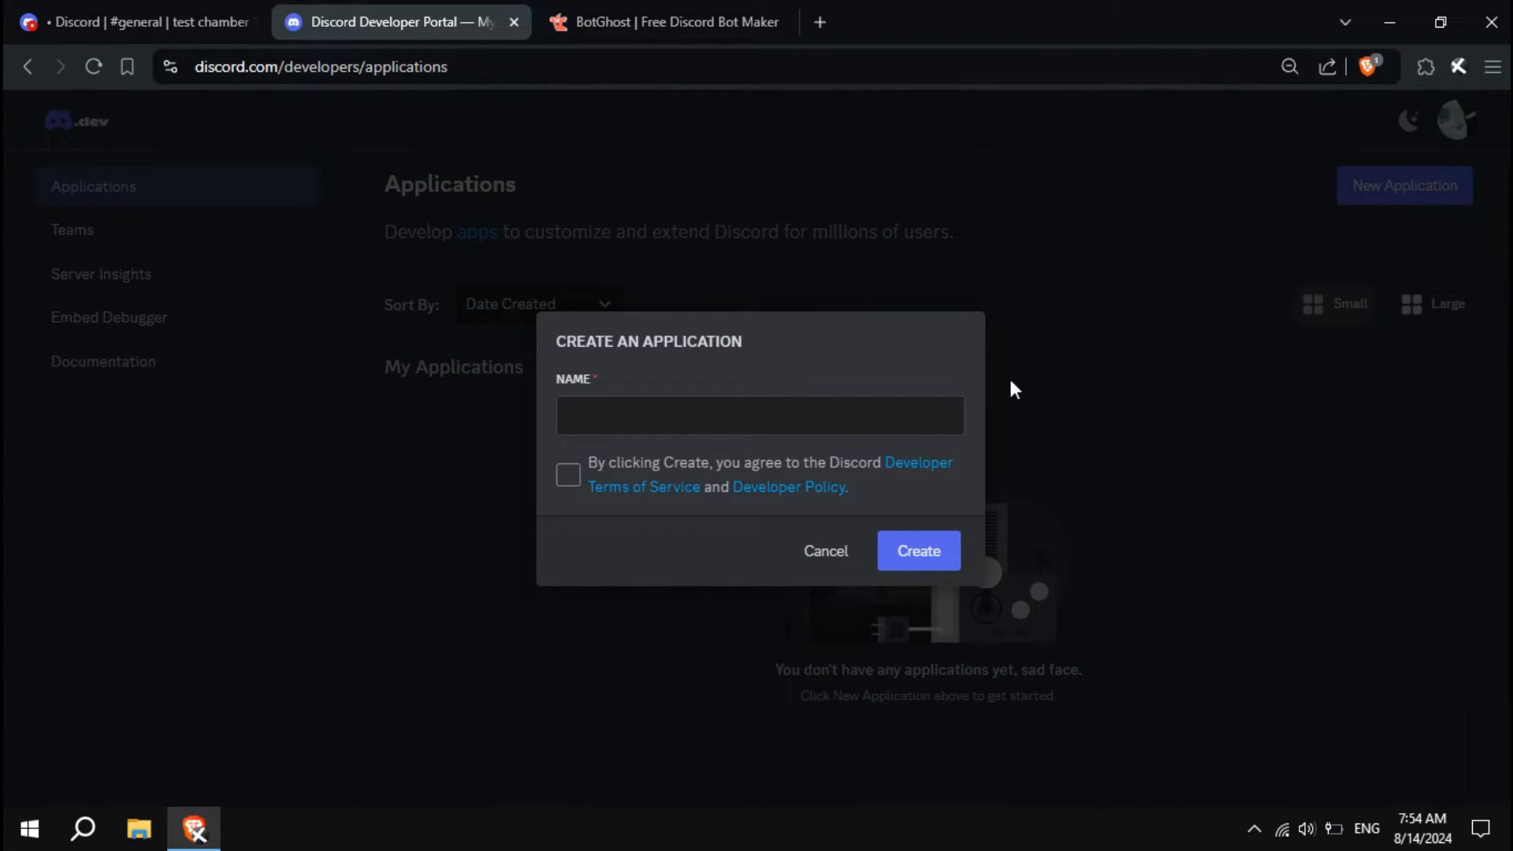
pyautogui.write('turret 1')
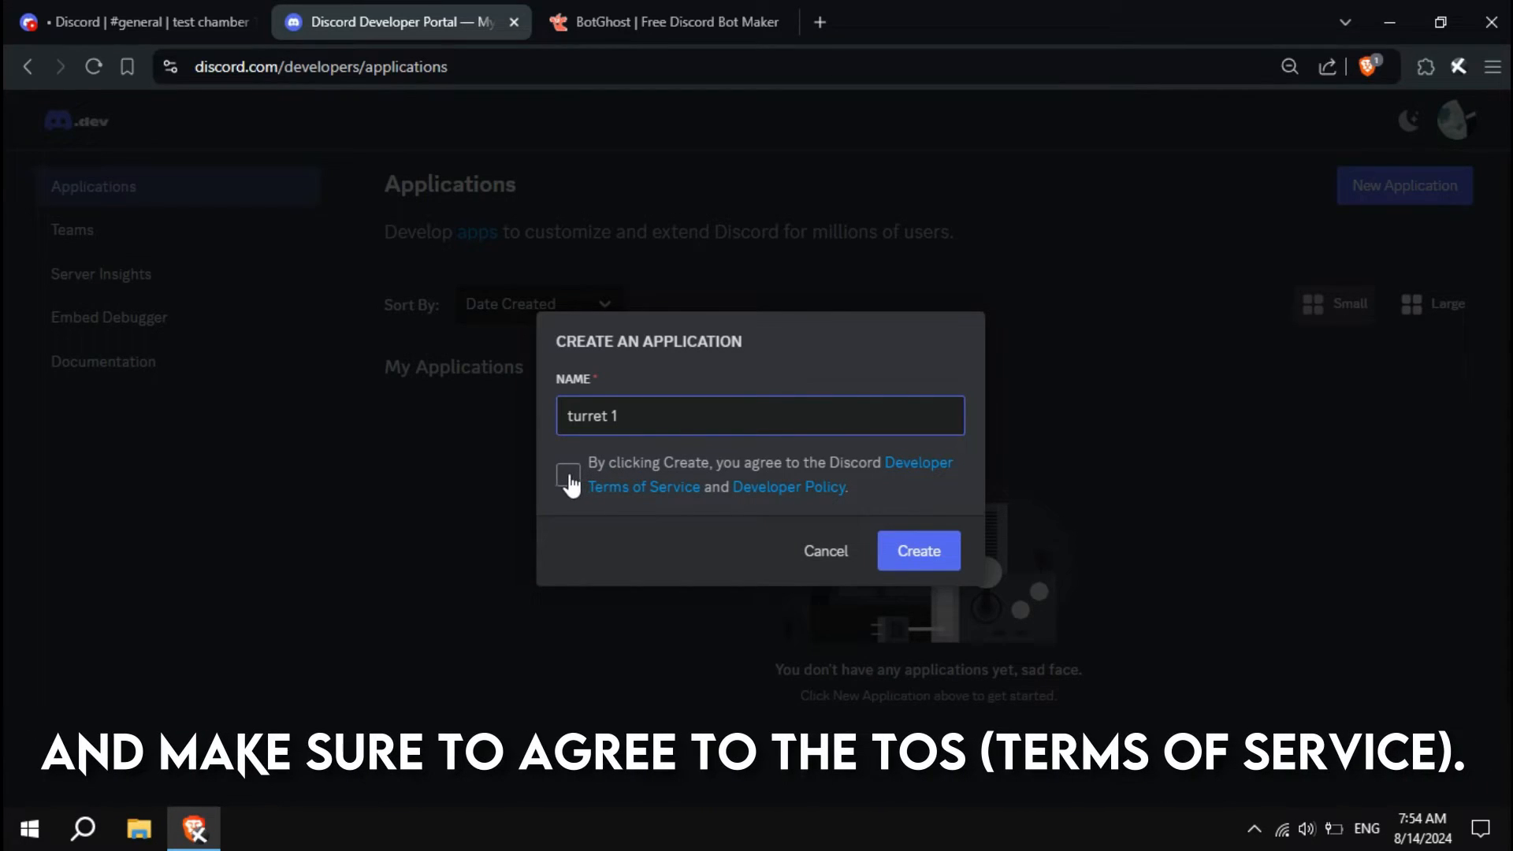
pyautogui.click(567, 474)
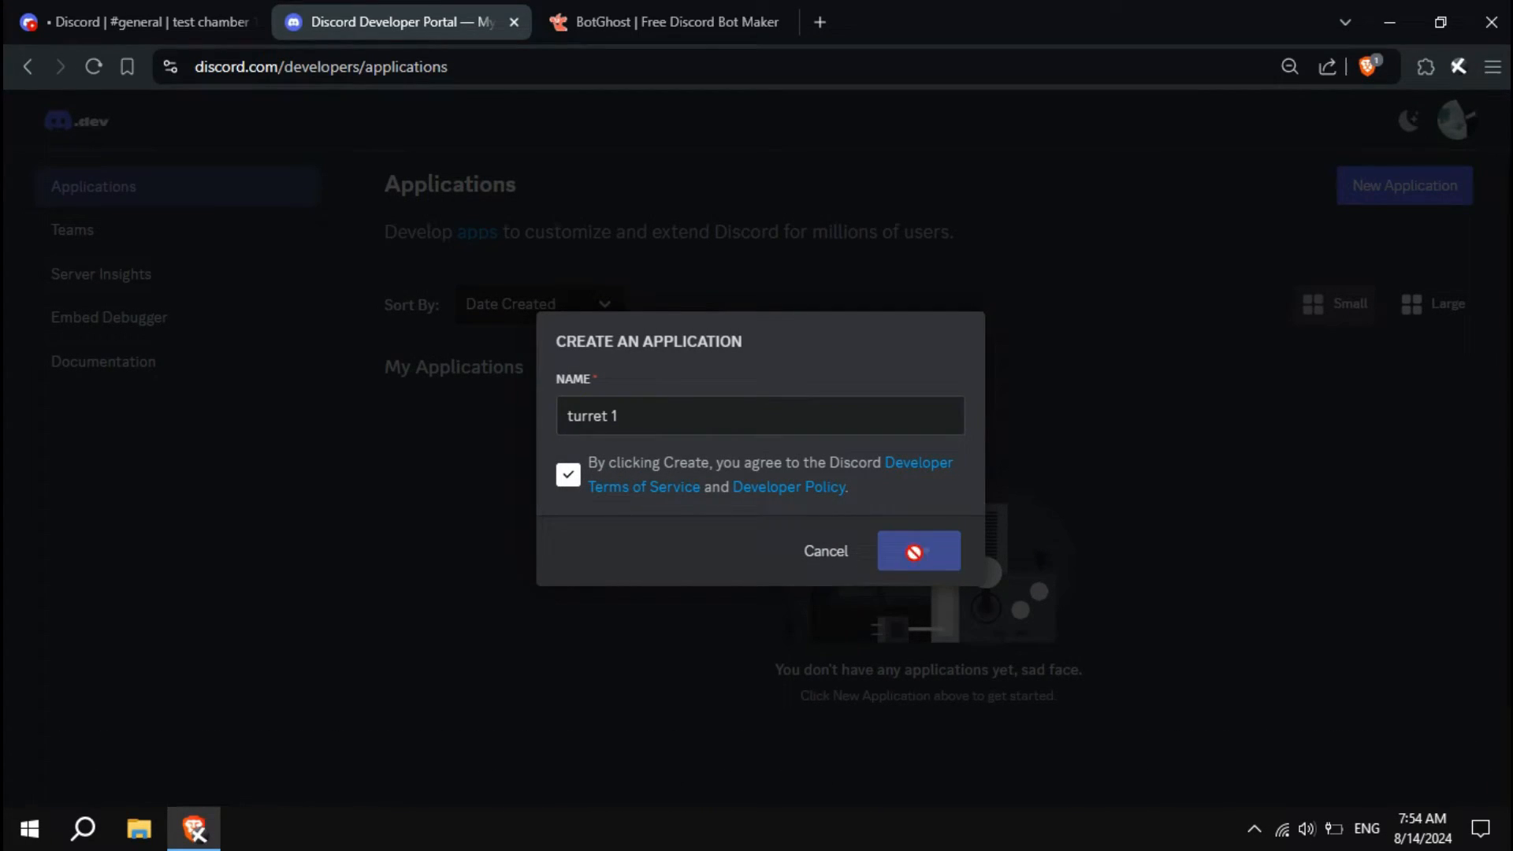
pyautogui.click(917, 552)
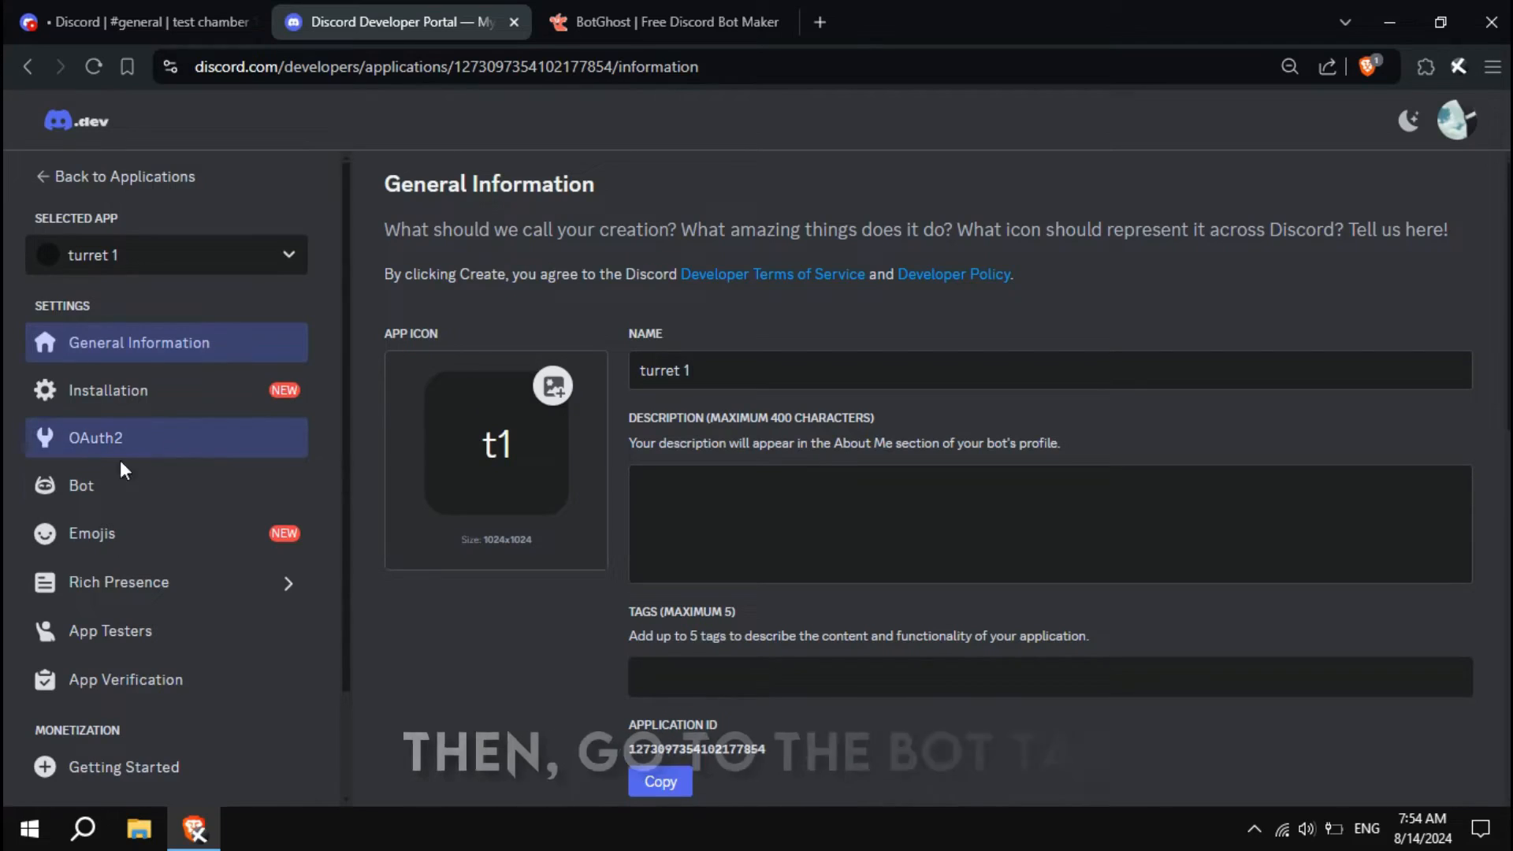
# - On the Bot page, switch on all three Privileged Gateway Intents and save changes
pyautogui.click(80, 485)
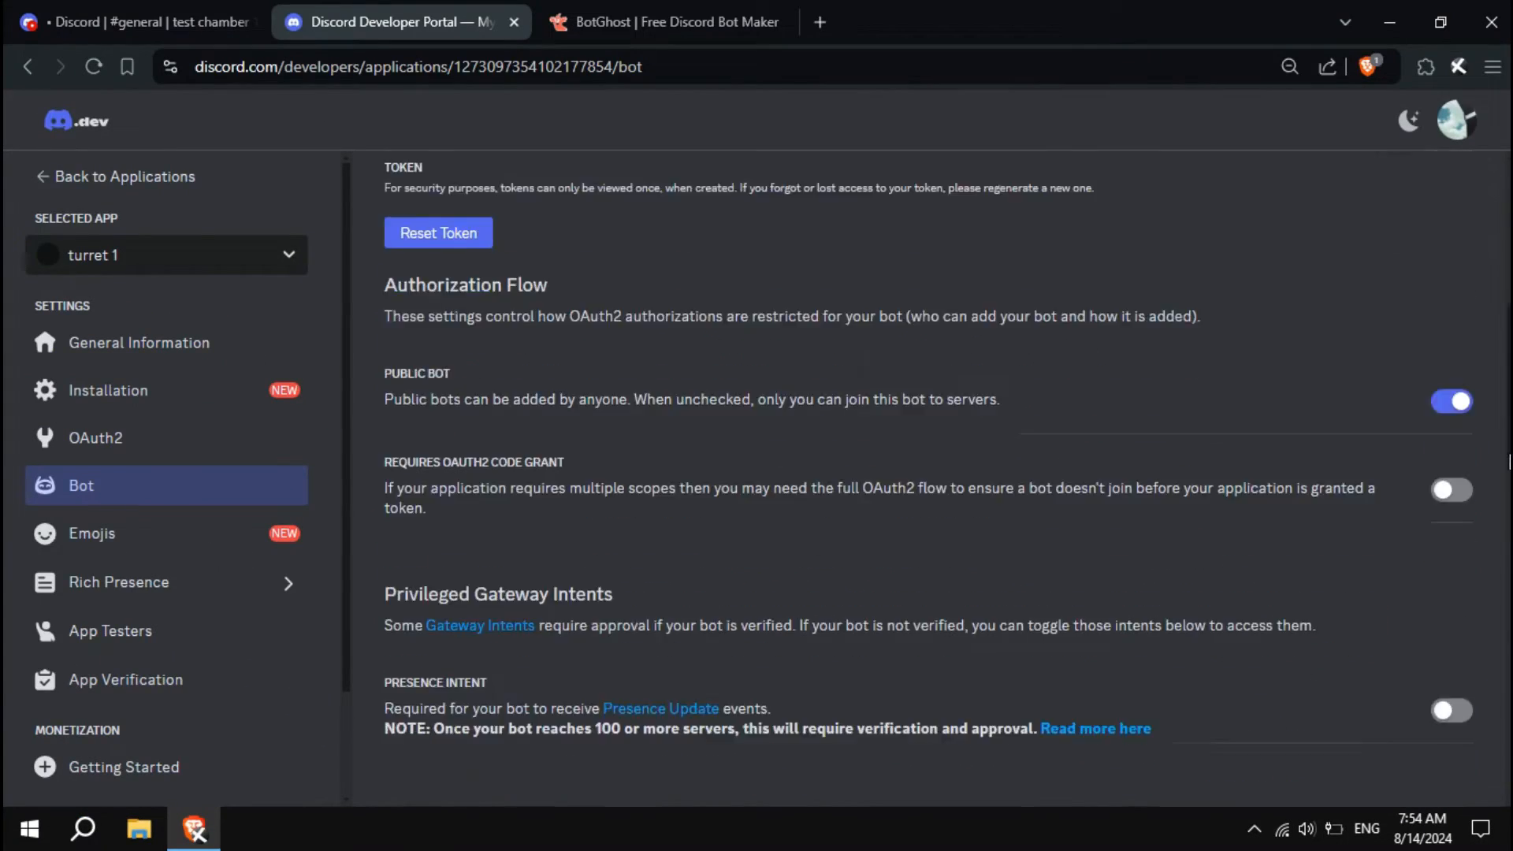
pyautogui.scroll(-3)
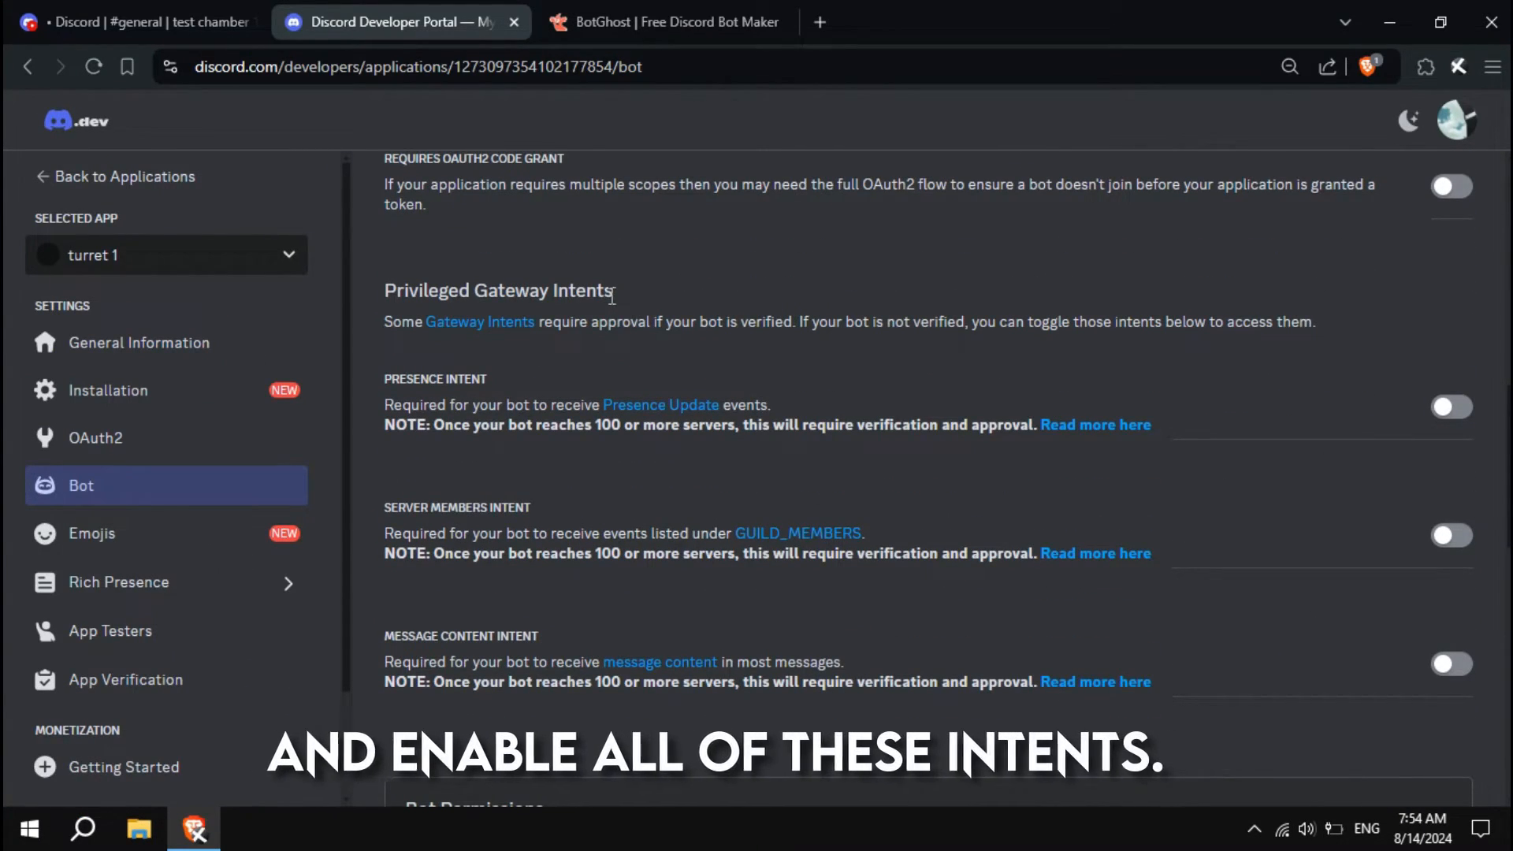
pyautogui.click(1450, 406)
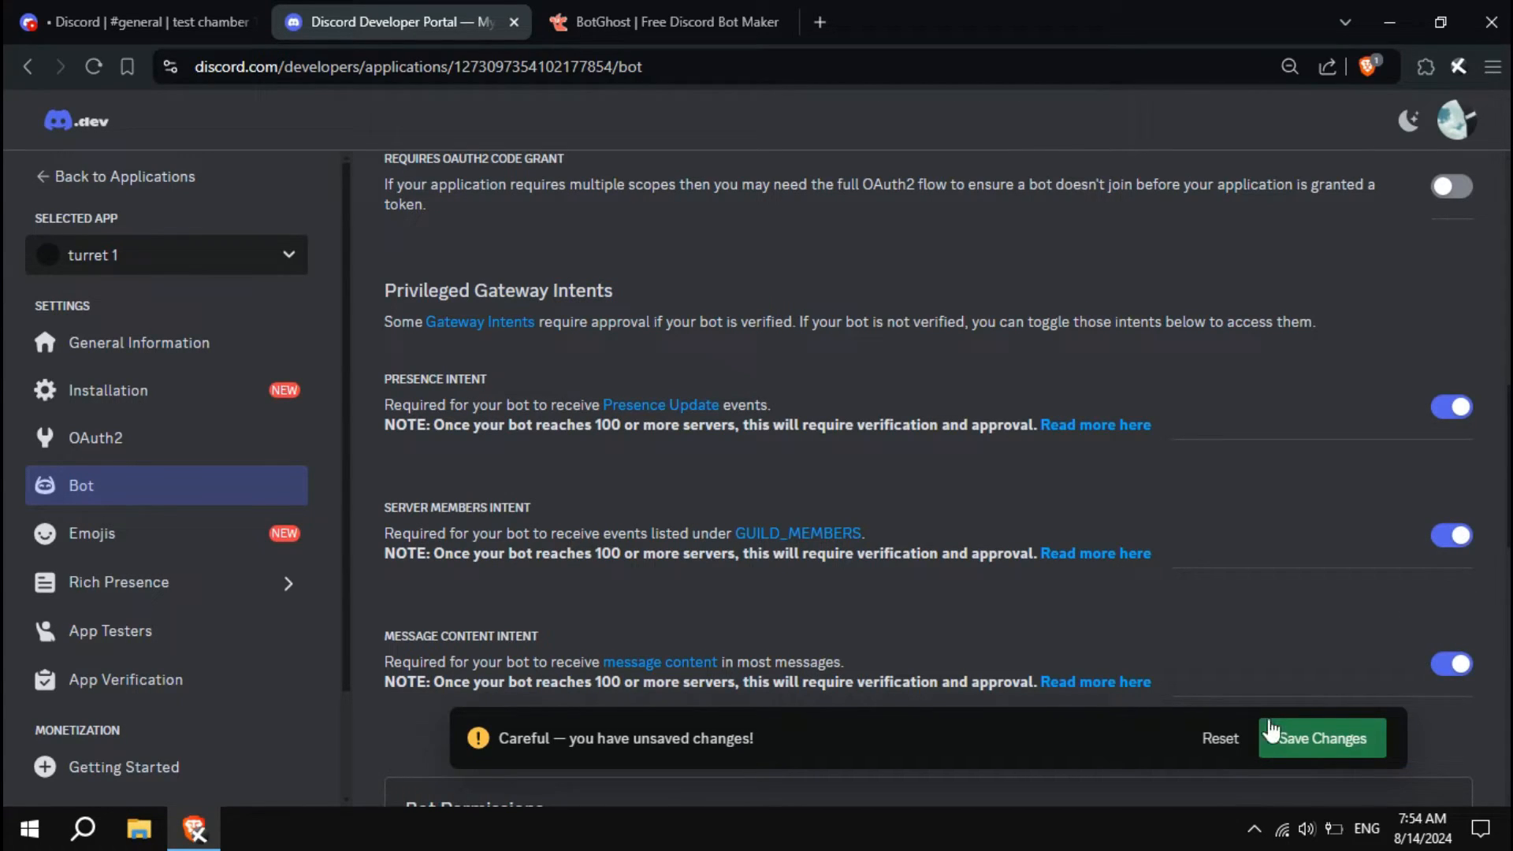
pyautogui.click(1321, 738)
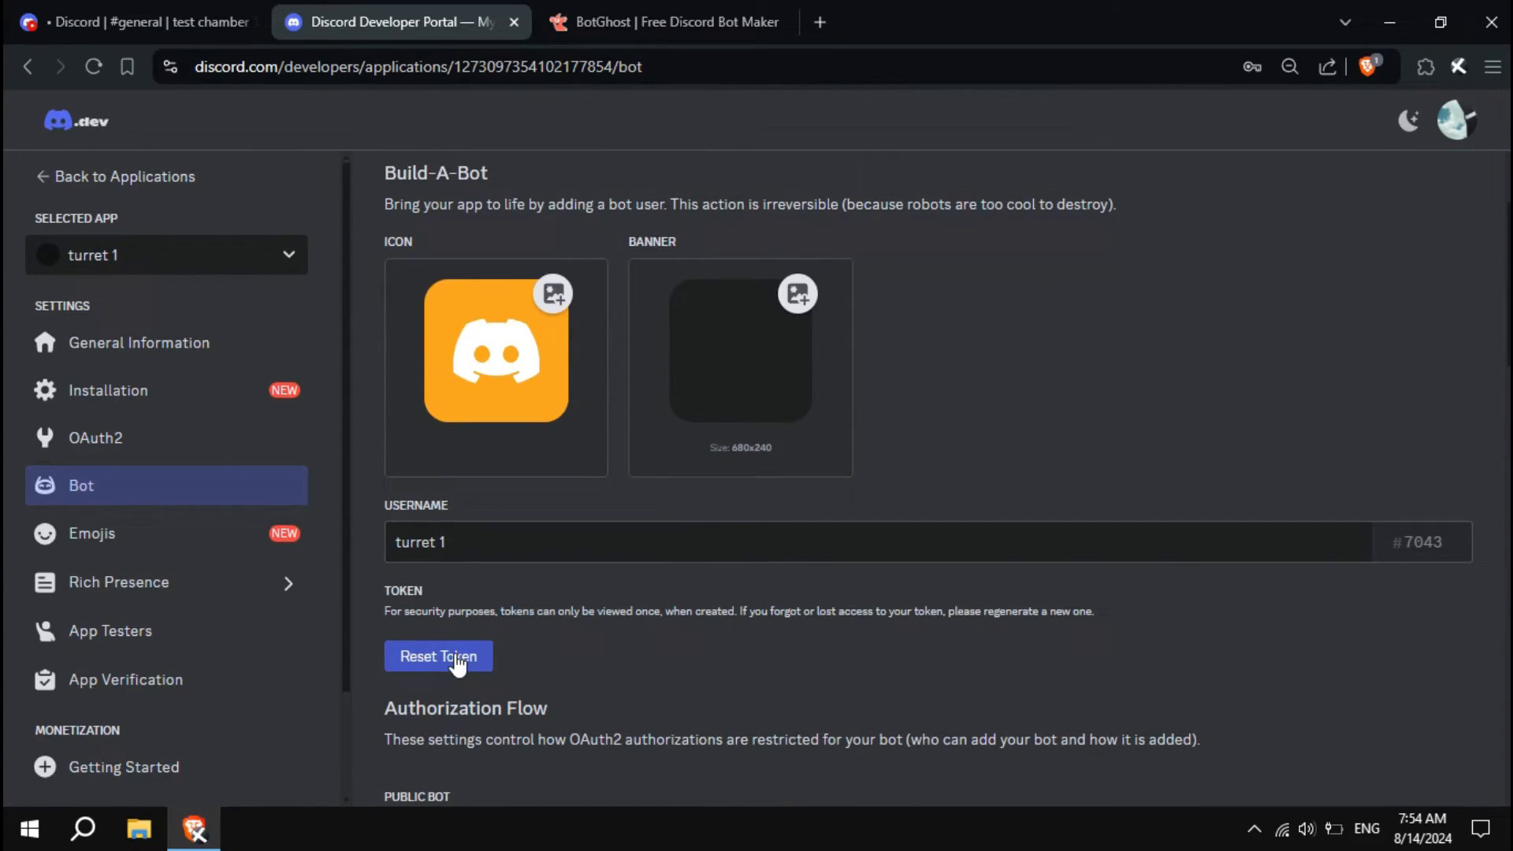
# - Reset the bot token with password confirmation, copy it, and go to the BotGhost site
pyautogui.click(438, 655)
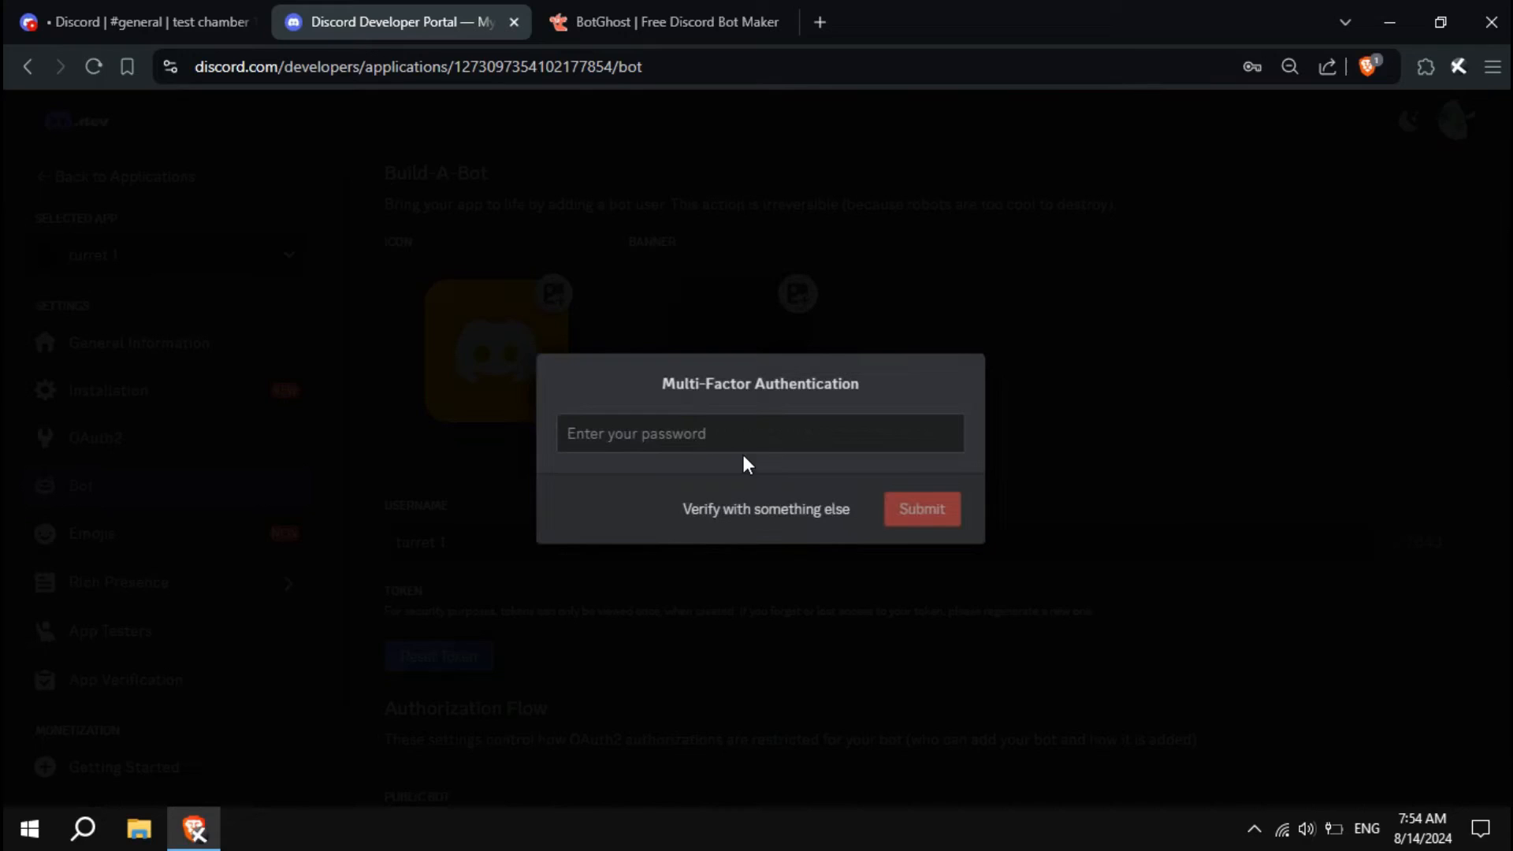
pyautogui.write('••••')
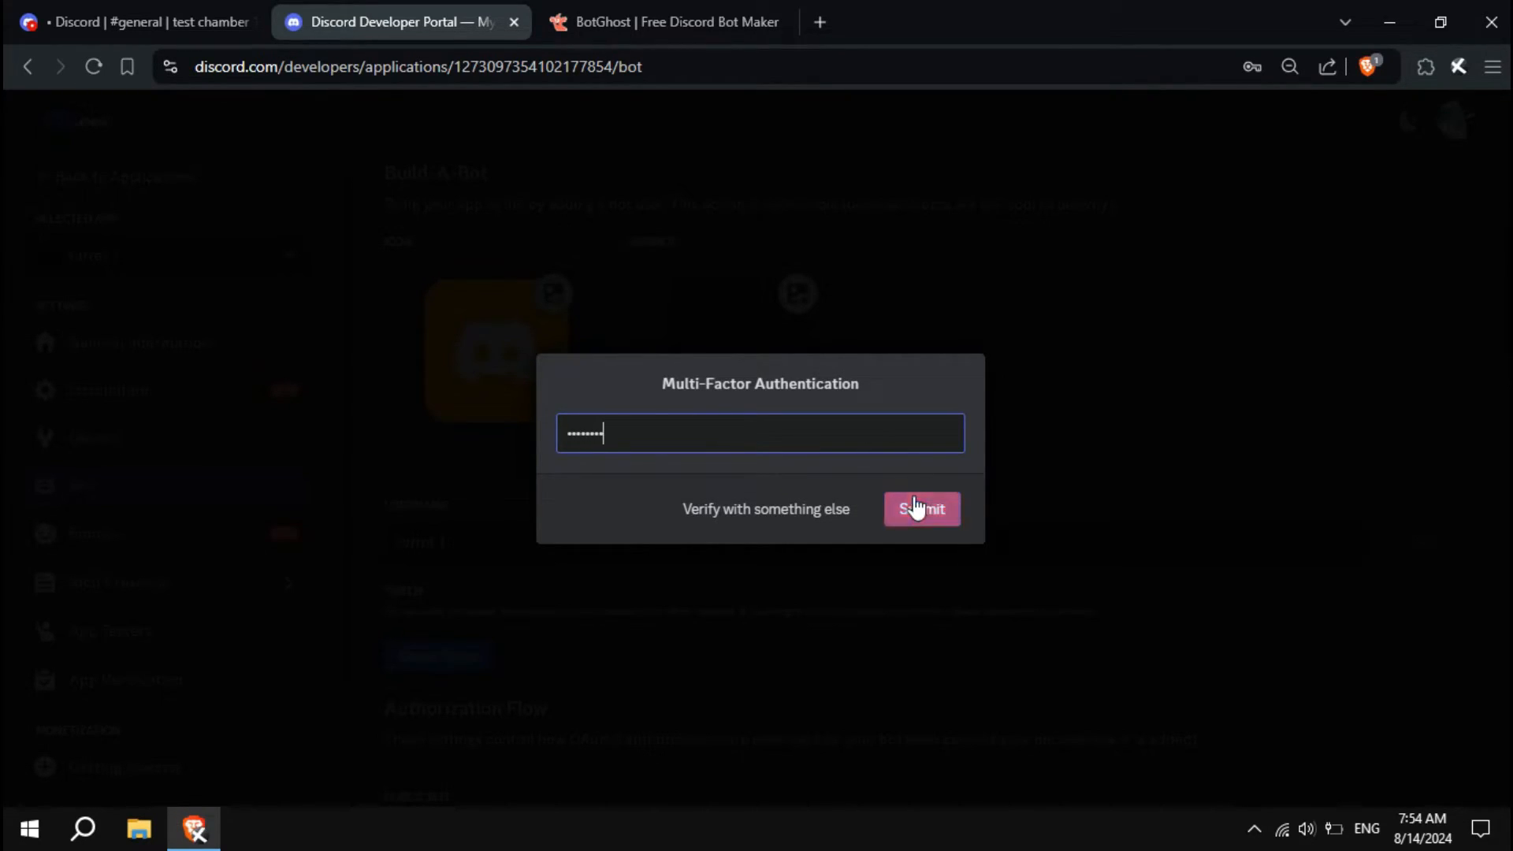
pyautogui.click(922, 509)
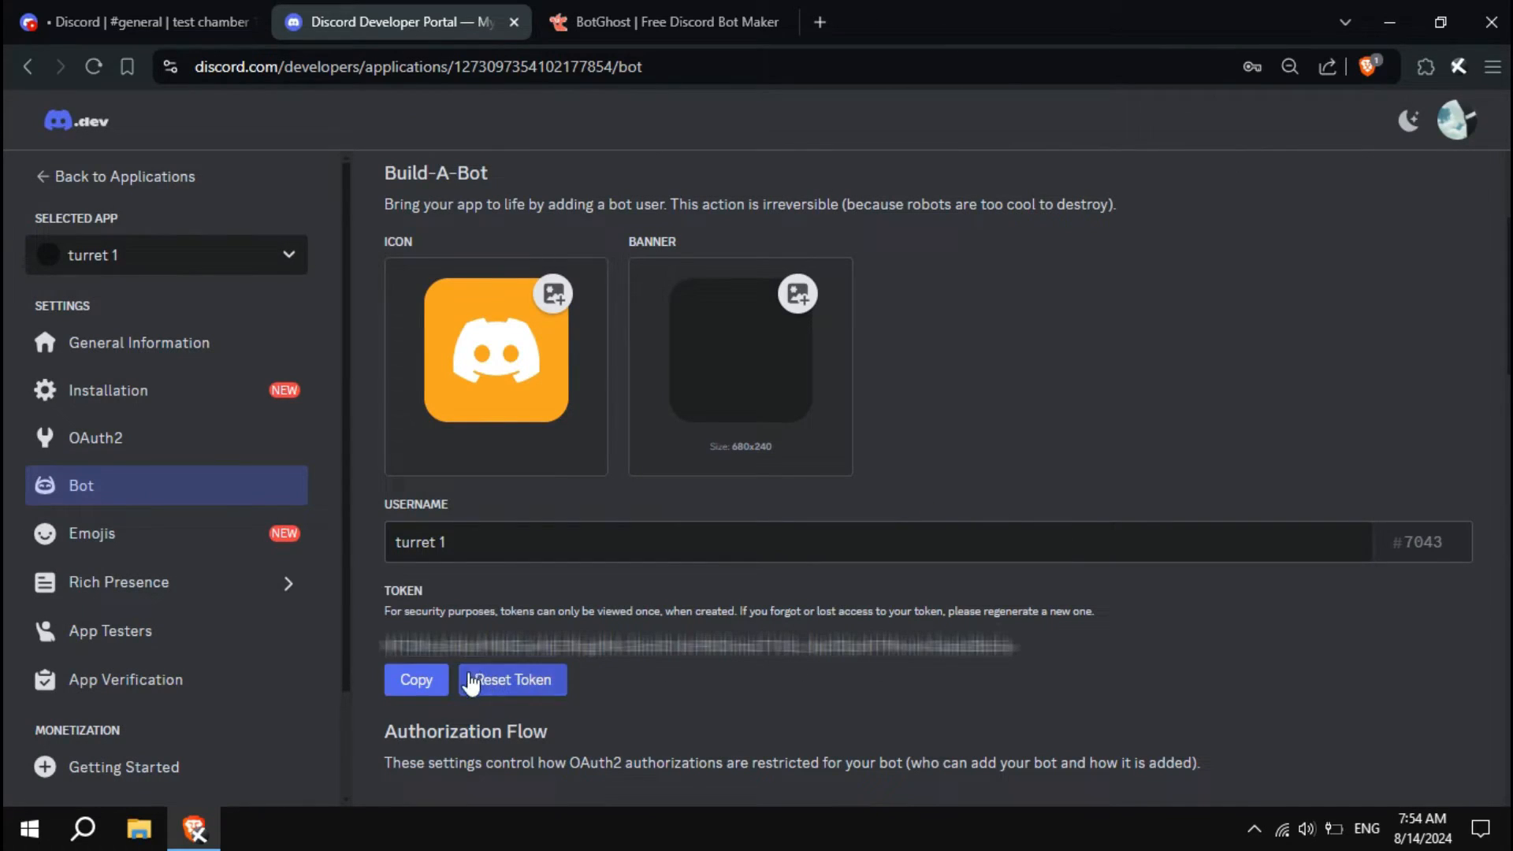
pyautogui.click(416, 679)
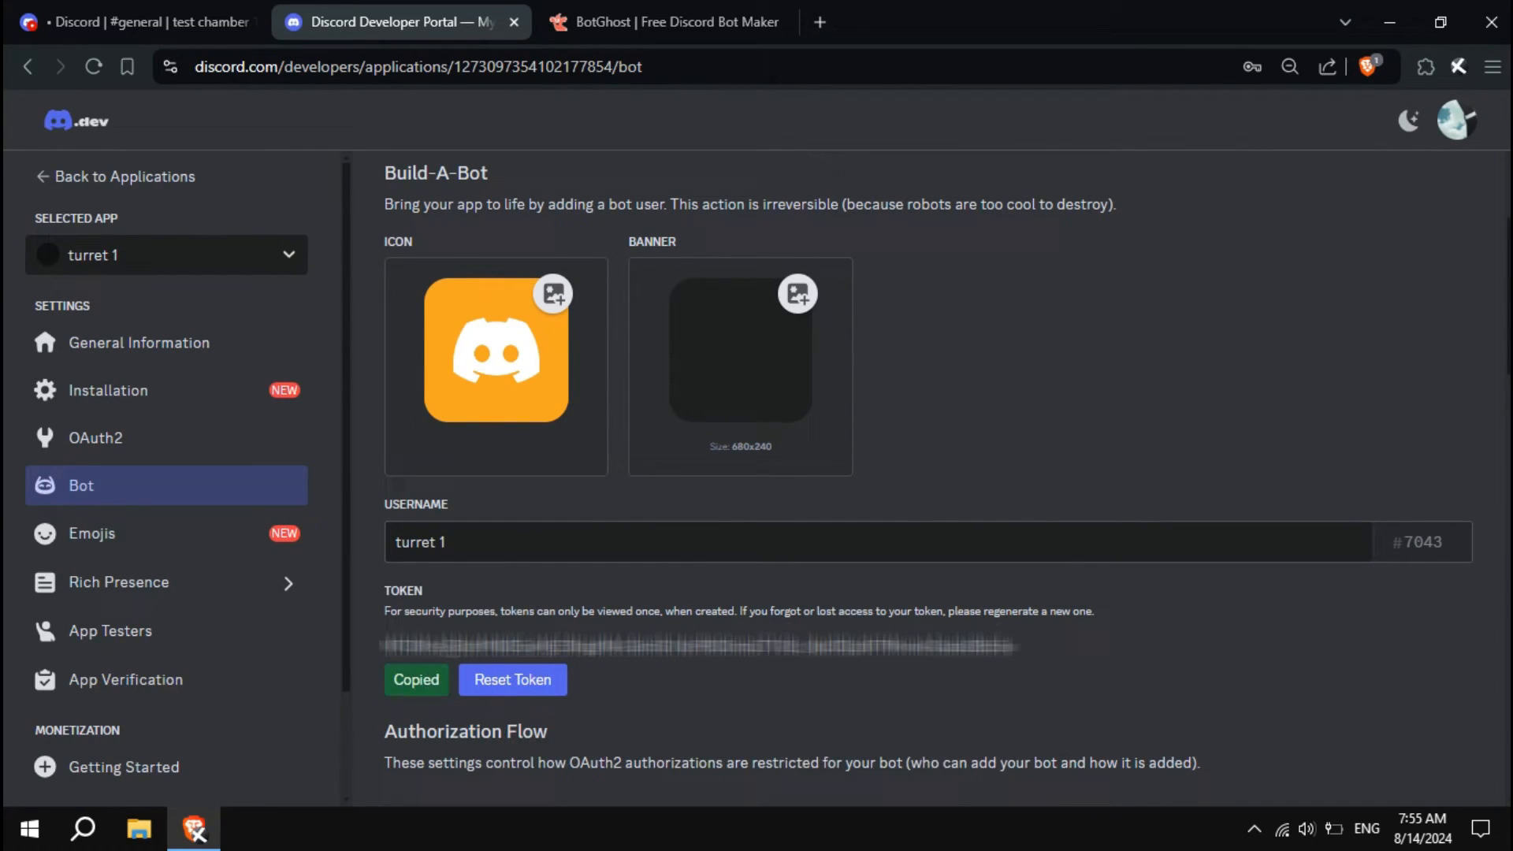
pyautogui.click(735, 28)
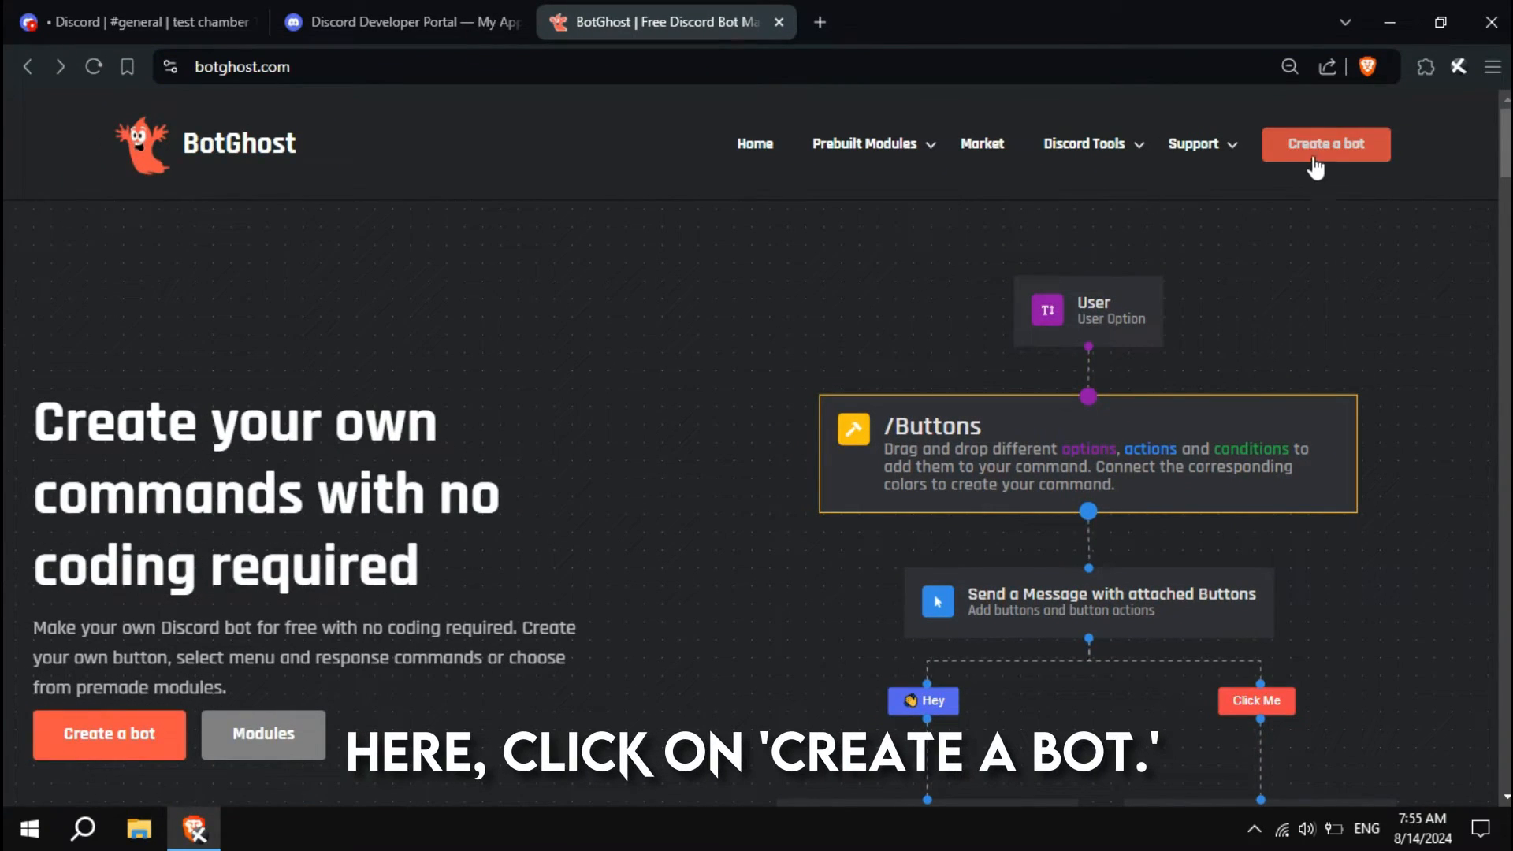
# - Authorize BotGhost with the Discord account and create the bot from the pasted token
pyautogui.click(1327, 143)
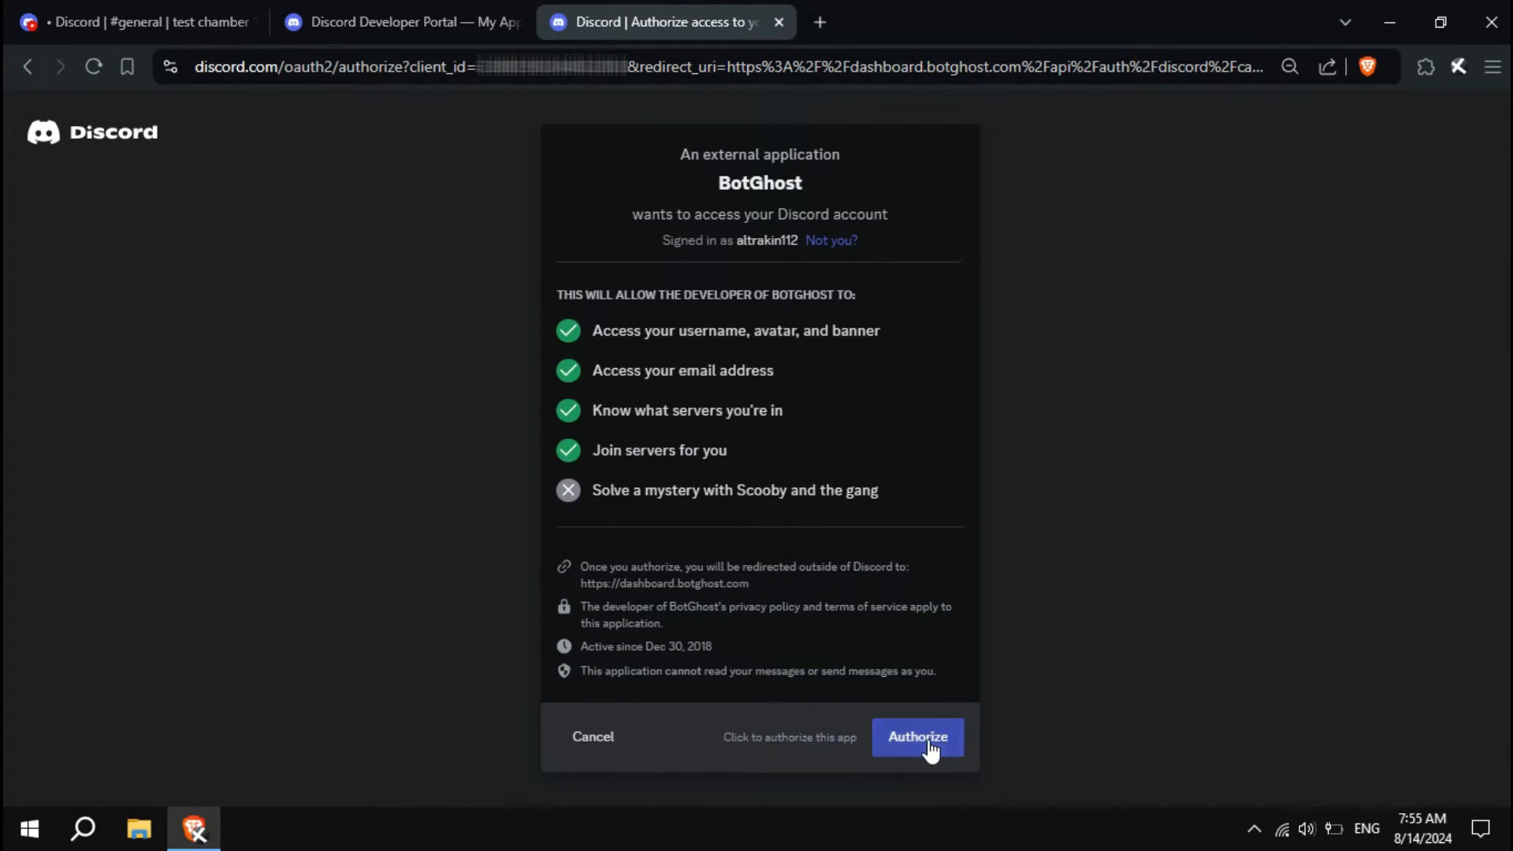
pyautogui.click(918, 737)
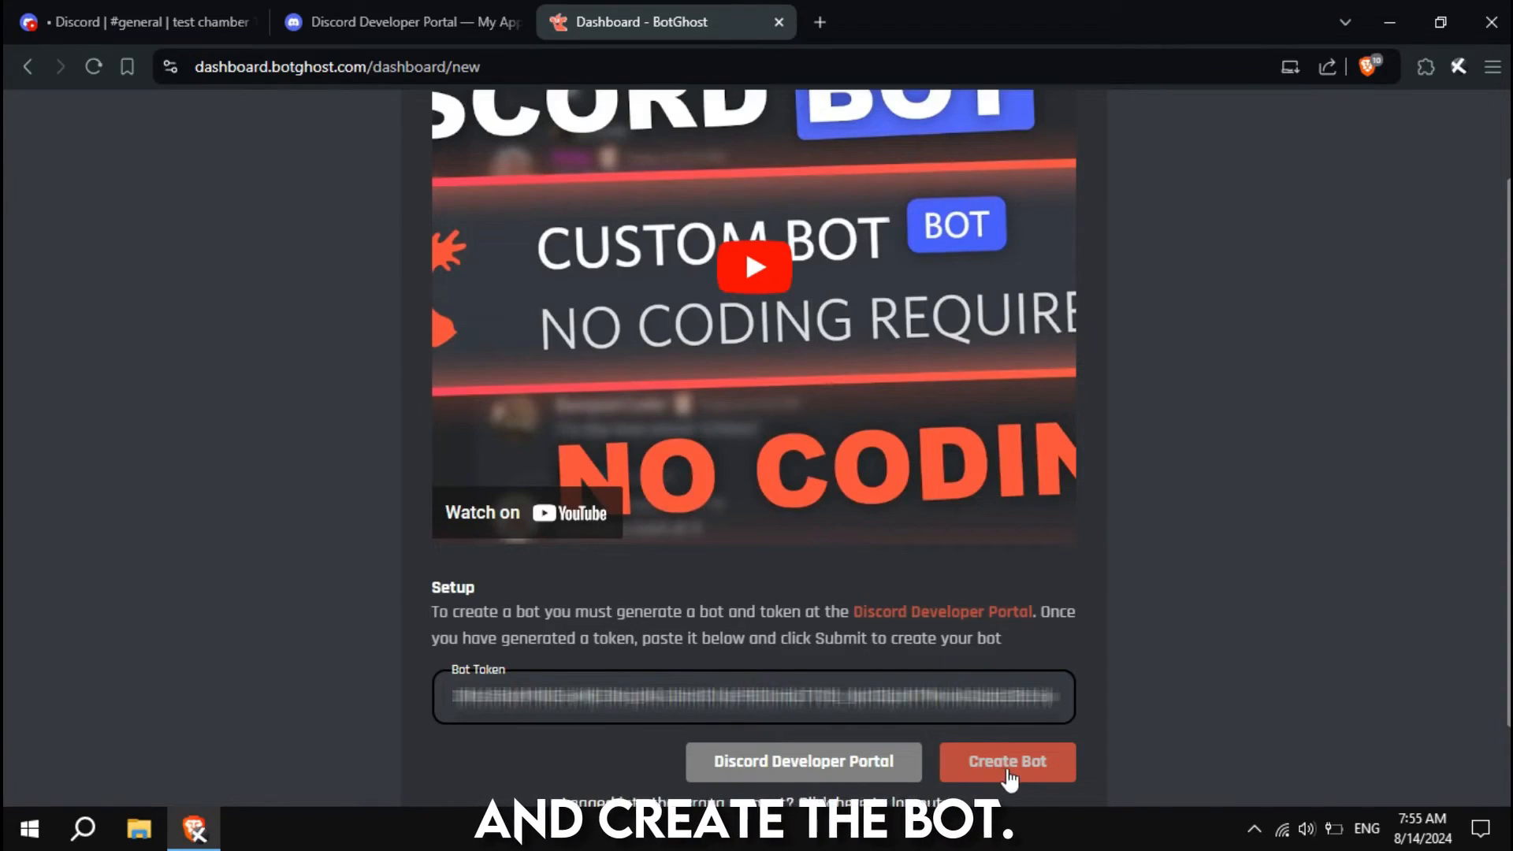
pyautogui.click(1006, 762)
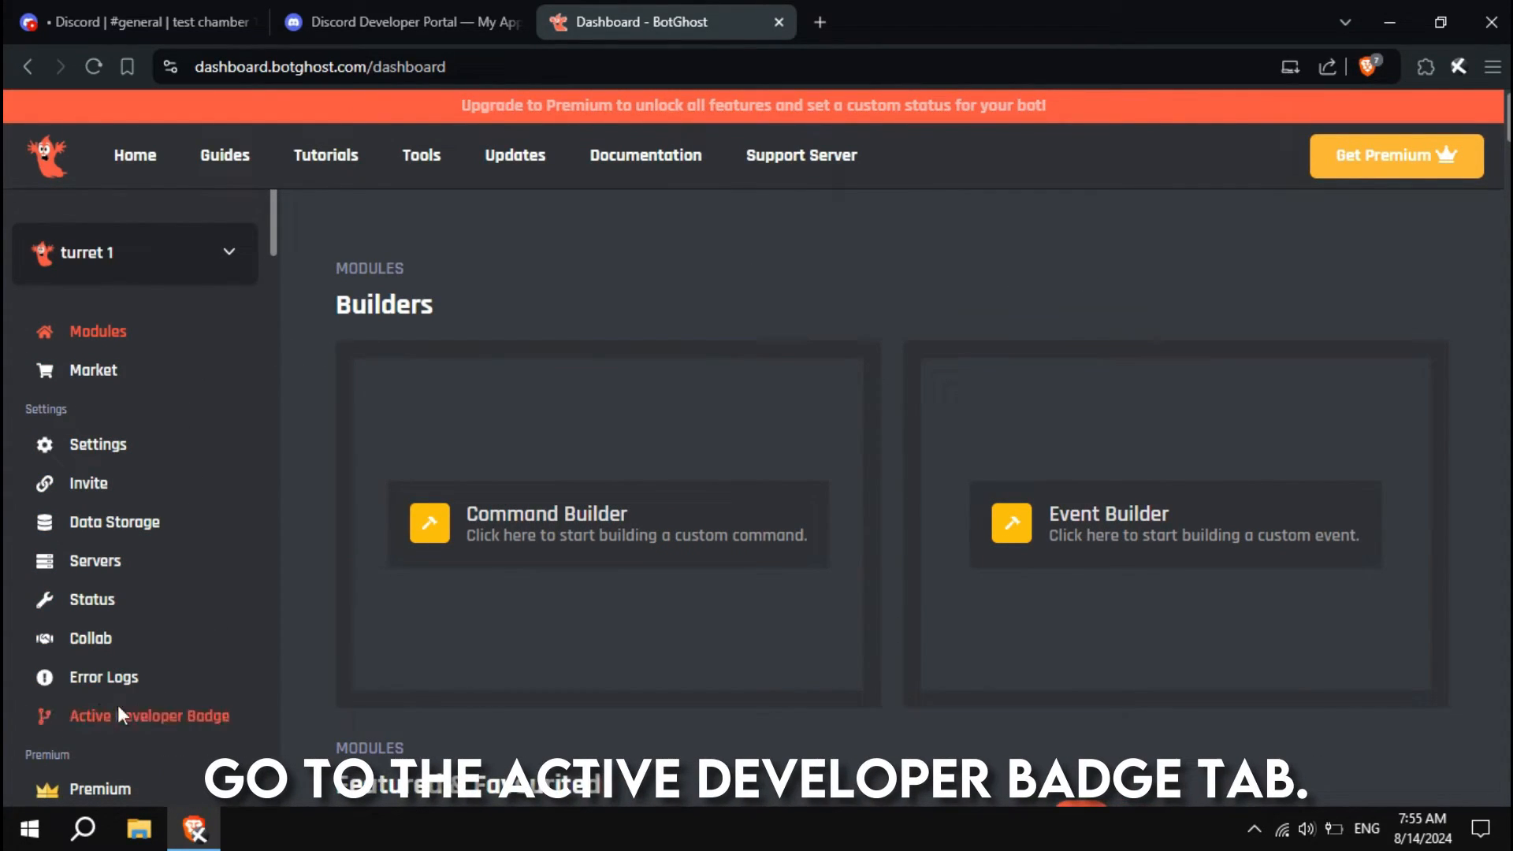
# - Enable the Active Developer Badge module for turret 1 and save the changes
pyautogui.click(148, 716)
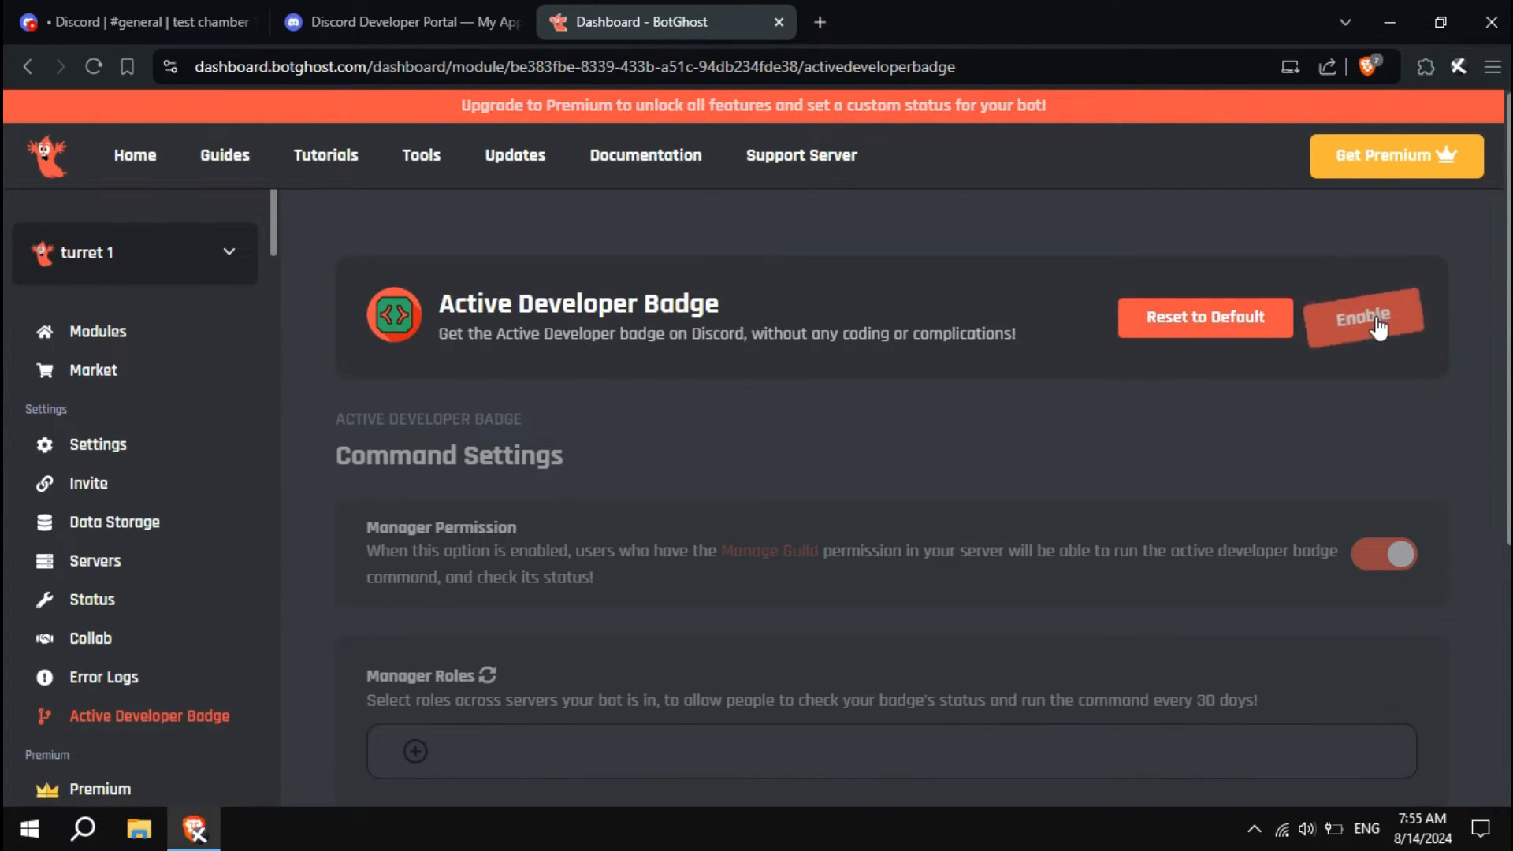
pyautogui.click(1362, 318)
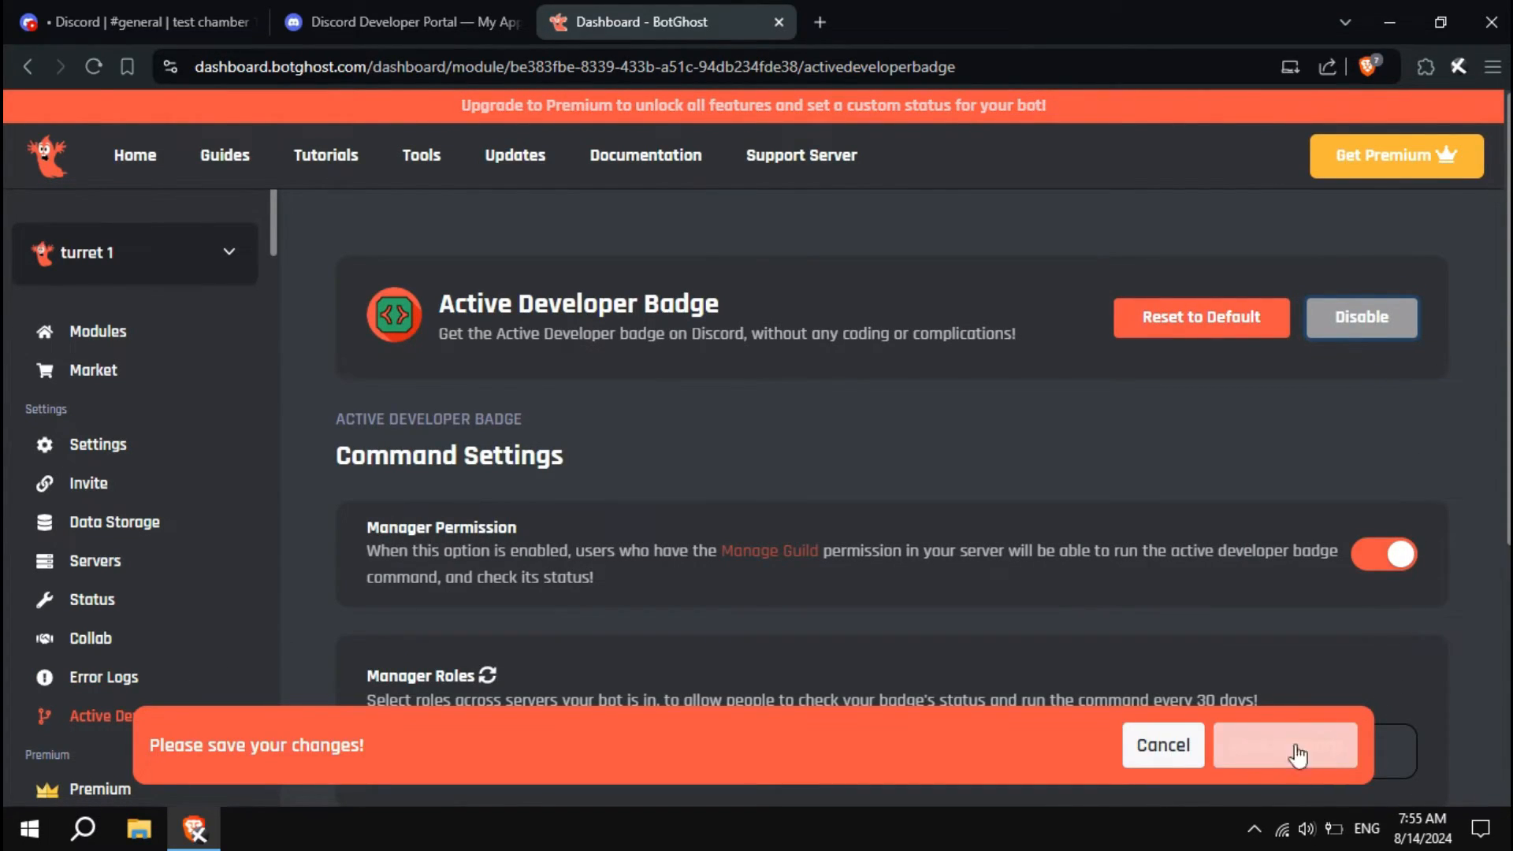
pyautogui.click(1286, 747)
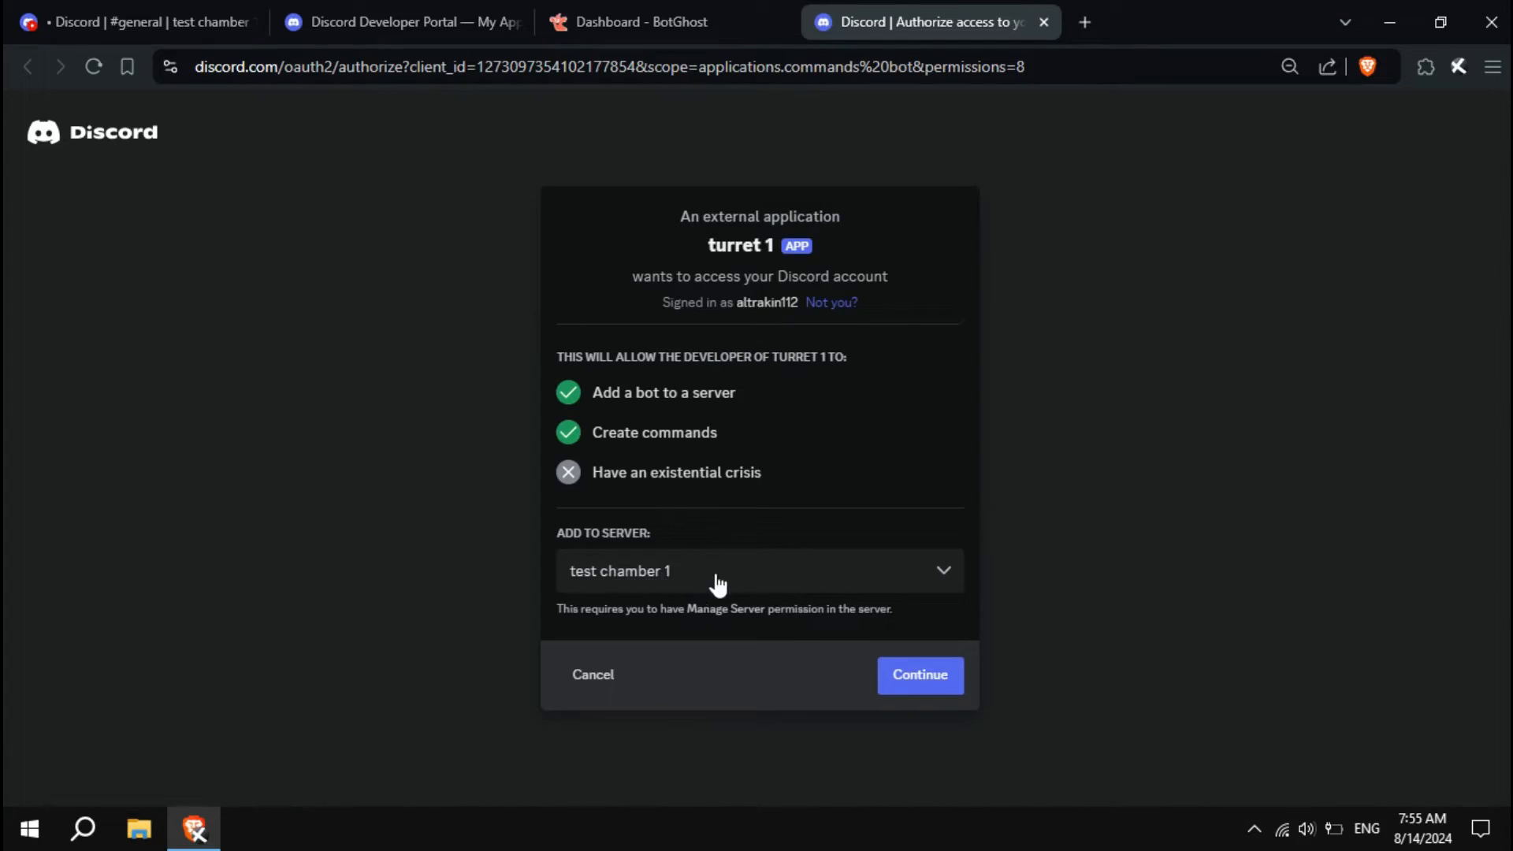
# - Authorize turret 1 into test chamber 1 with Administrator permission, passing the human check
pyautogui.click(920, 675)
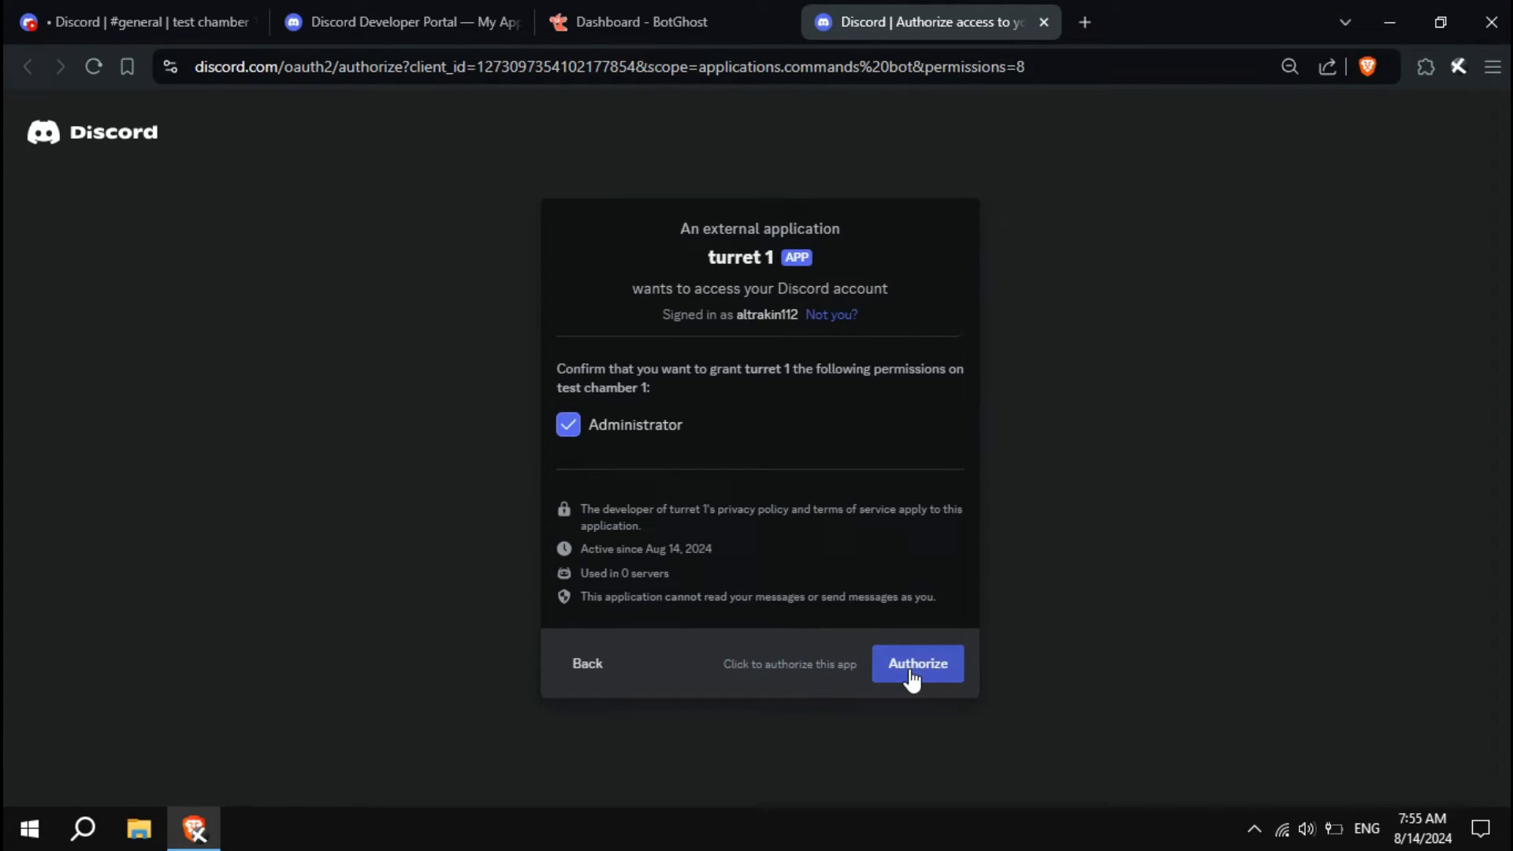
pyautogui.click(917, 664)
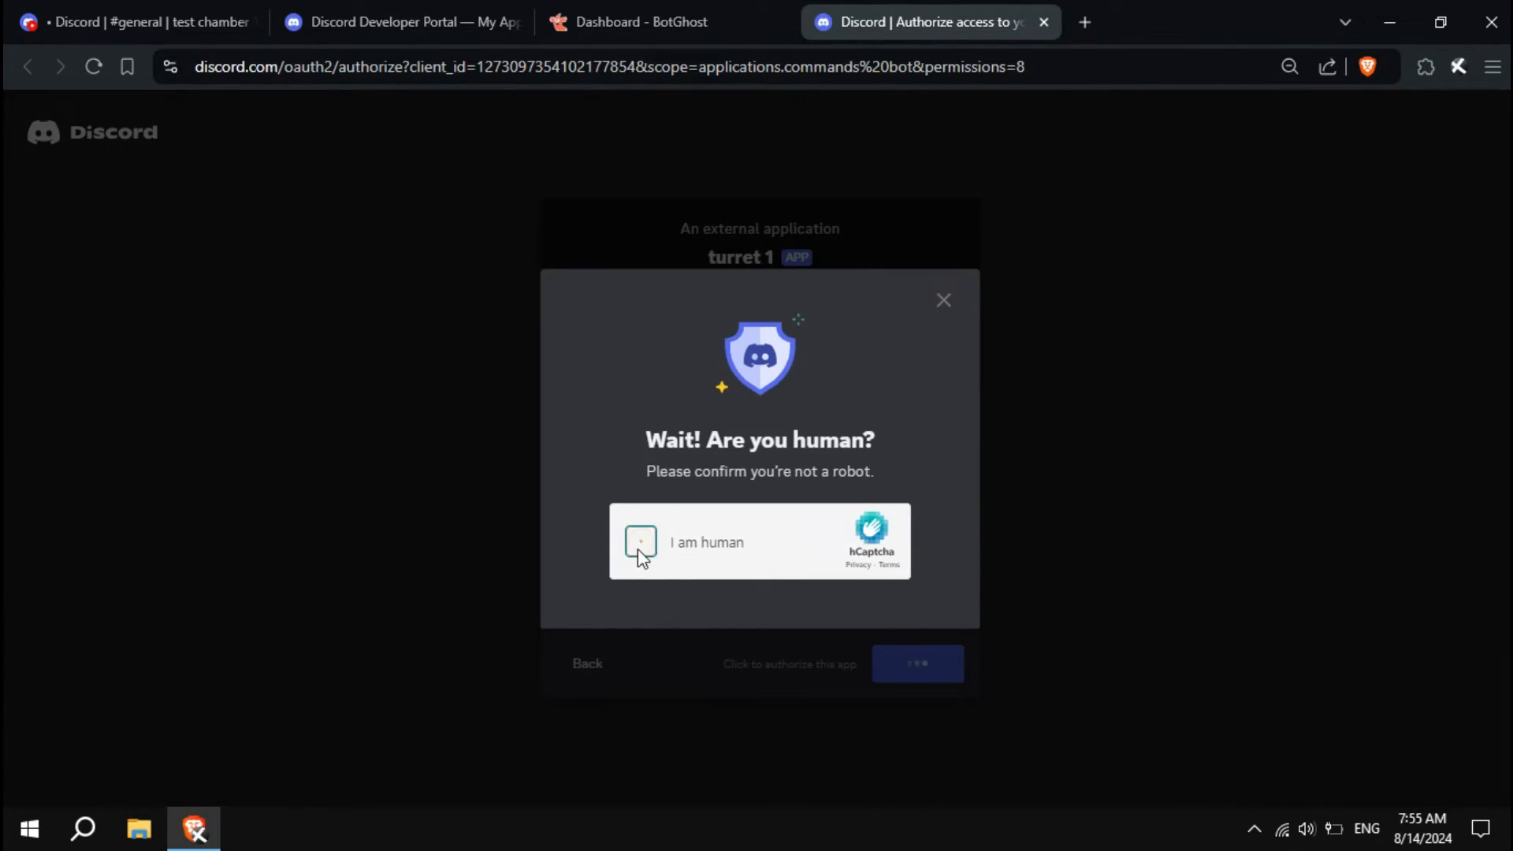
pyautogui.click(640, 542)
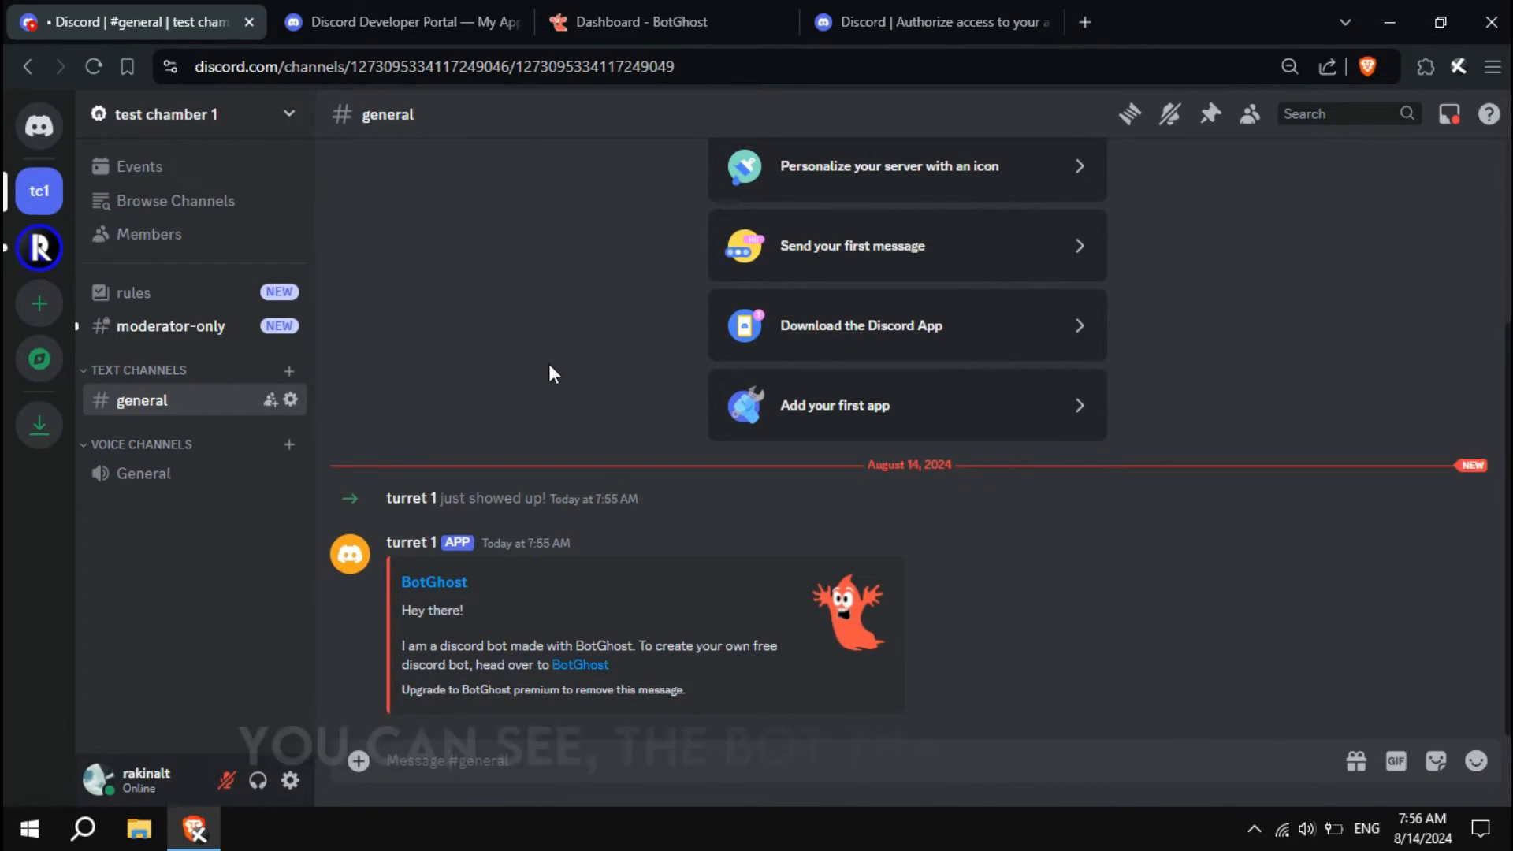
# - Show the member list, view turret 1's profile card, then dismiss it
pyautogui.click(1248, 113)
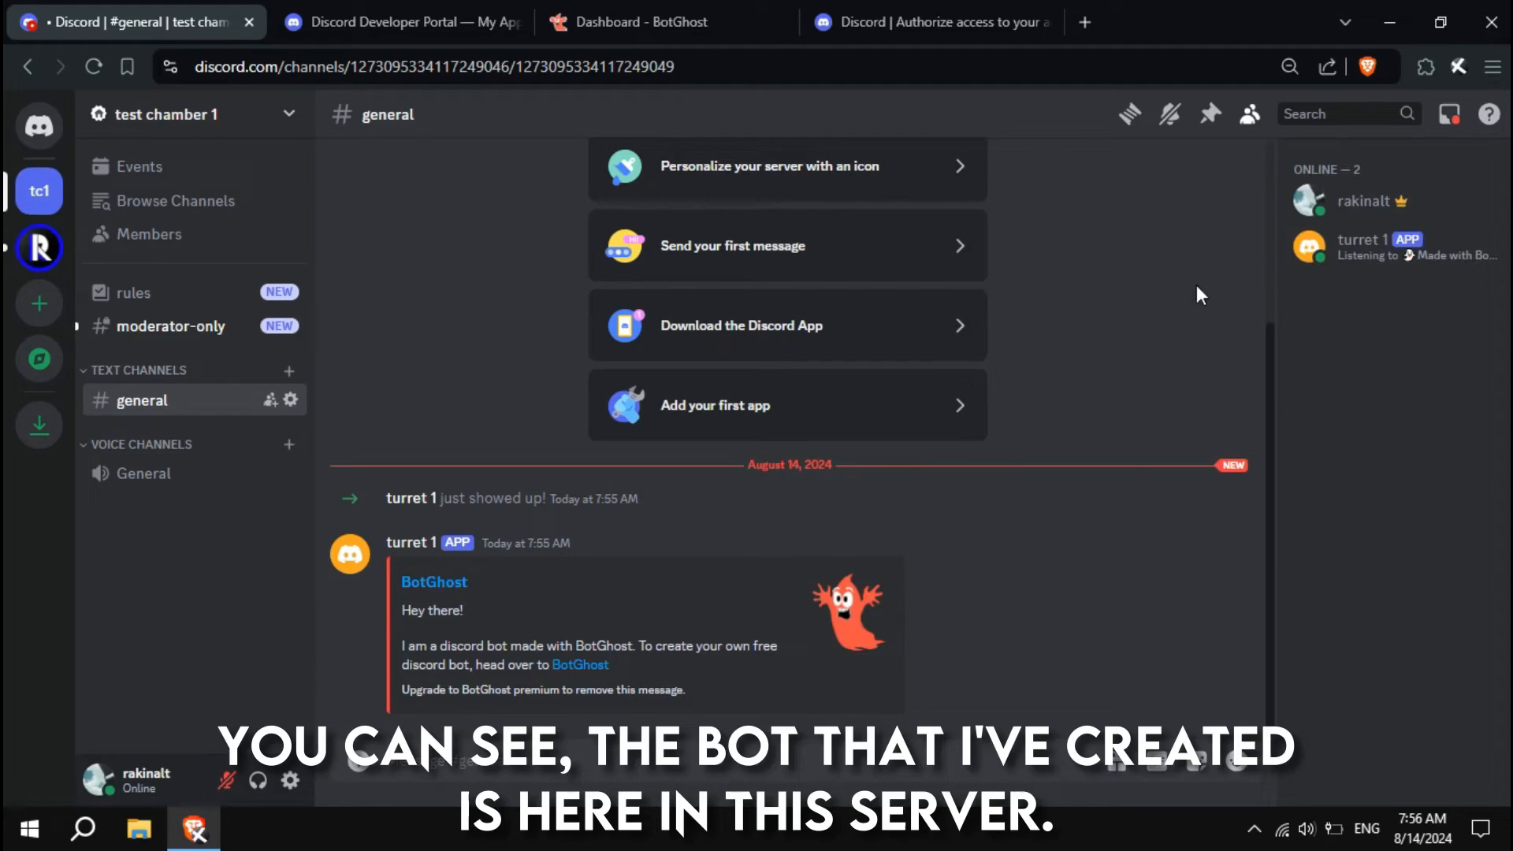
pyautogui.click(1383, 245)
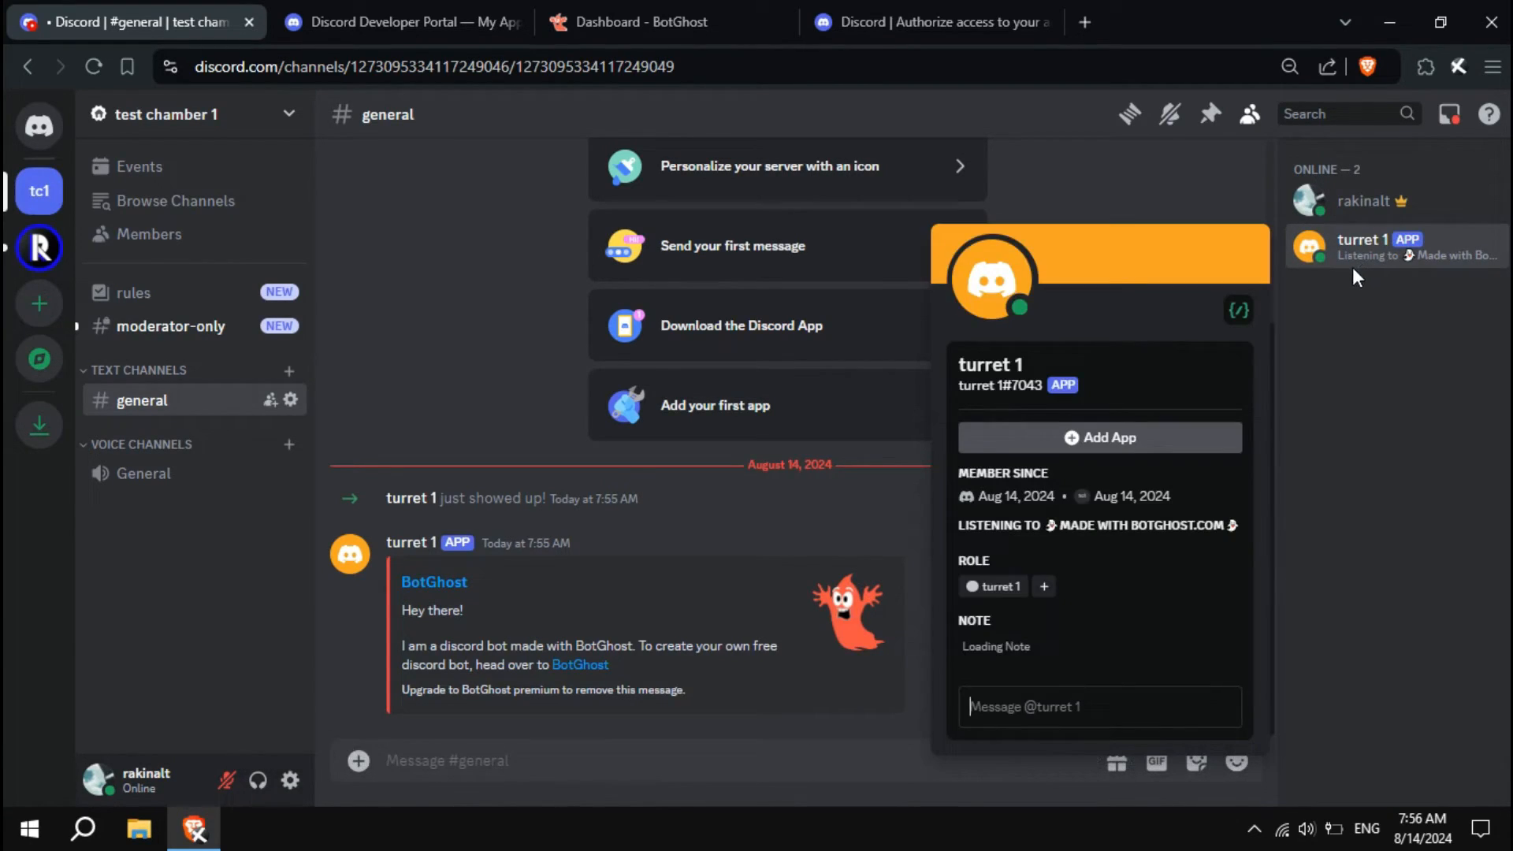
pyautogui.click(642, 761)
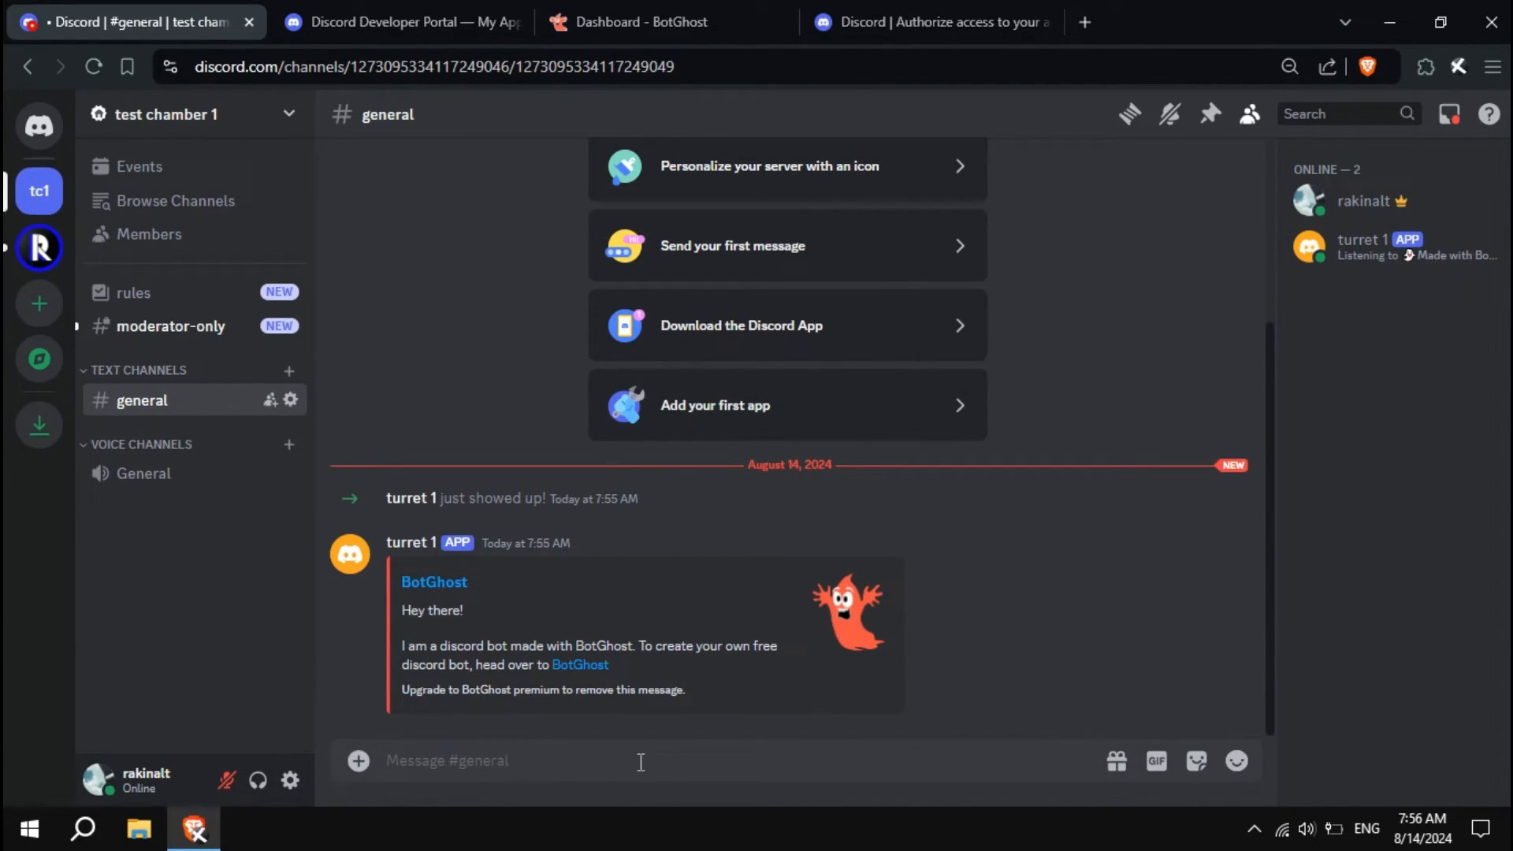
# - Run the /active-dev-badge slash command in general so turret 1 confirms success
pyautogui.write('/')
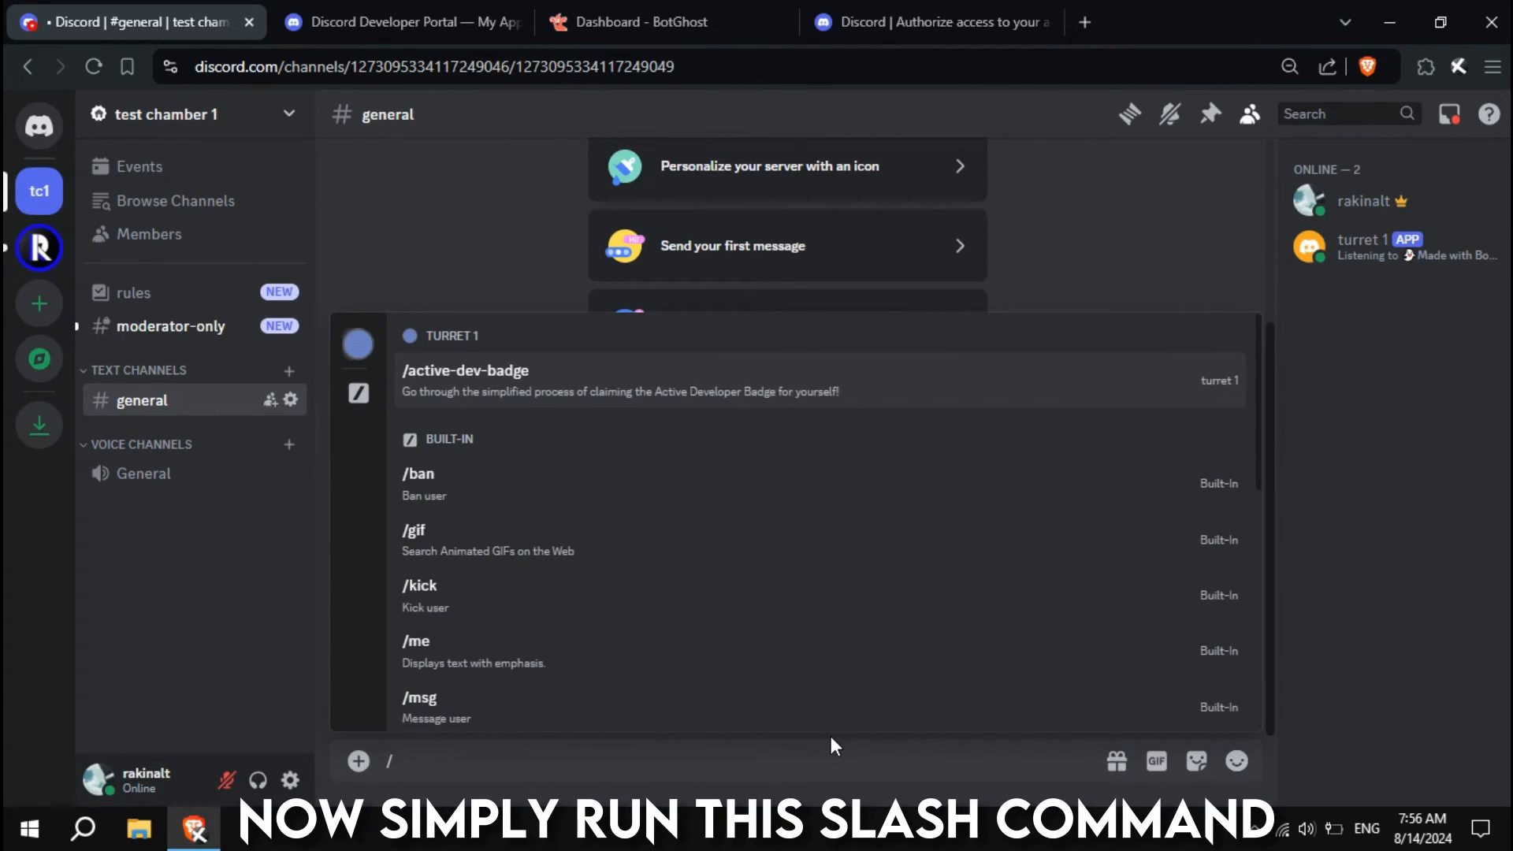
pyautogui.write('active')
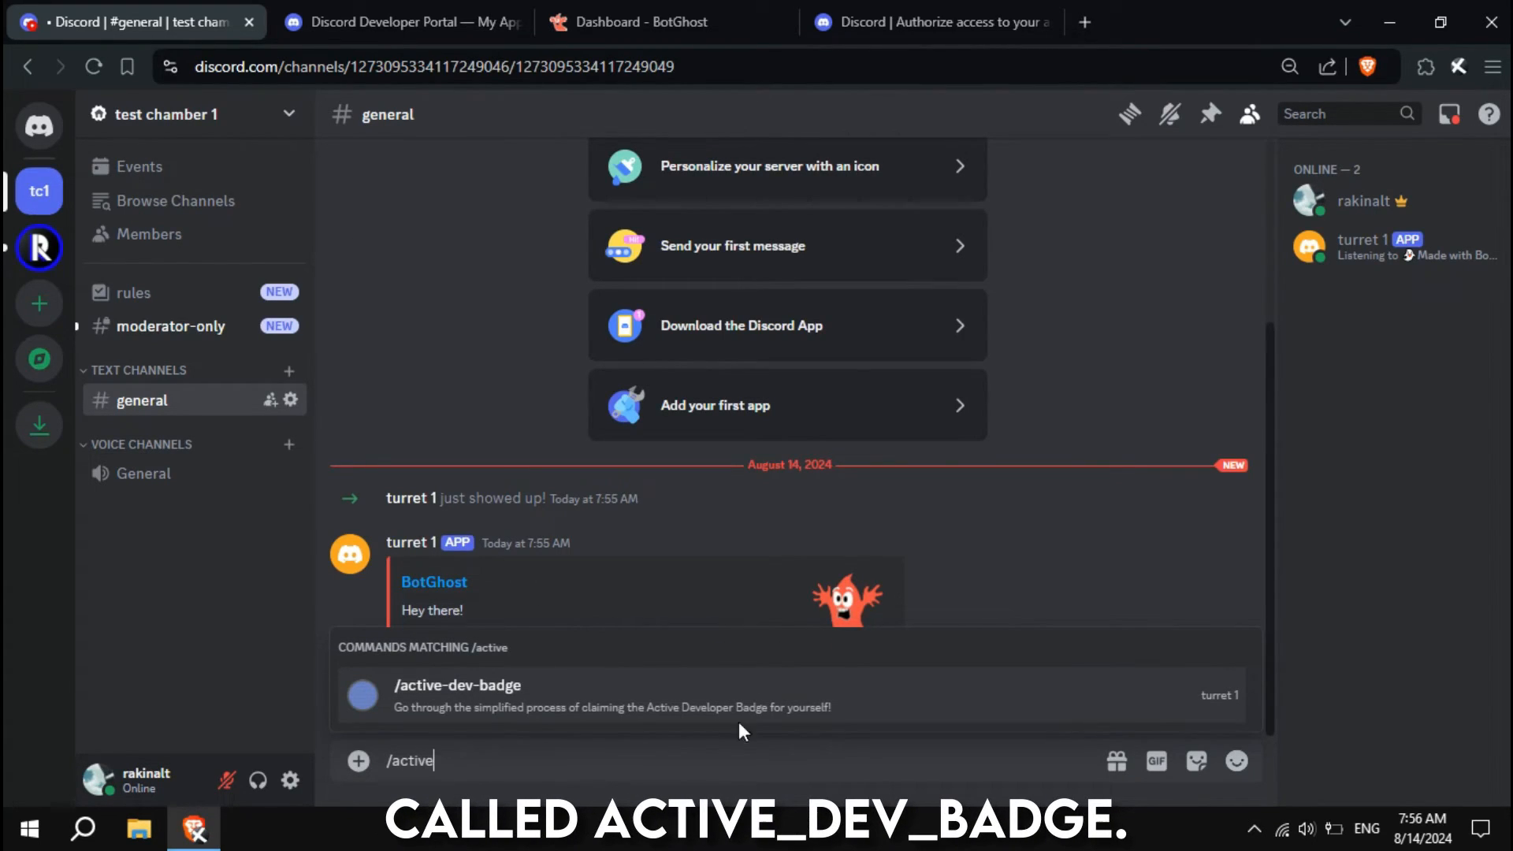
pyautogui.press('Enter')
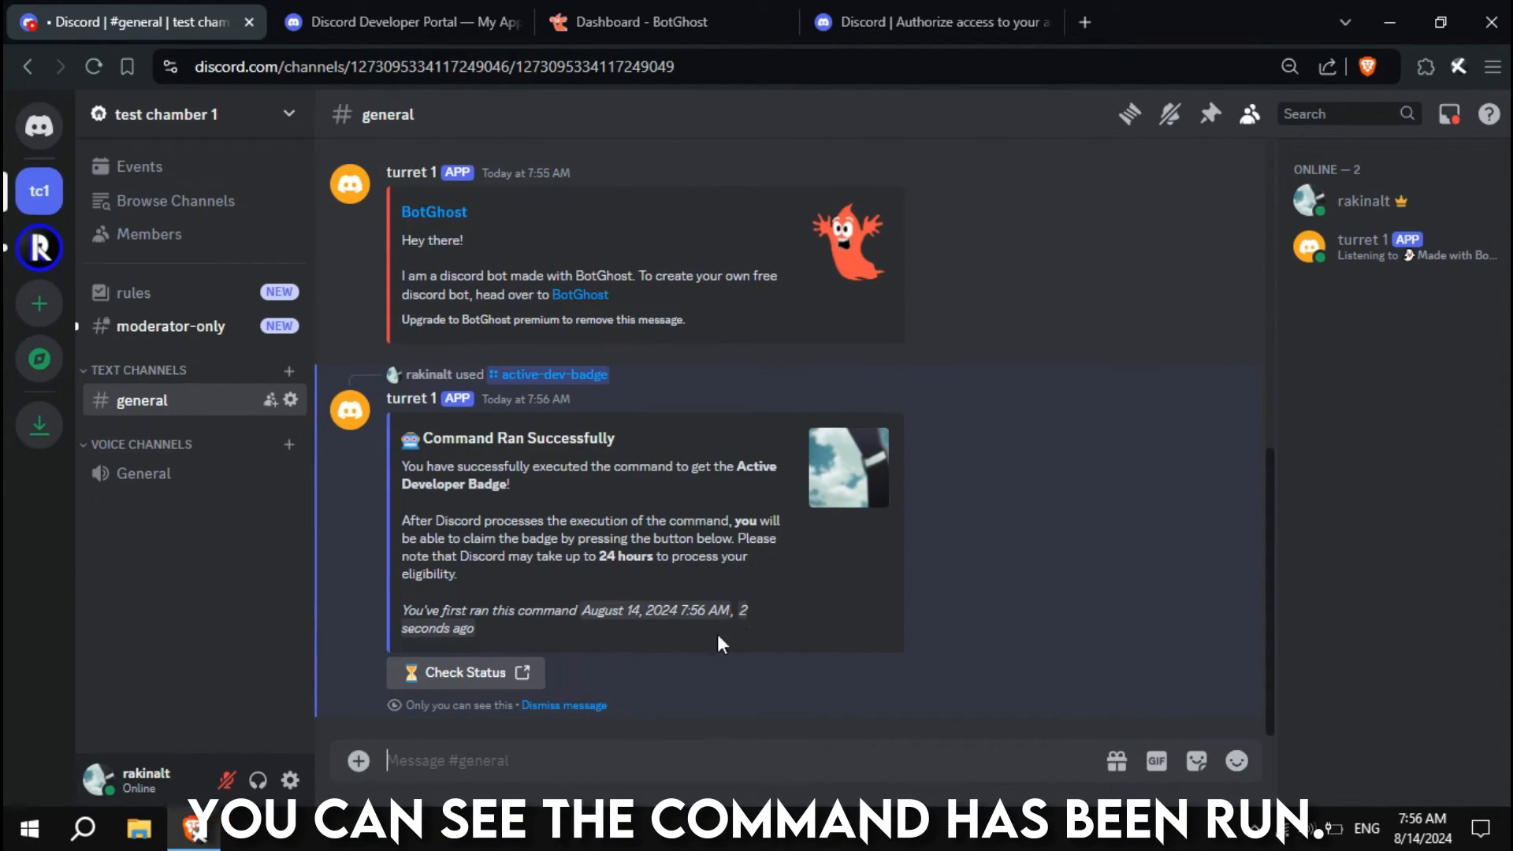
pyautogui.moveTo(402, 610); pyautogui.dragTo(732, 610)
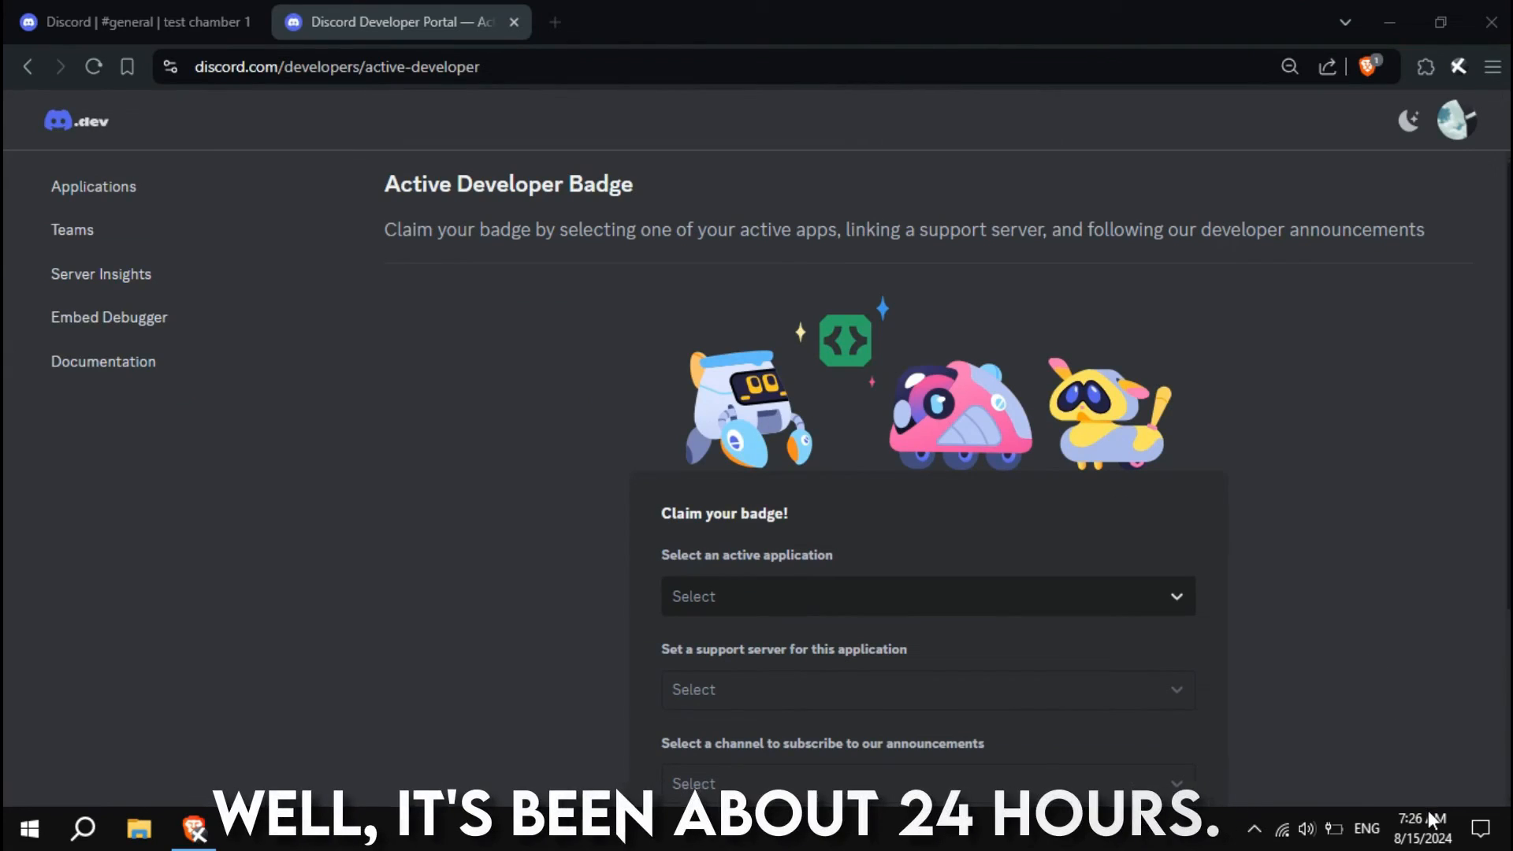
pyautogui.moveTo(1432, 822)
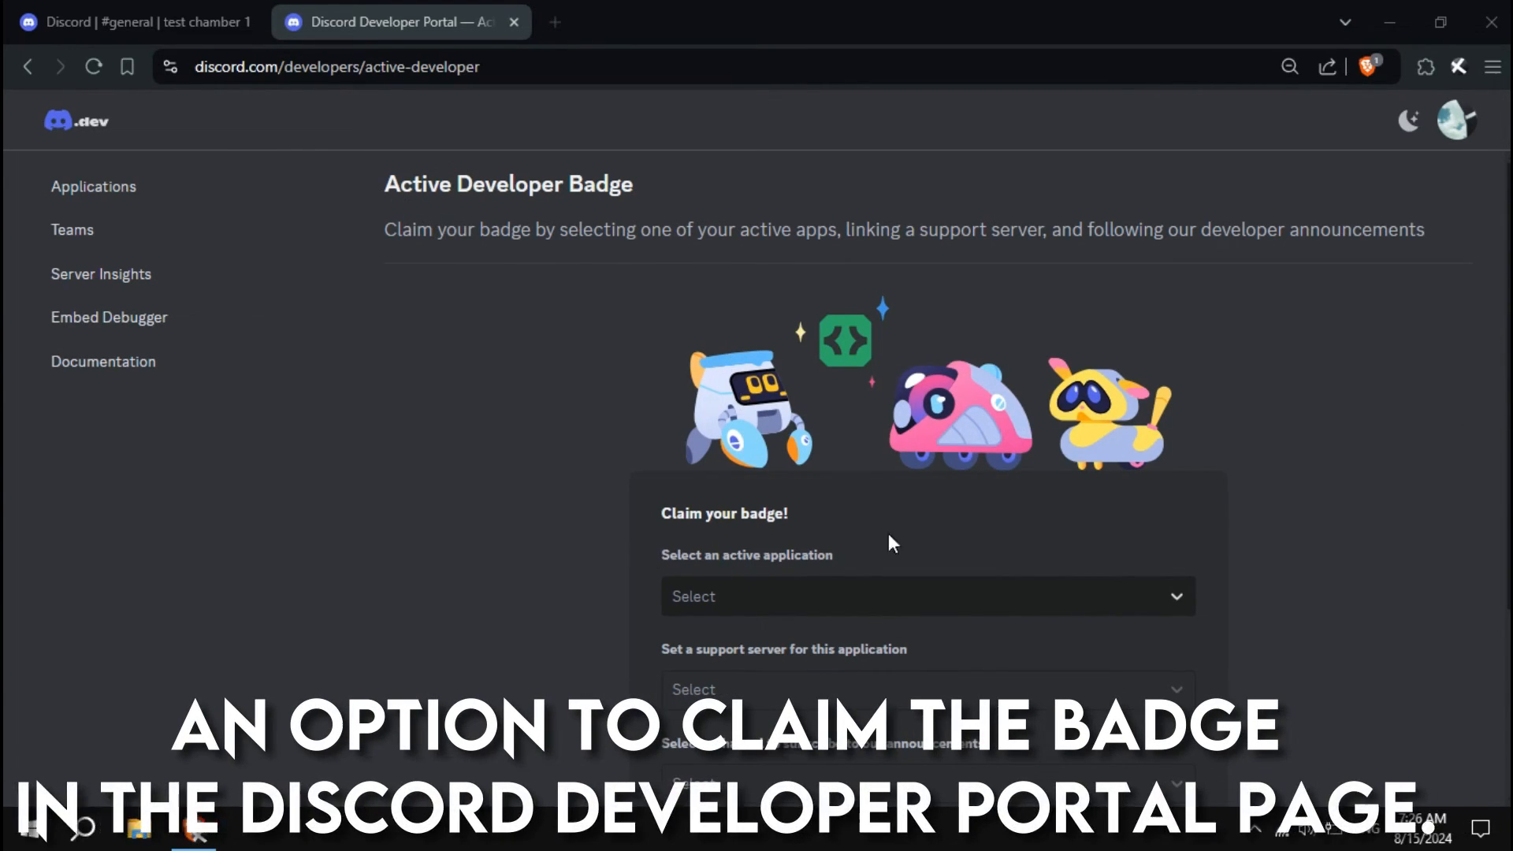
# - Select turret 1, test chamber 1 and #general as announcement channel, then claim the badge
pyautogui.scroll(-3)
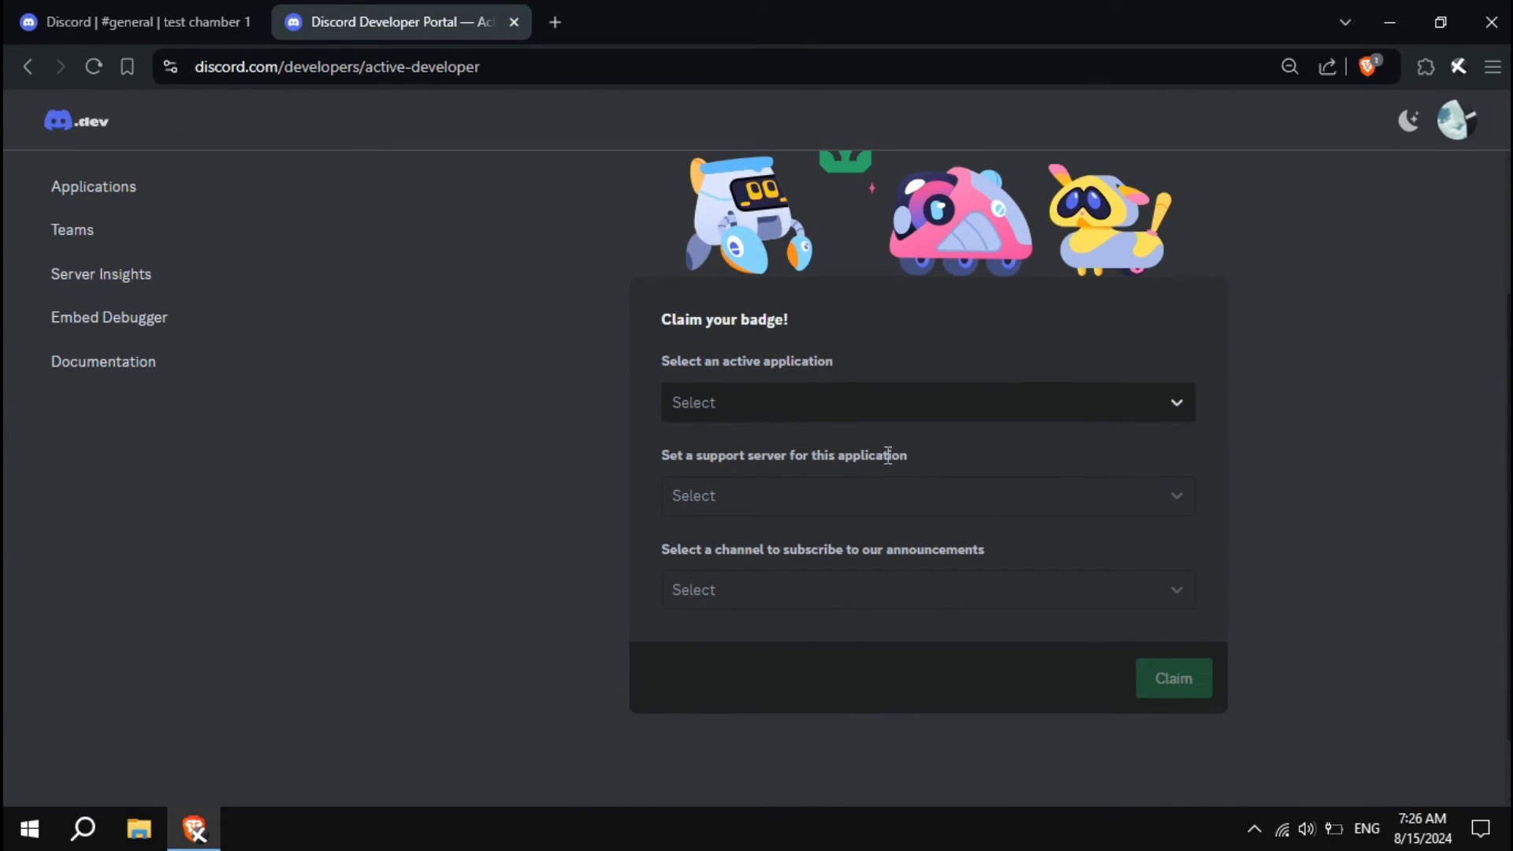
pyautogui.click(926, 403)
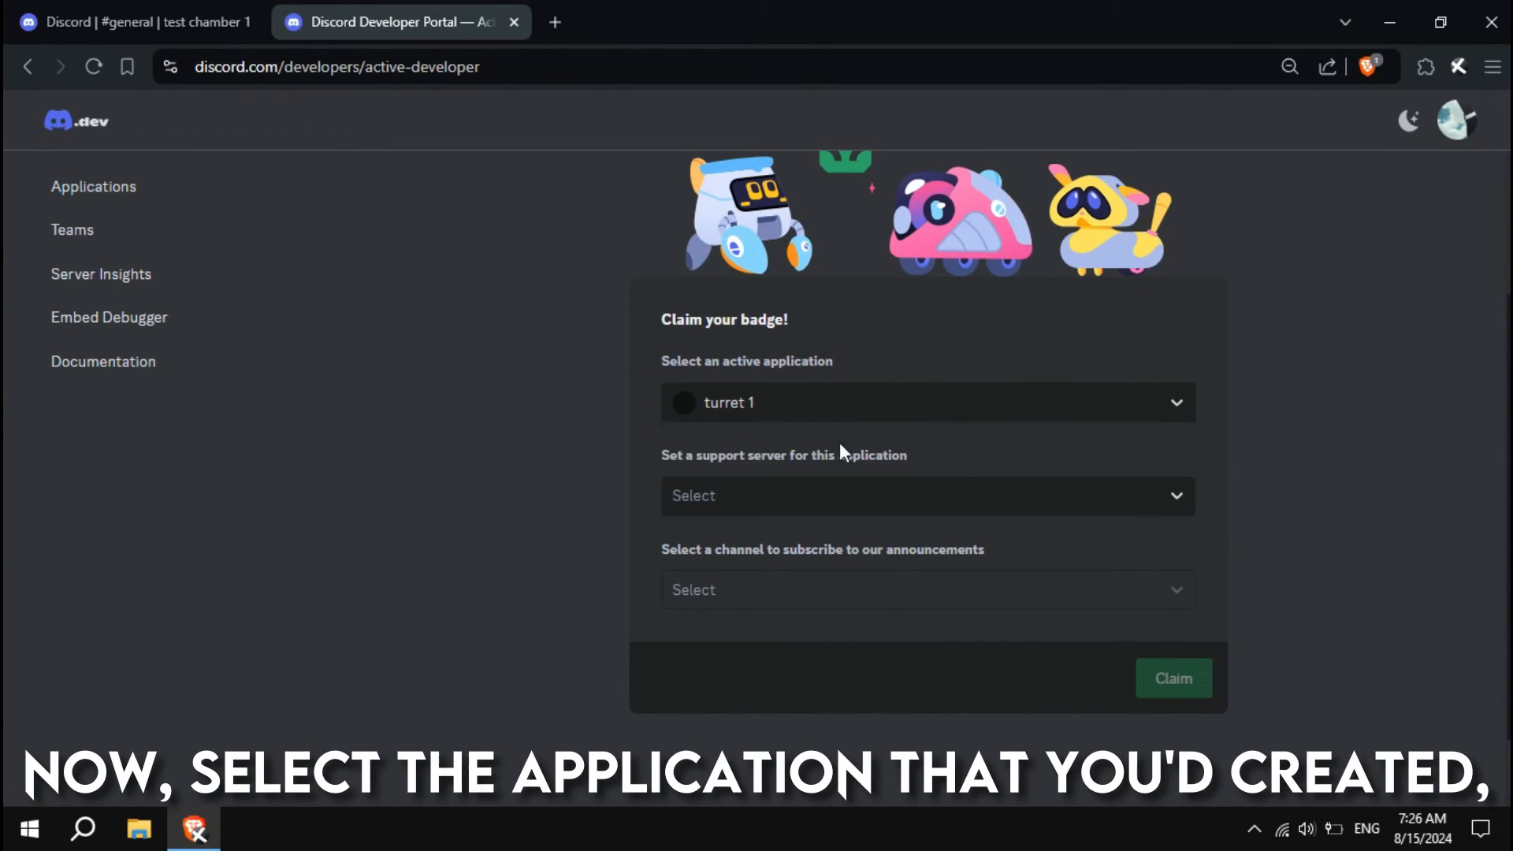
pyautogui.click(927, 495)
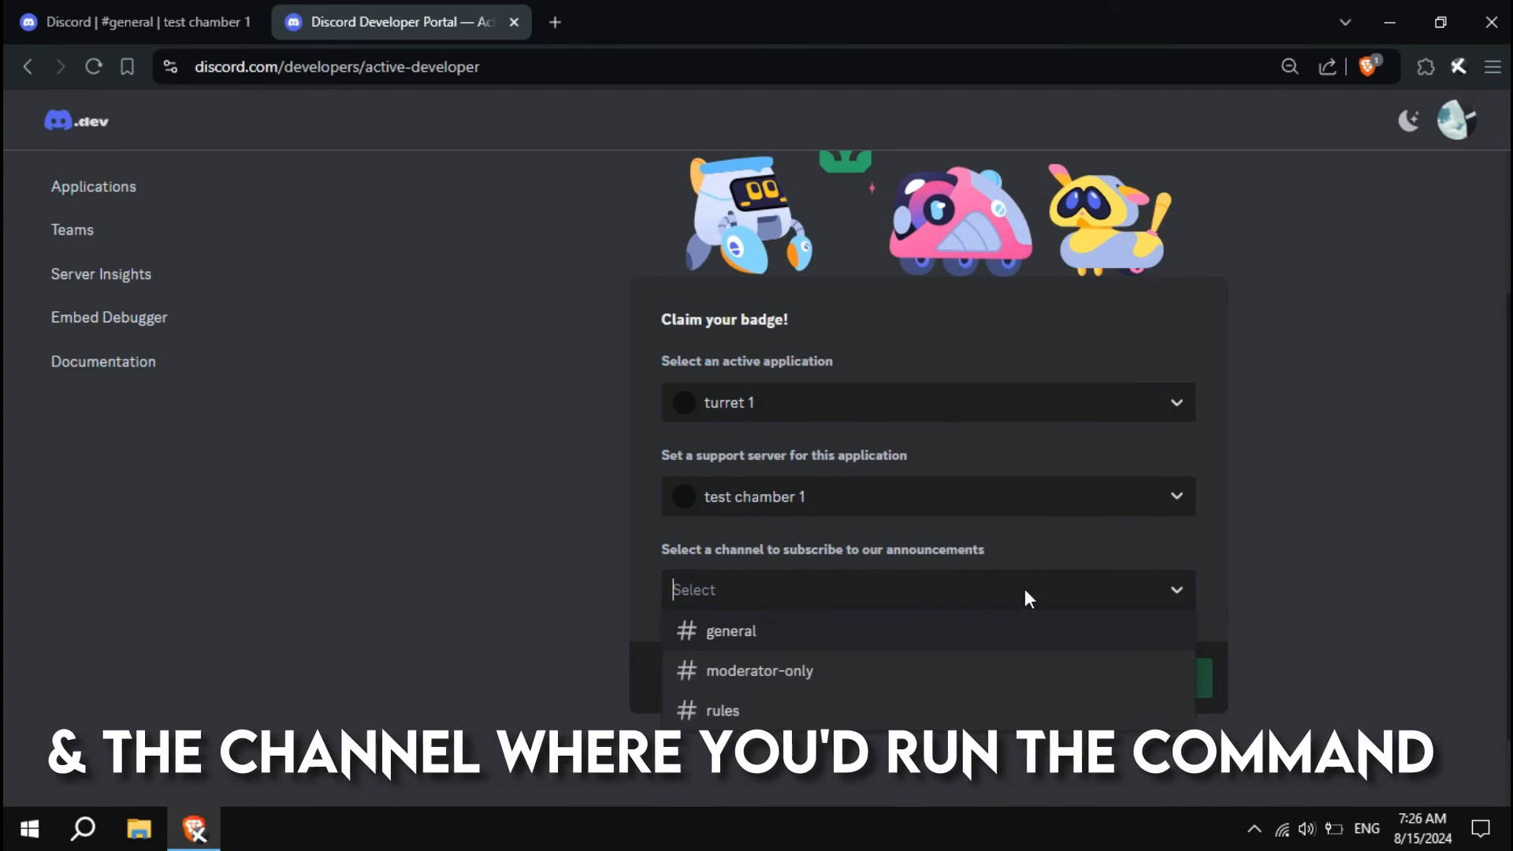
pyautogui.click(731, 631)
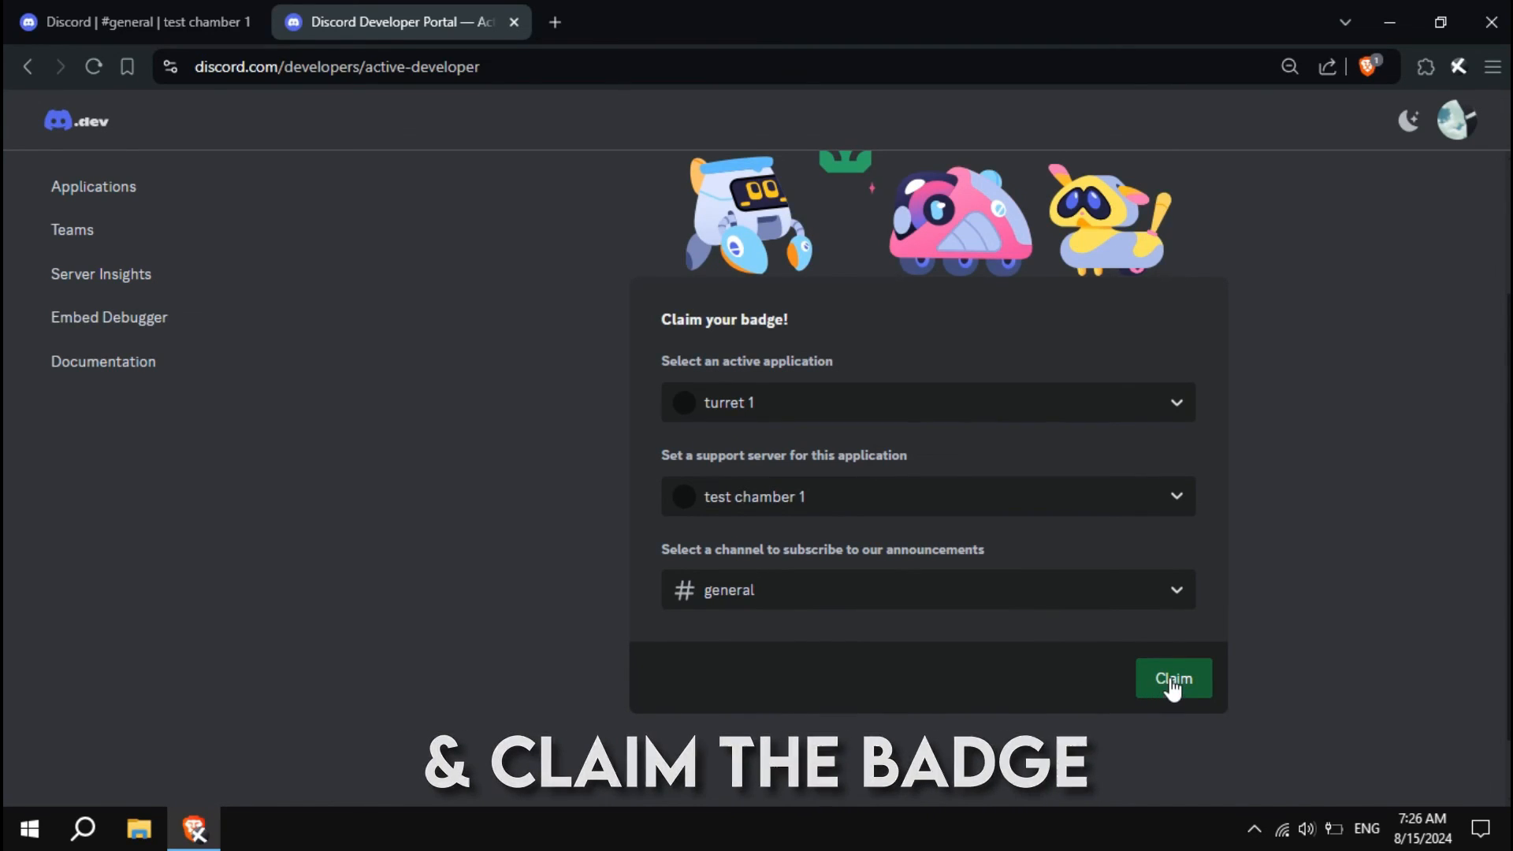
pyautogui.click(1172, 677)
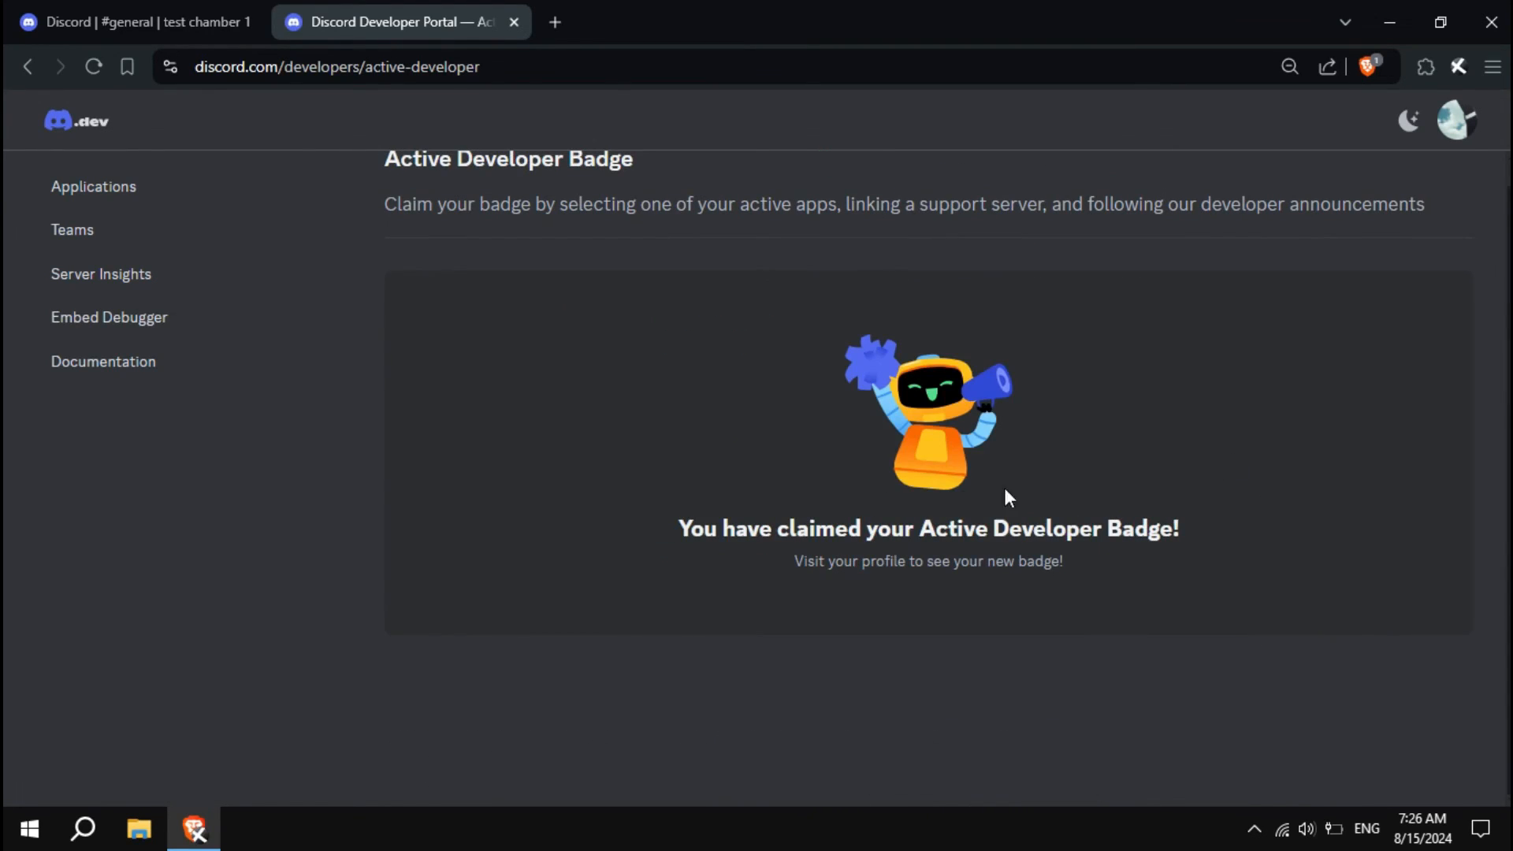
# - Reload Discord in the test chamber 1 general channel and show your own profile card
pyautogui.click(142, 22)
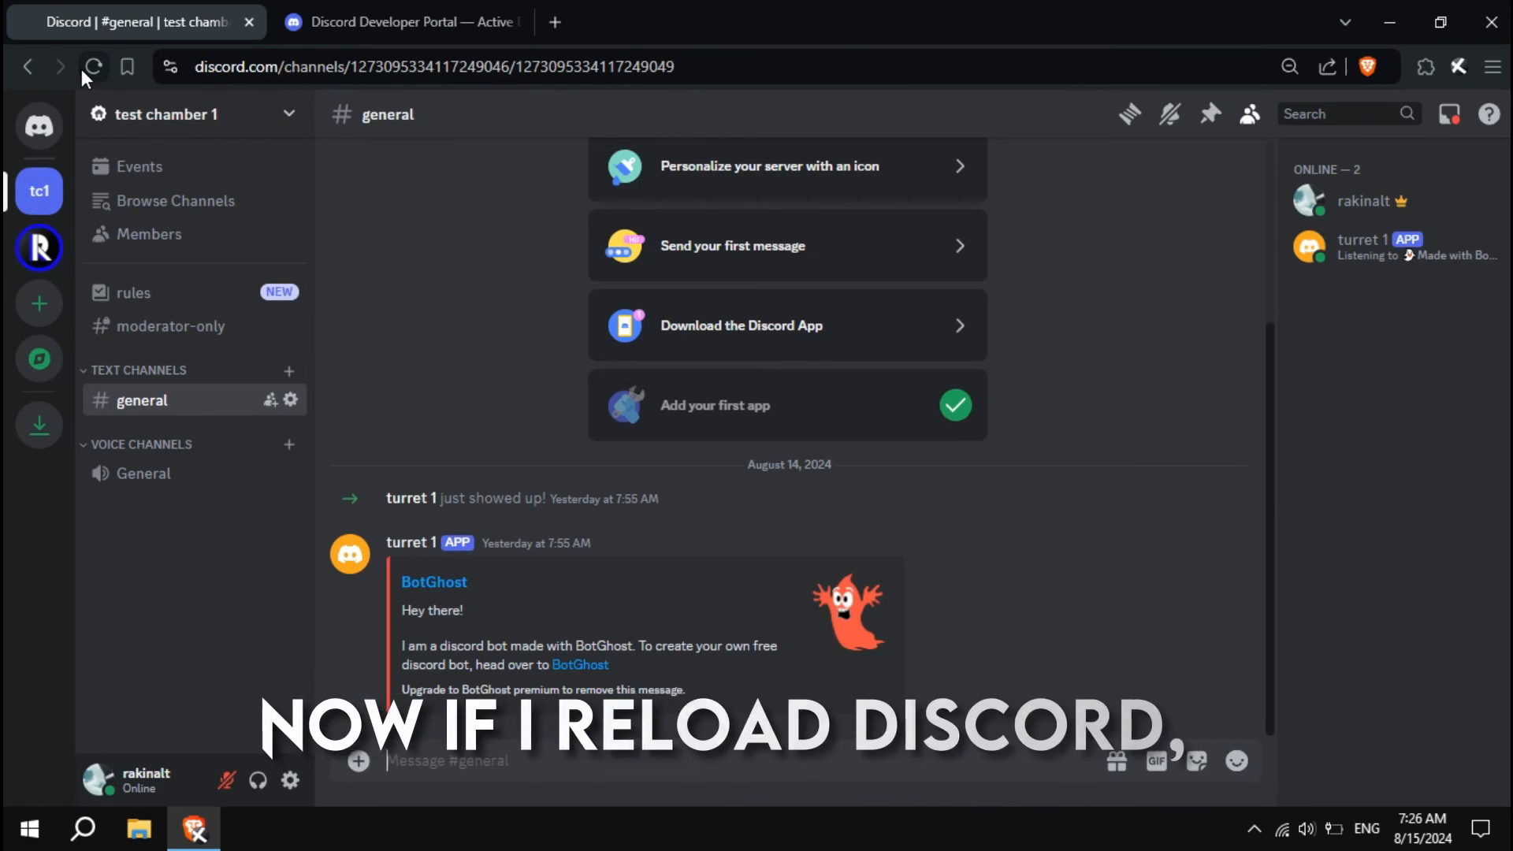
pyautogui.click(95, 66)
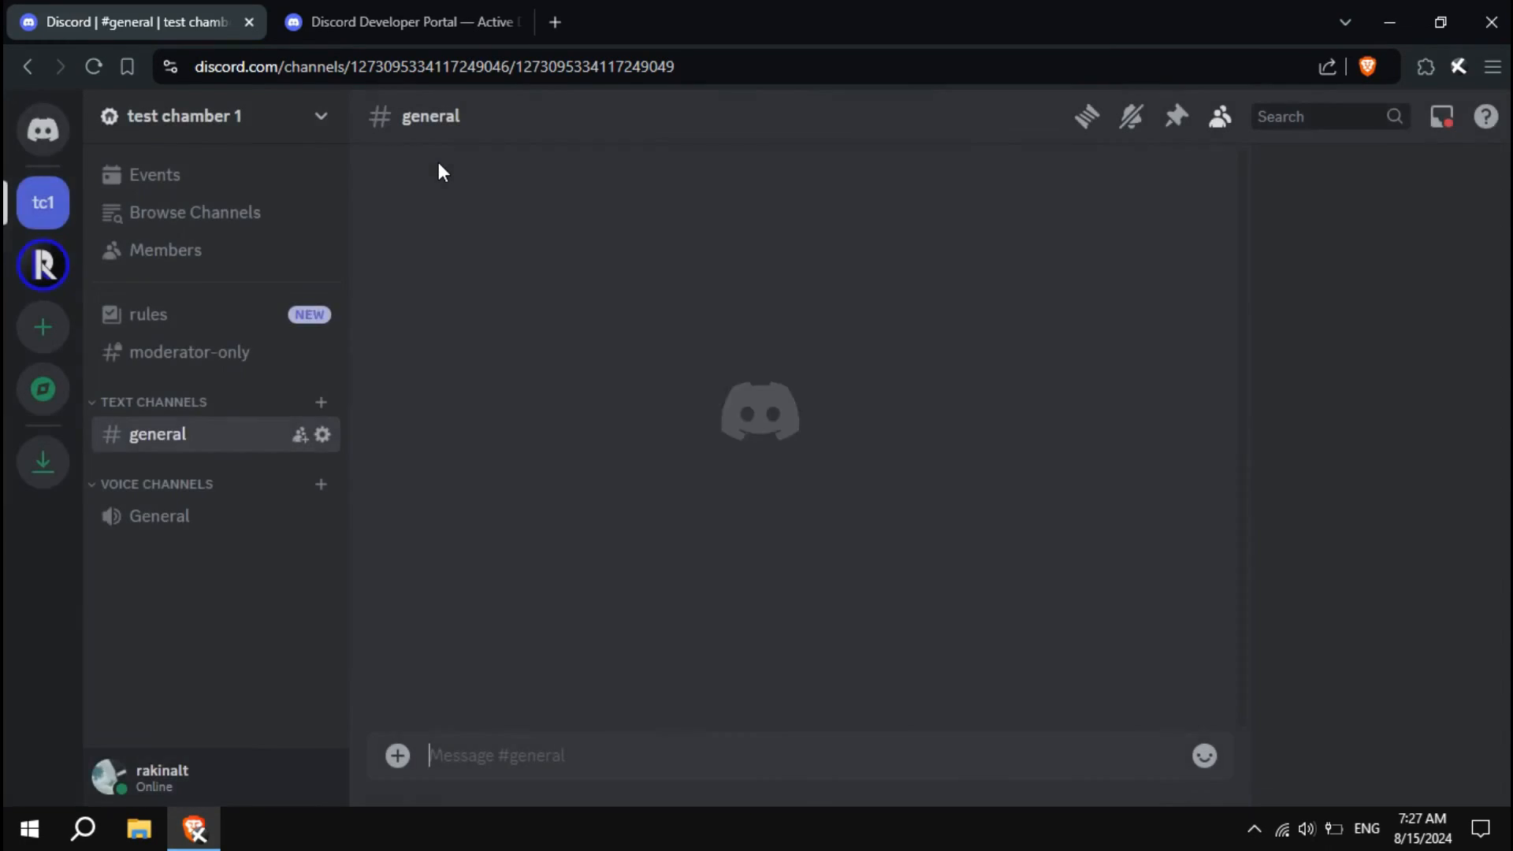
pyautogui.click(1371, 212)
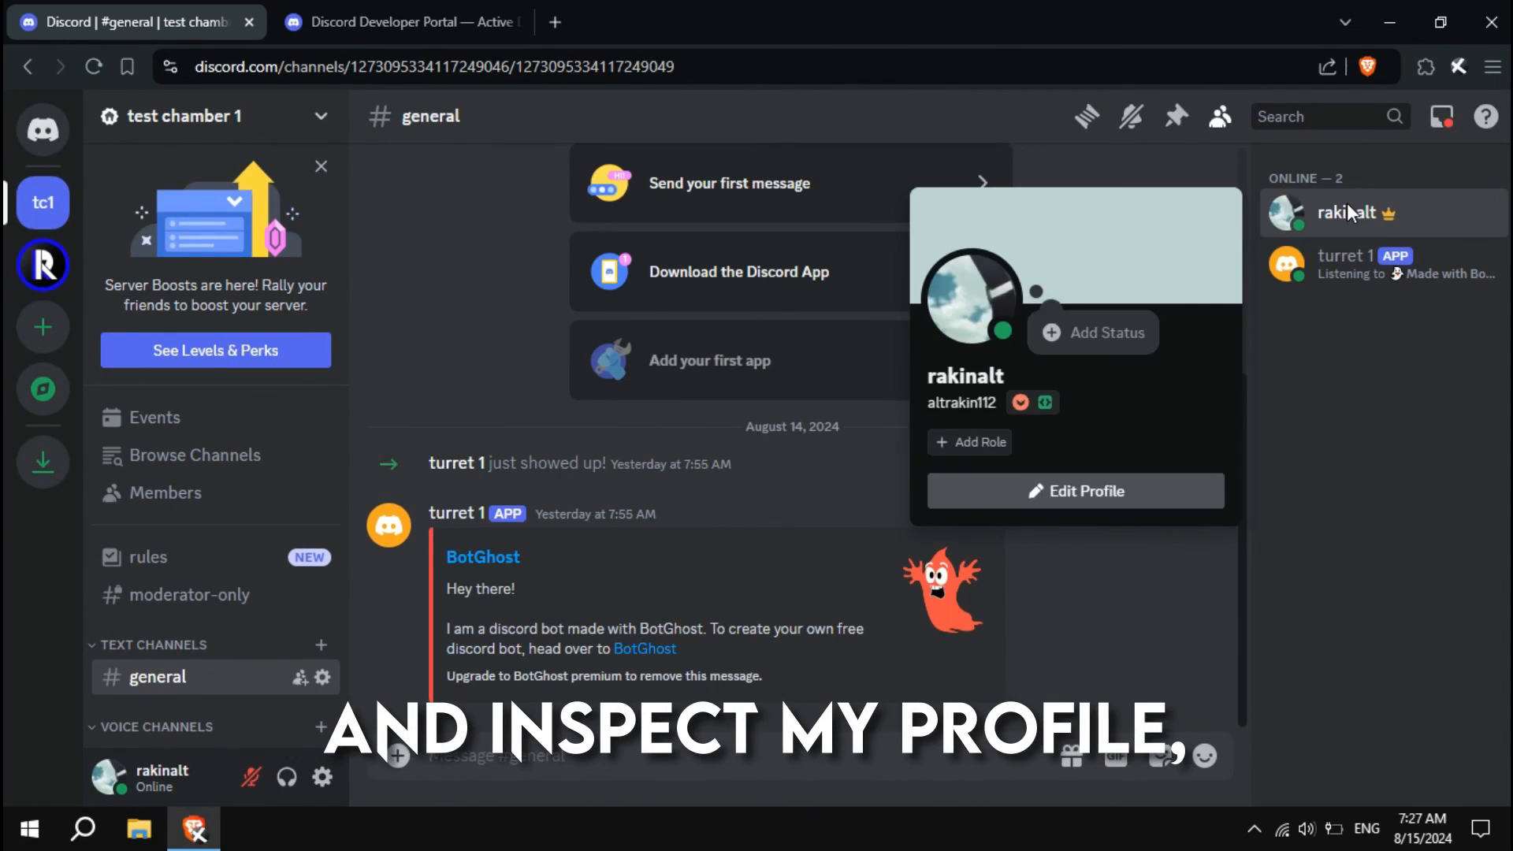